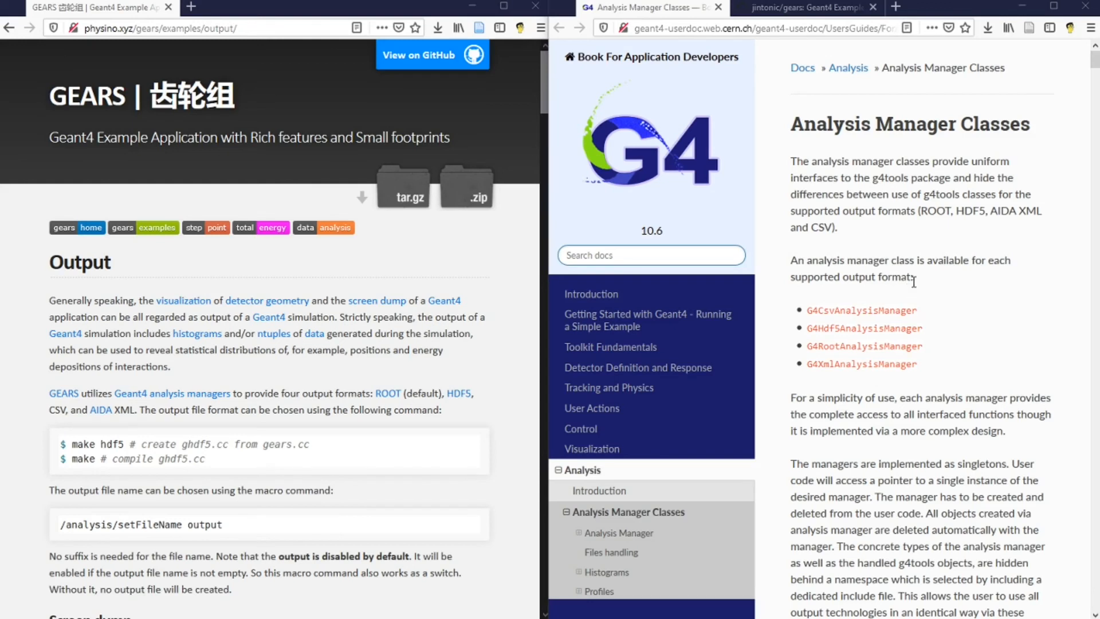
{"action": "mouse_move", "coordinate": [919, 290]}
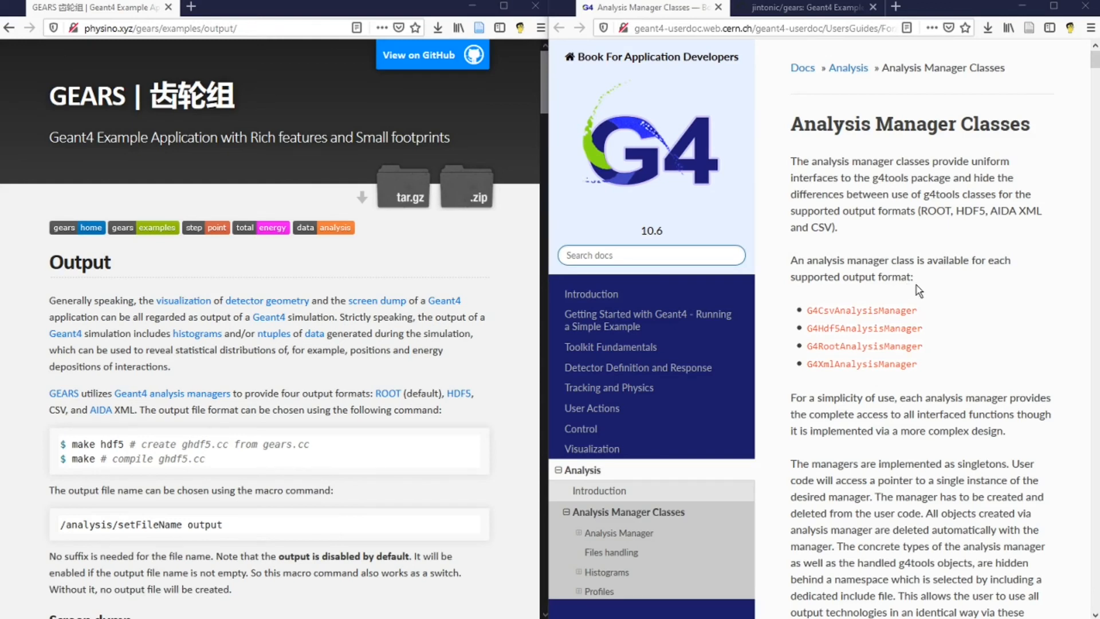
{"action": "mouse_move", "coordinate": [792, 142]}
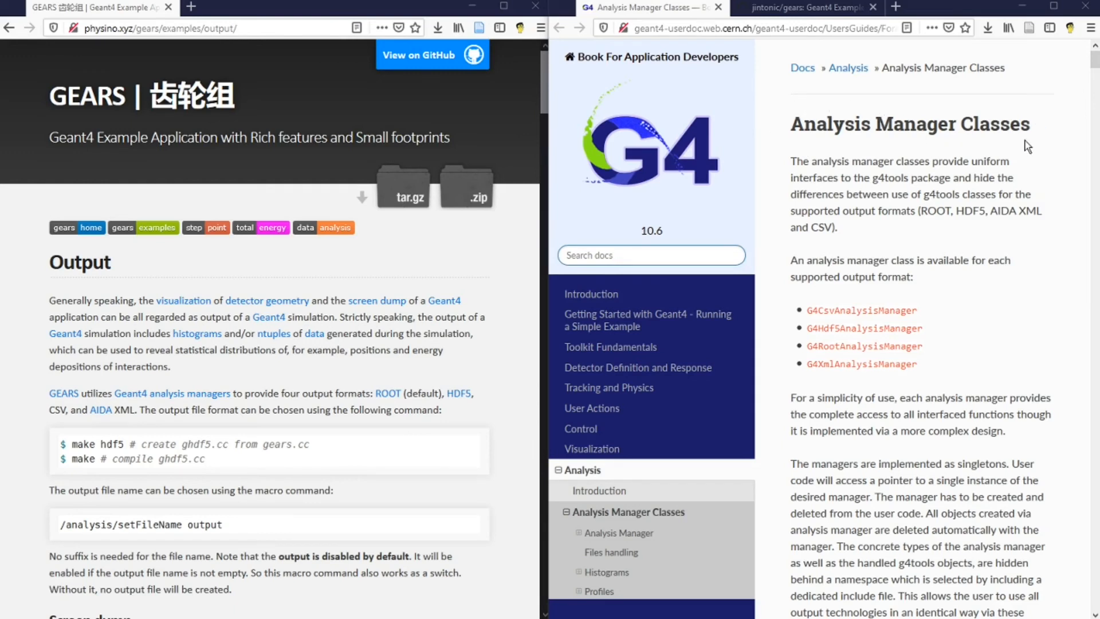
{"action": "mouse_move", "coordinate": [944, 223]}
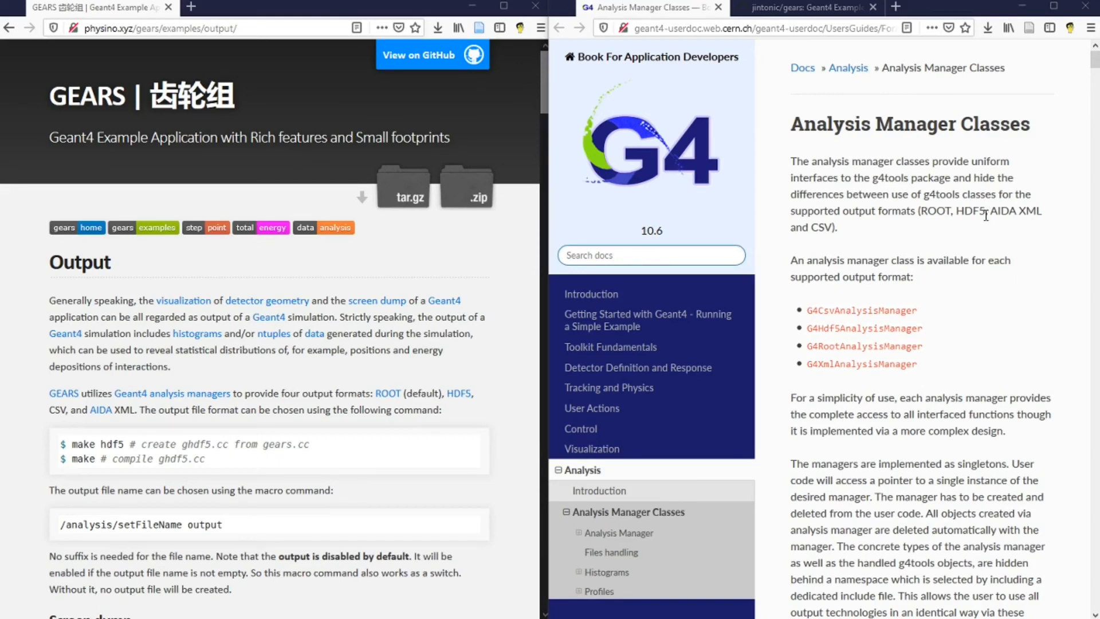
{"action": "mouse_move", "coordinate": [816, 226]}
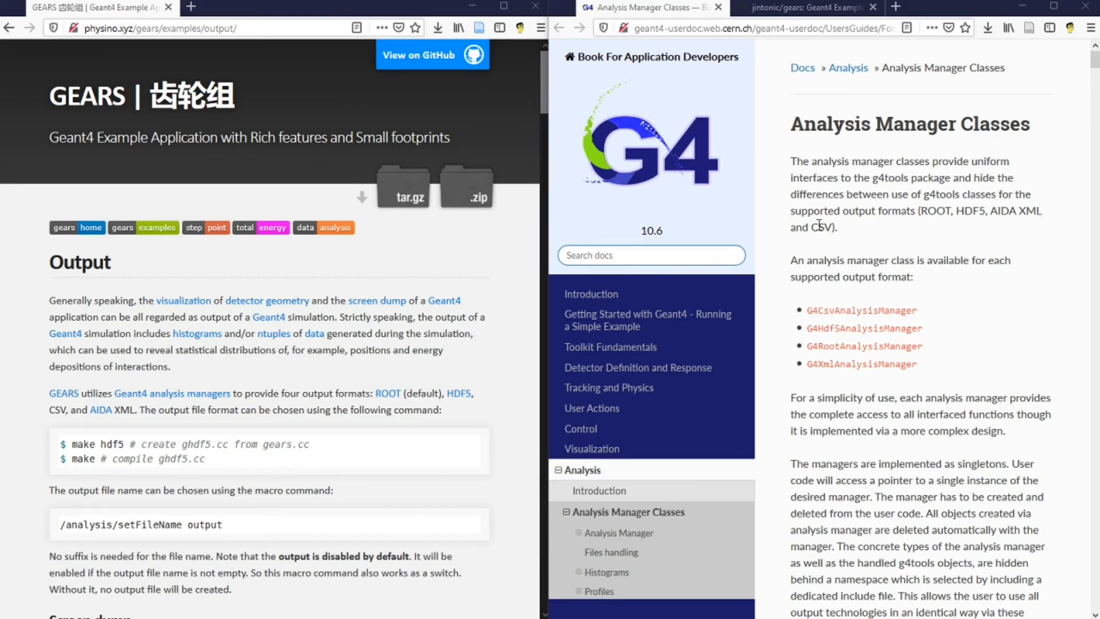
{"action": "mouse_move", "coordinate": [1041, 216]}
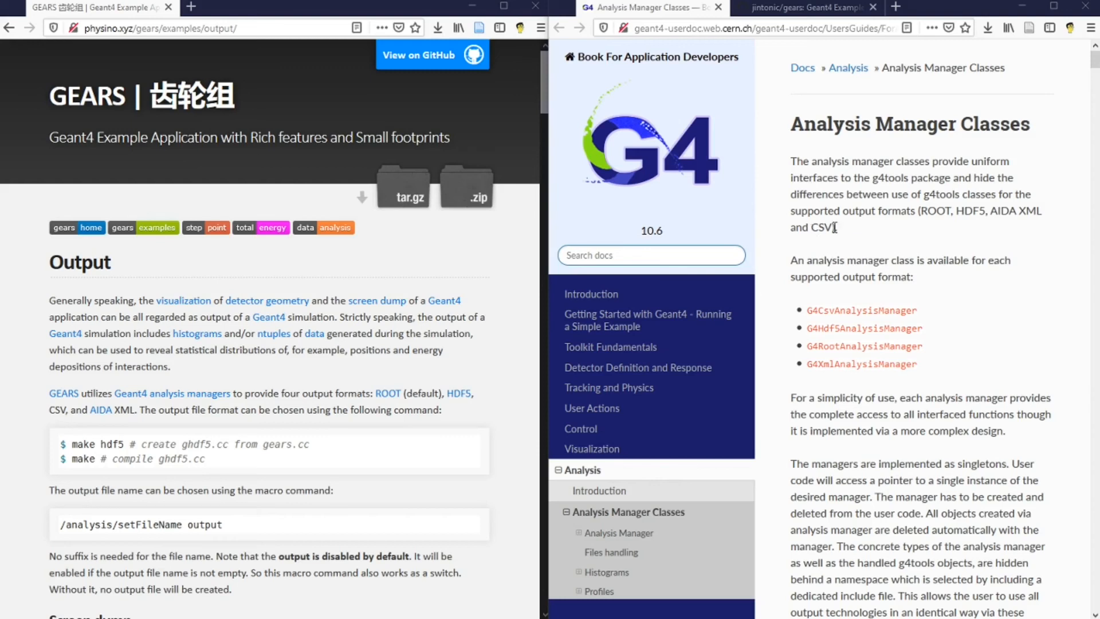
{"action": "mouse_move", "coordinate": [893, 248]}
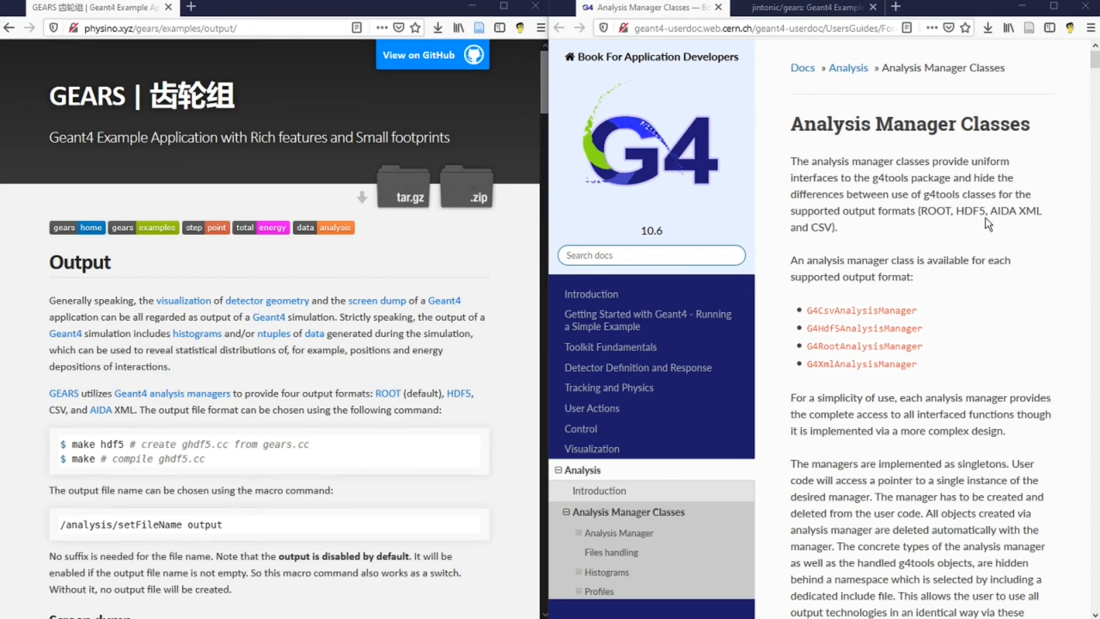
{"action": "mouse_move", "coordinate": [872, 426]}
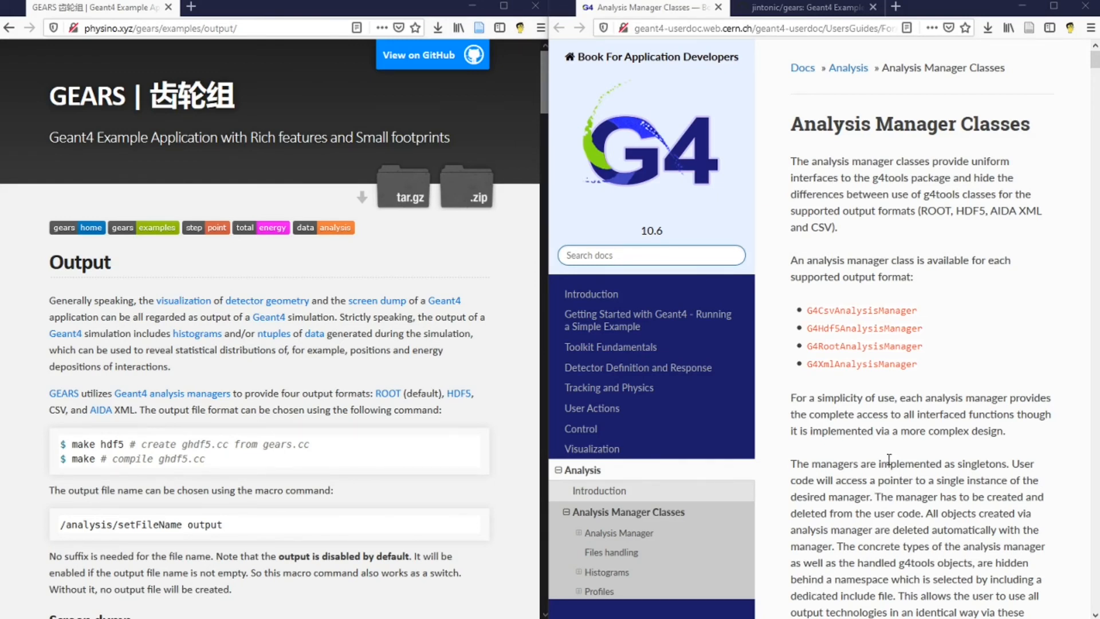
{"action": "mouse_move", "coordinate": [912, 274]}
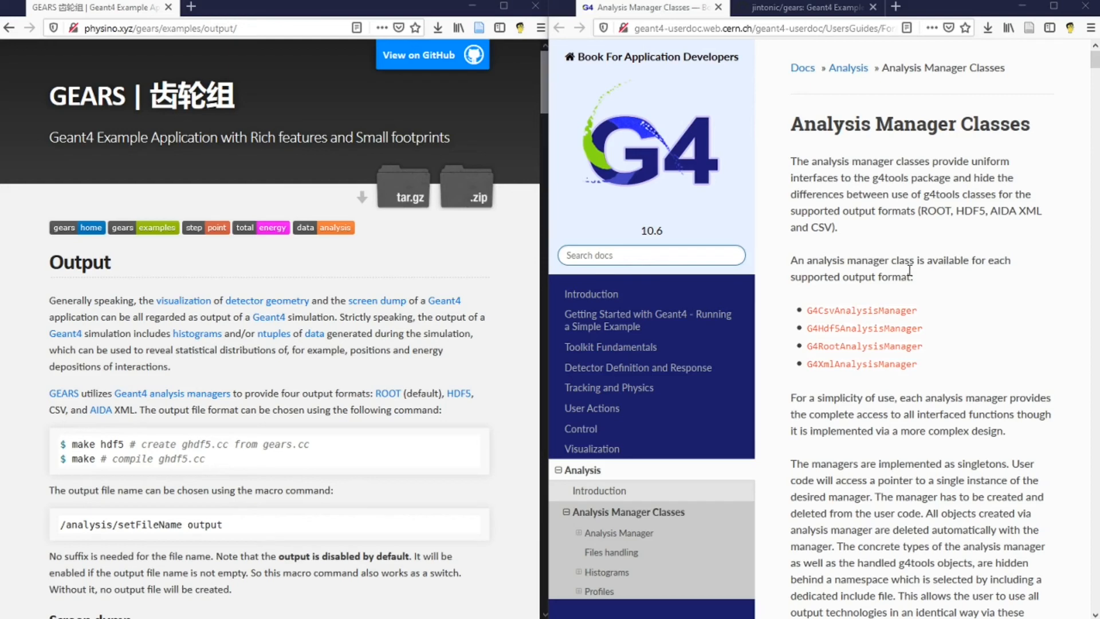
{"action": "mouse_move", "coordinate": [953, 293]}
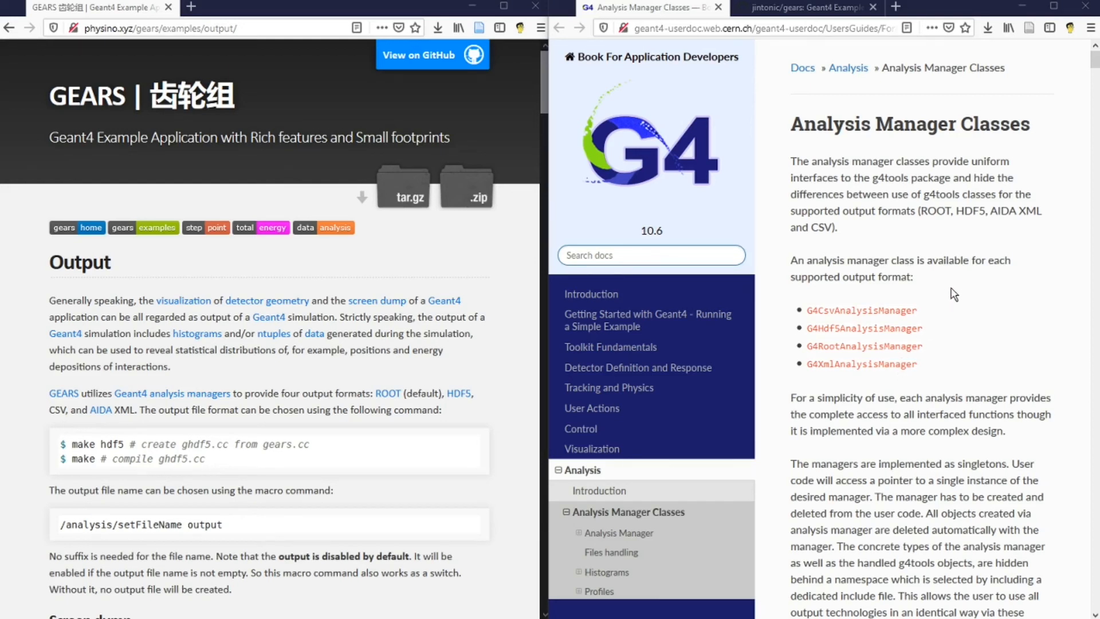
{"action": "mouse_move", "coordinate": [986, 238]}
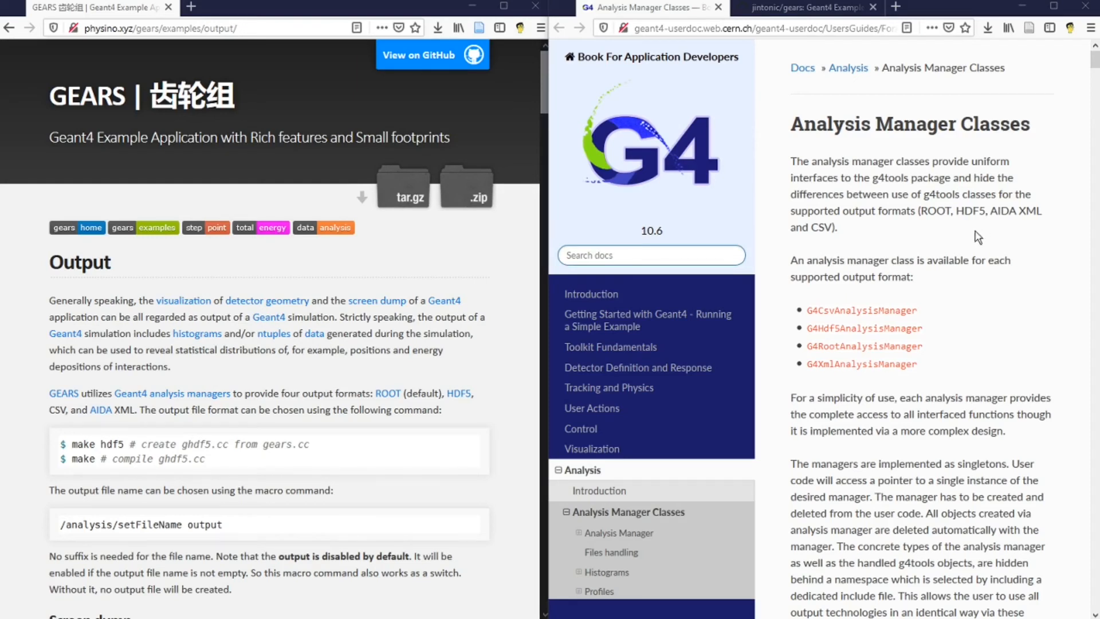
{"action": "mouse_move", "coordinate": [995, 232]}
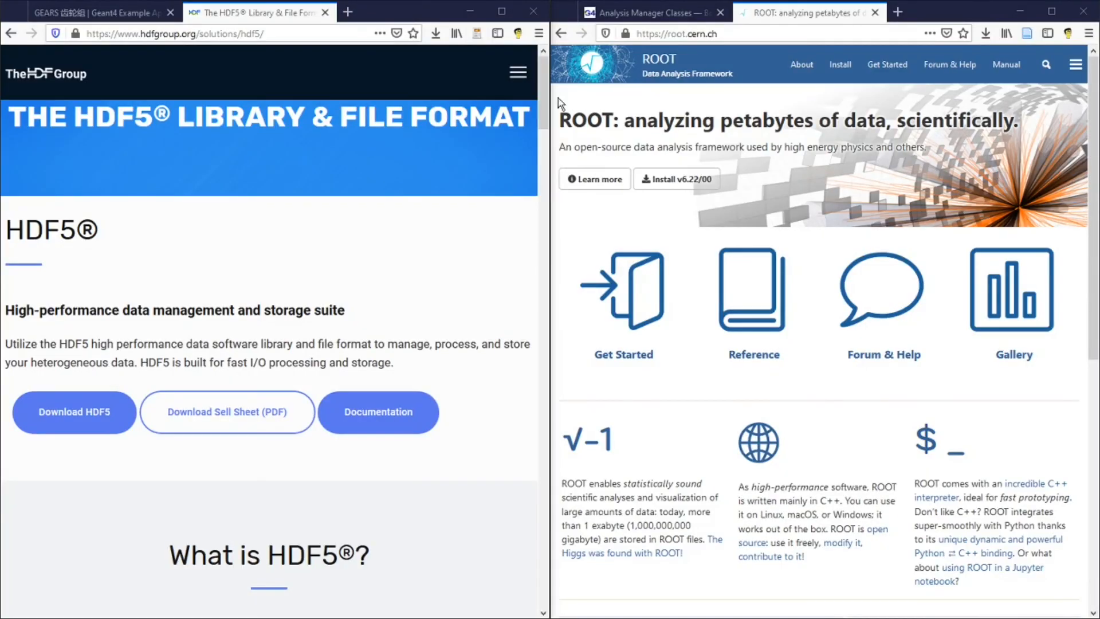
{"action": "mouse_move", "coordinate": [279, 395]}
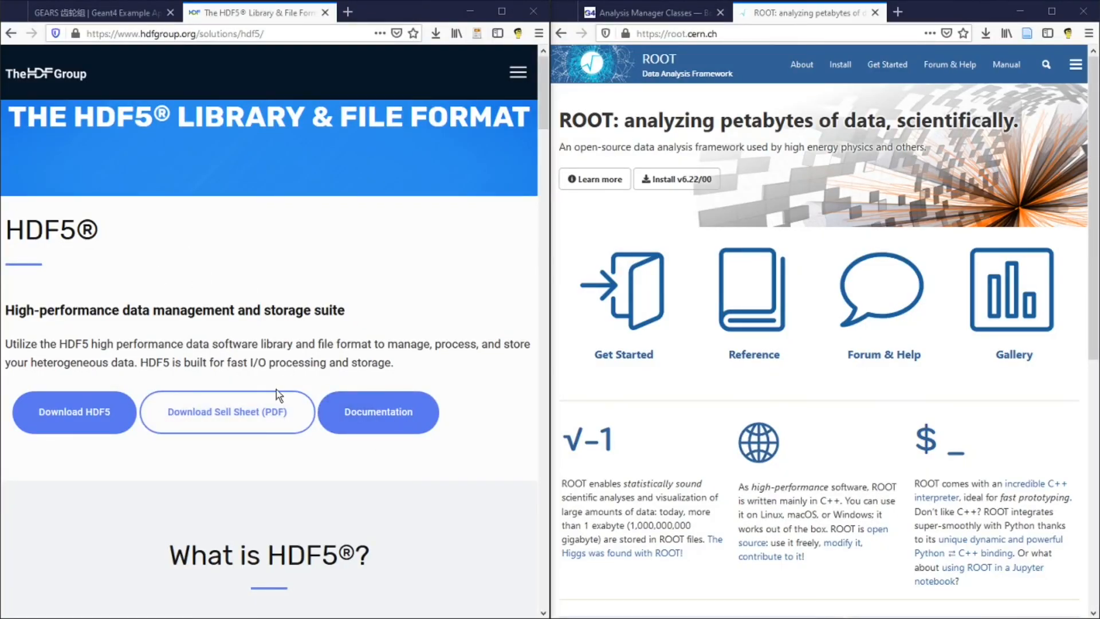
{"action": "mouse_move", "coordinate": [343, 352]}
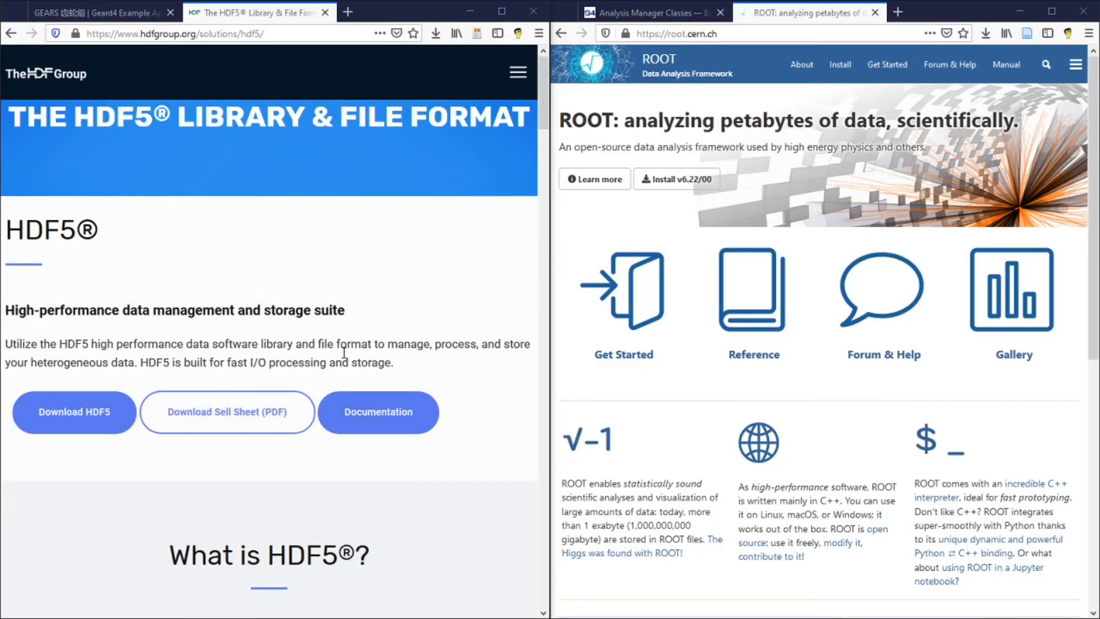
{"action": "mouse_move", "coordinate": [880, 112]}
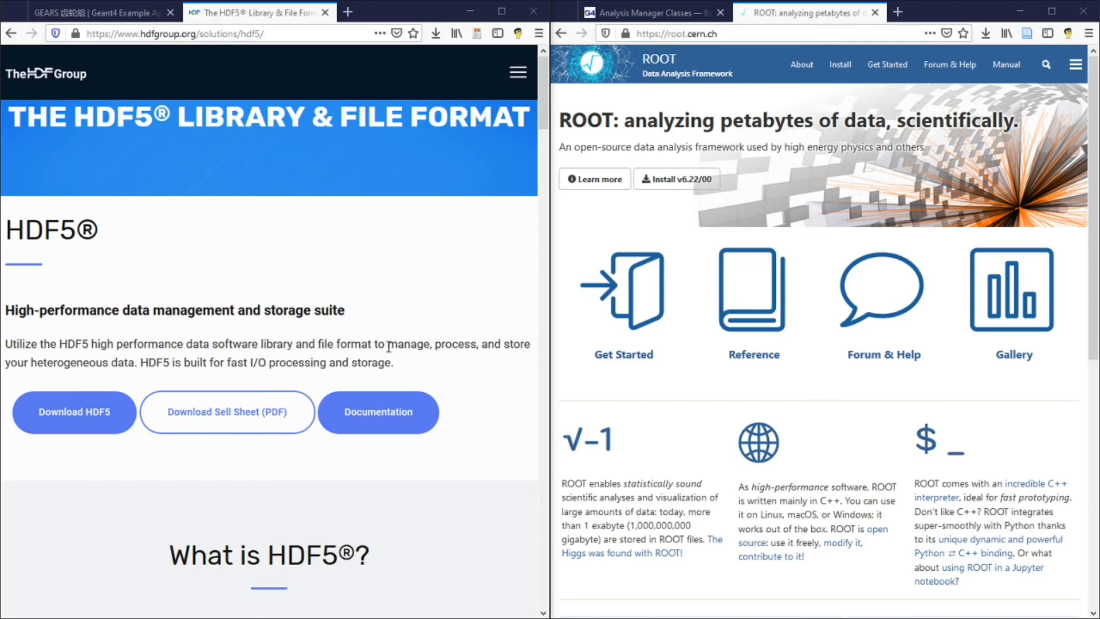
Step: Scroll down the HDF5 page toward its industries section
{"action": "scroll", "scroll_direction": "down", "scroll_amount": 3}
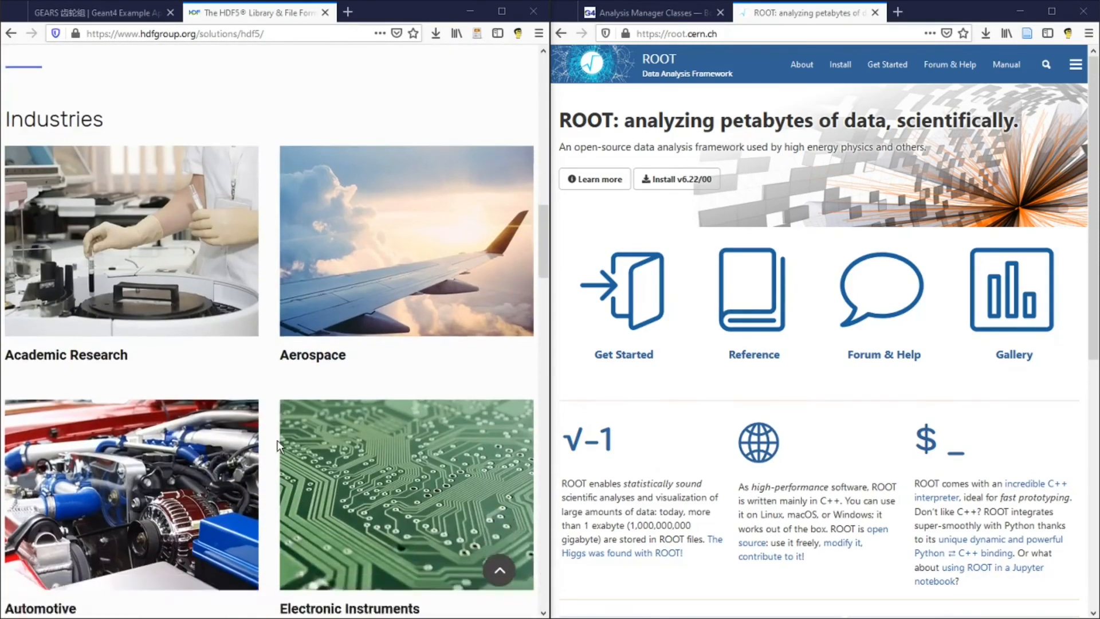
{"action": "scroll", "scroll_direction": "down", "scroll_amount": 3}
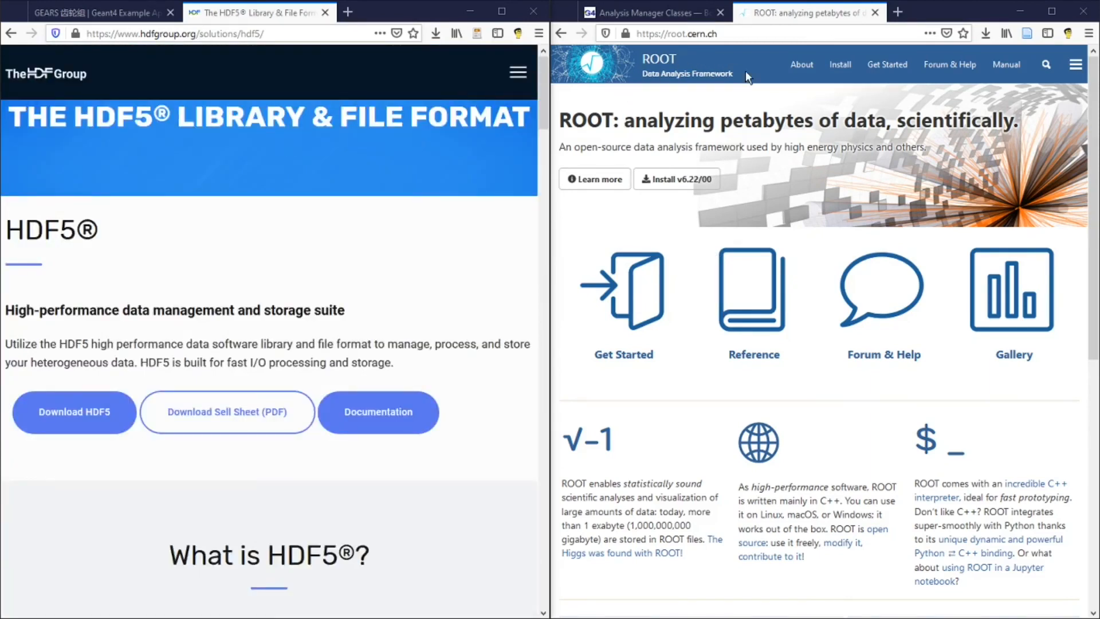
{"action": "mouse_move", "coordinate": [628, 111]}
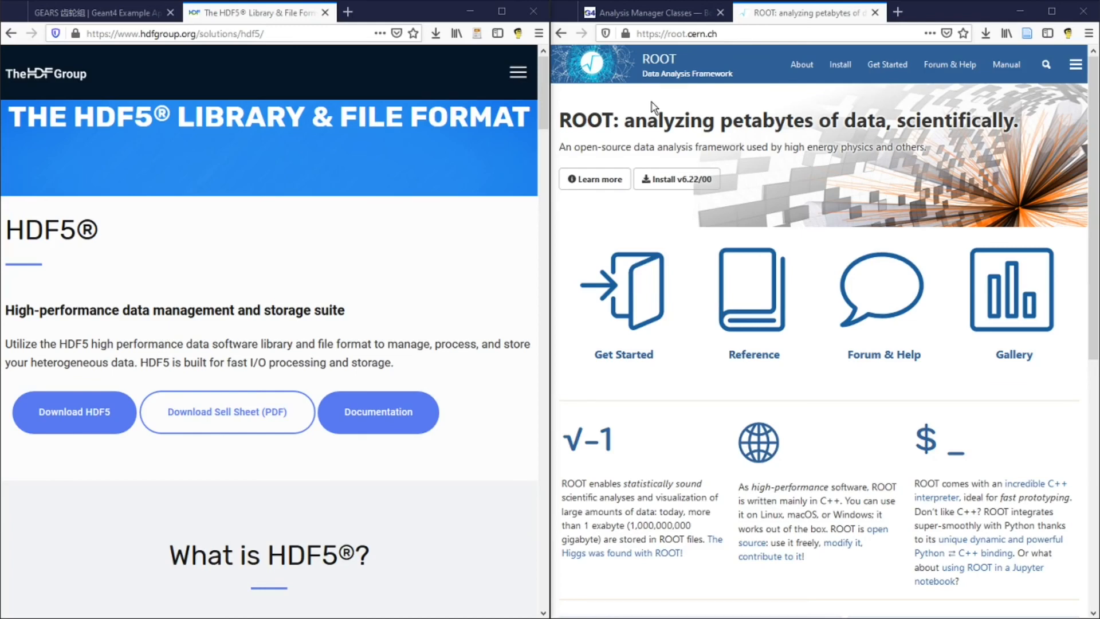
{"action": "mouse_move", "coordinate": [629, 106]}
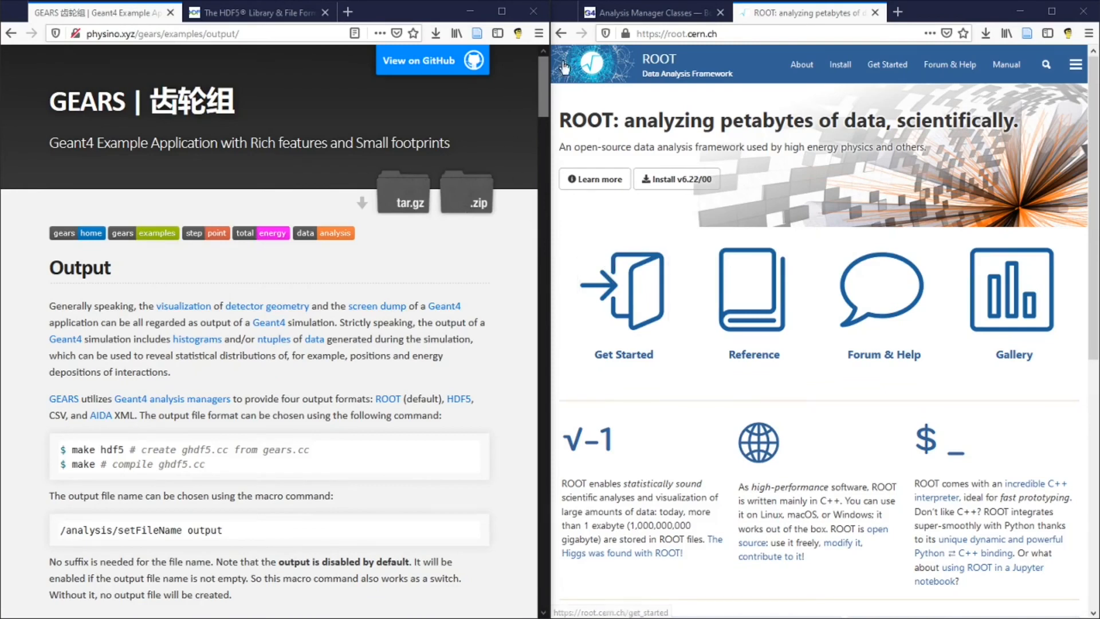
{"action": "mouse_move", "coordinate": [569, 410]}
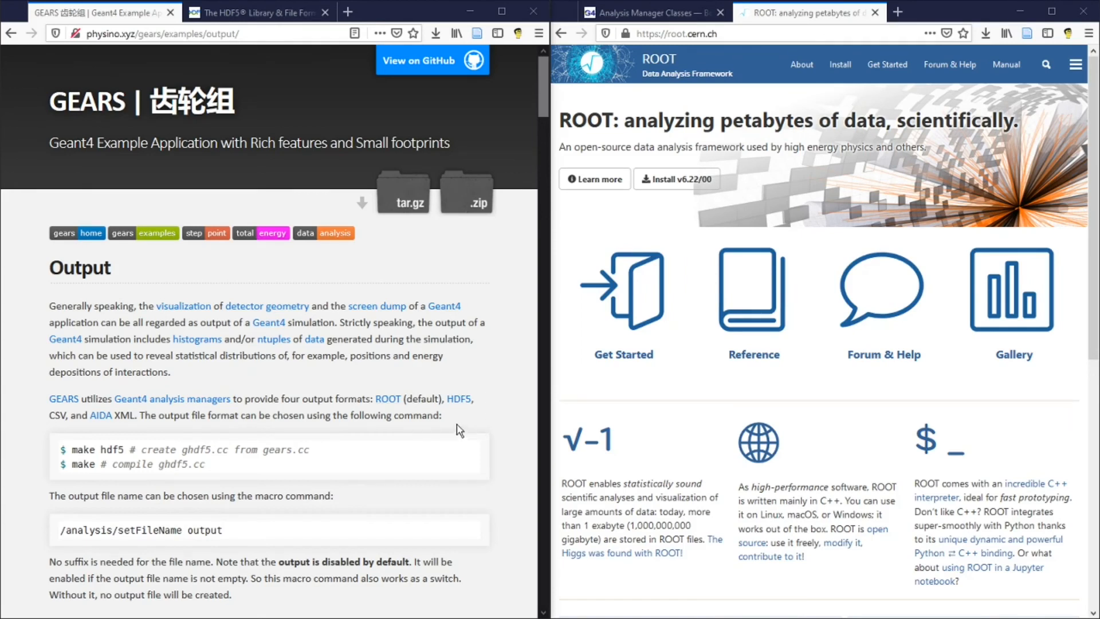
{"action": "mouse_move", "coordinate": [460, 424]}
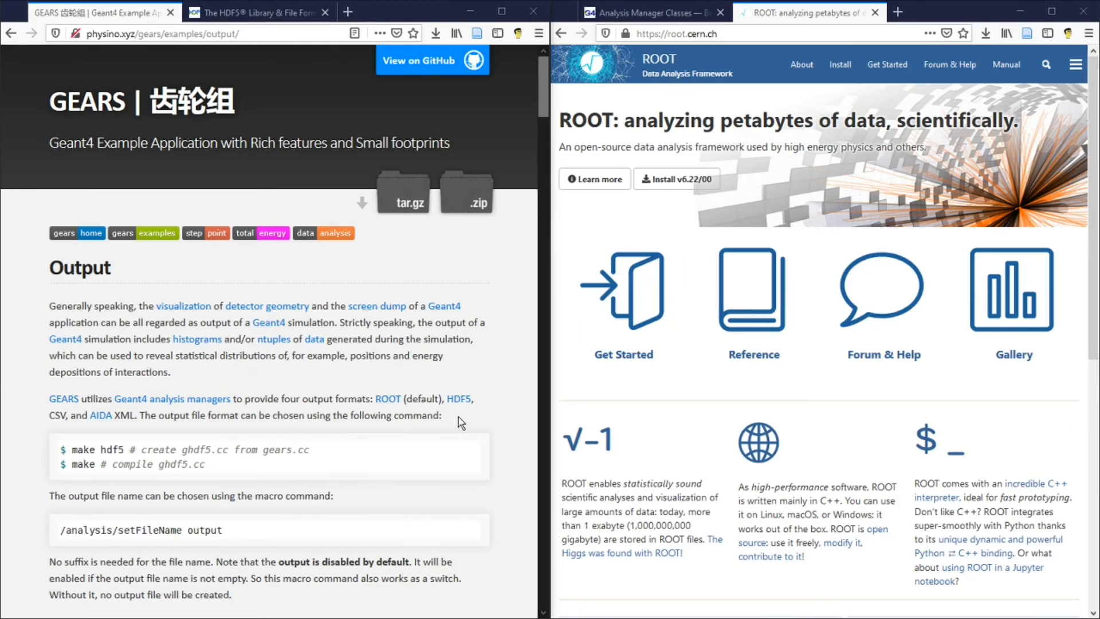
{"action": "mouse_move", "coordinate": [469, 411]}
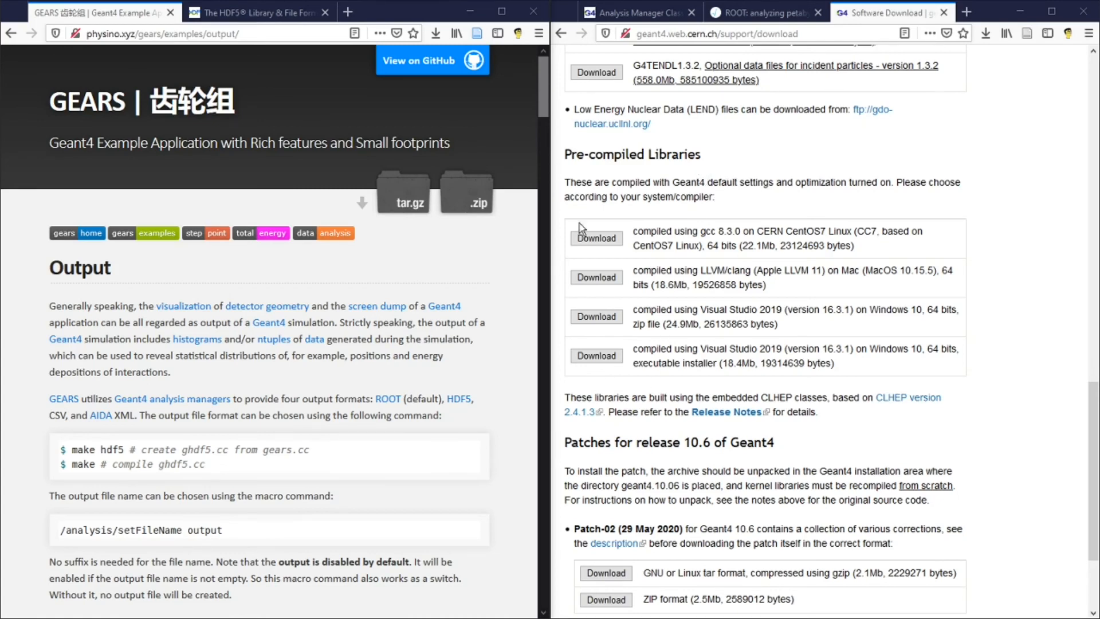
{"action": "mouse_move", "coordinate": [574, 411]}
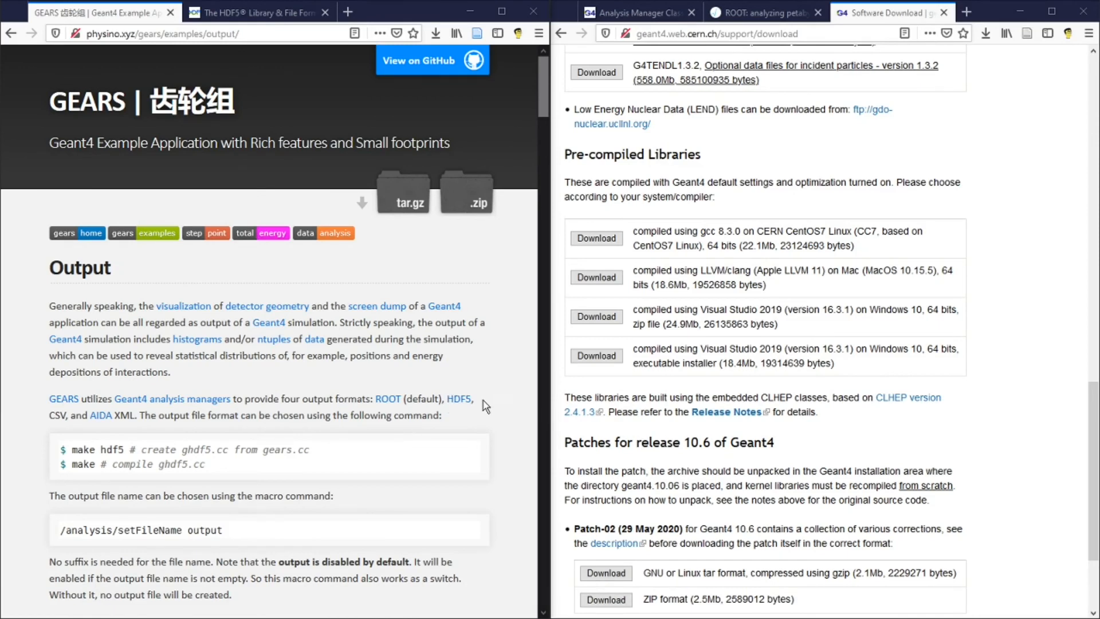
{"action": "mouse_move", "coordinate": [330, 441]}
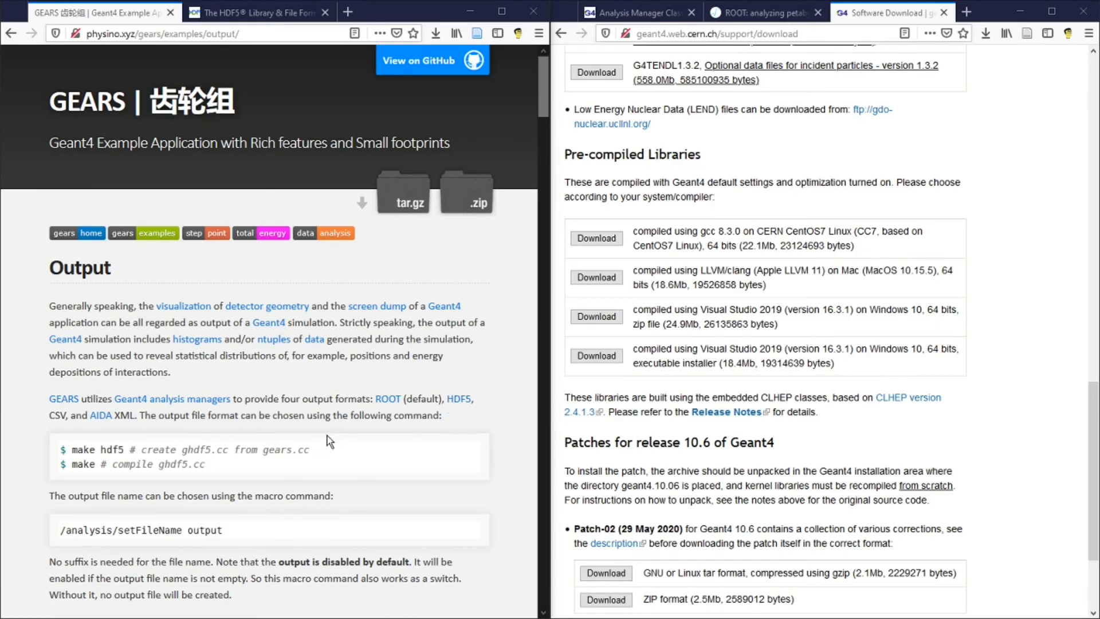
{"action": "mouse_move", "coordinate": [391, 408]}
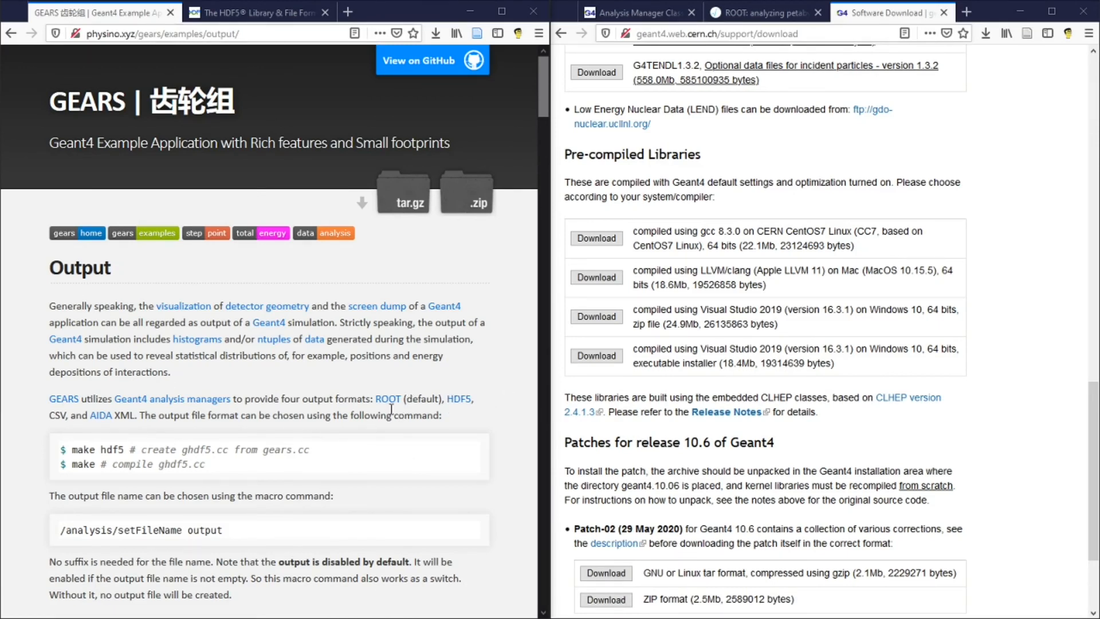
{"action": "mouse_move", "coordinate": [365, 411]}
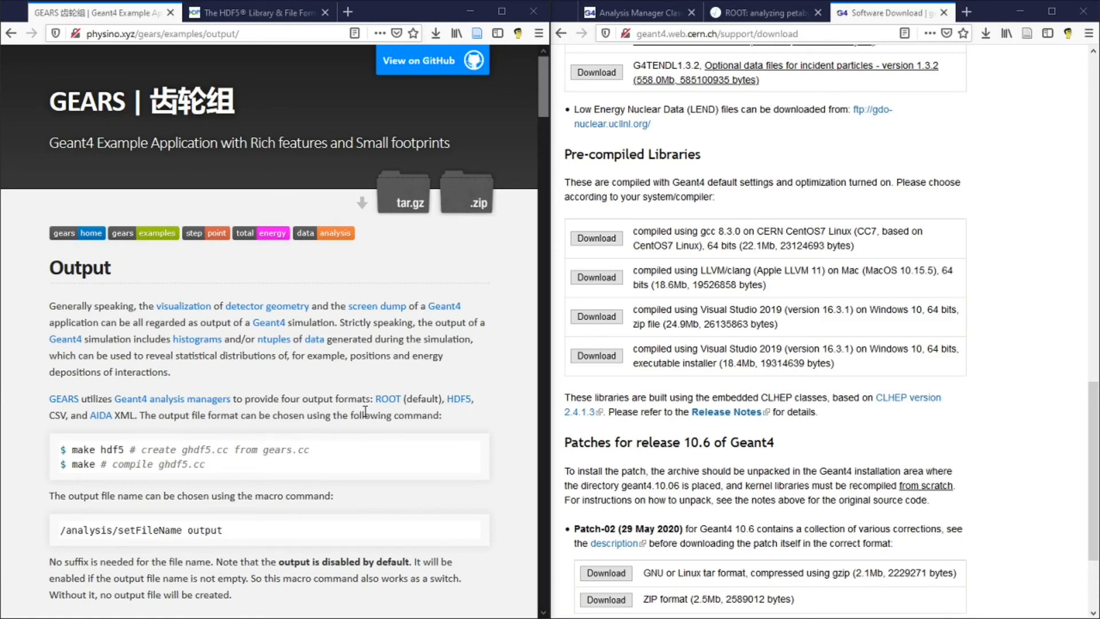
{"action": "mouse_move", "coordinate": [488, 385]}
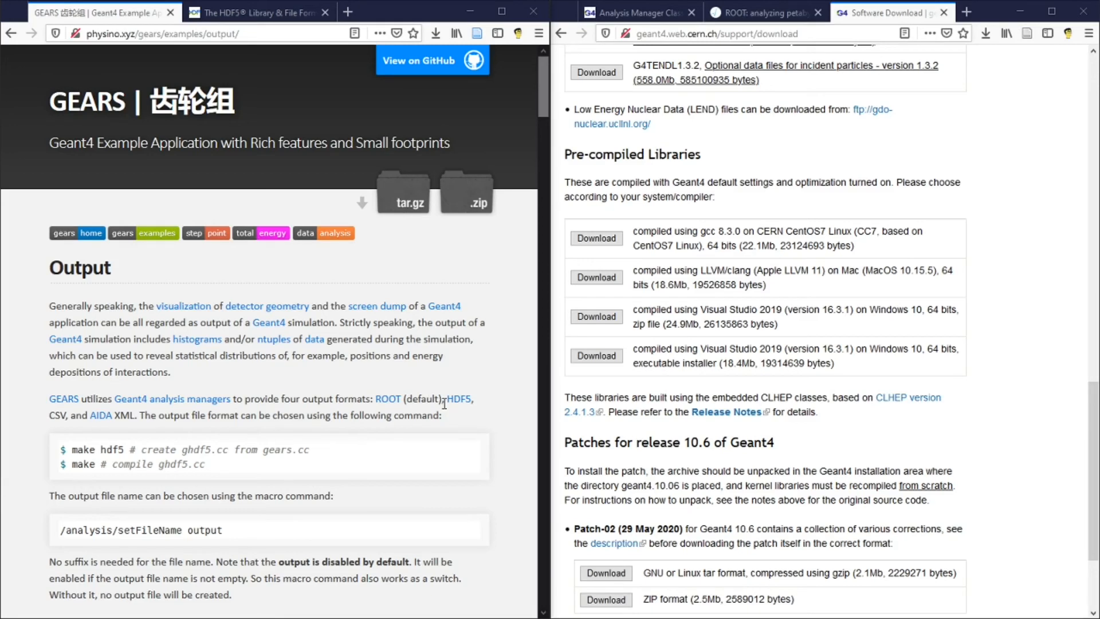
{"action": "mouse_move", "coordinate": [488, 395]}
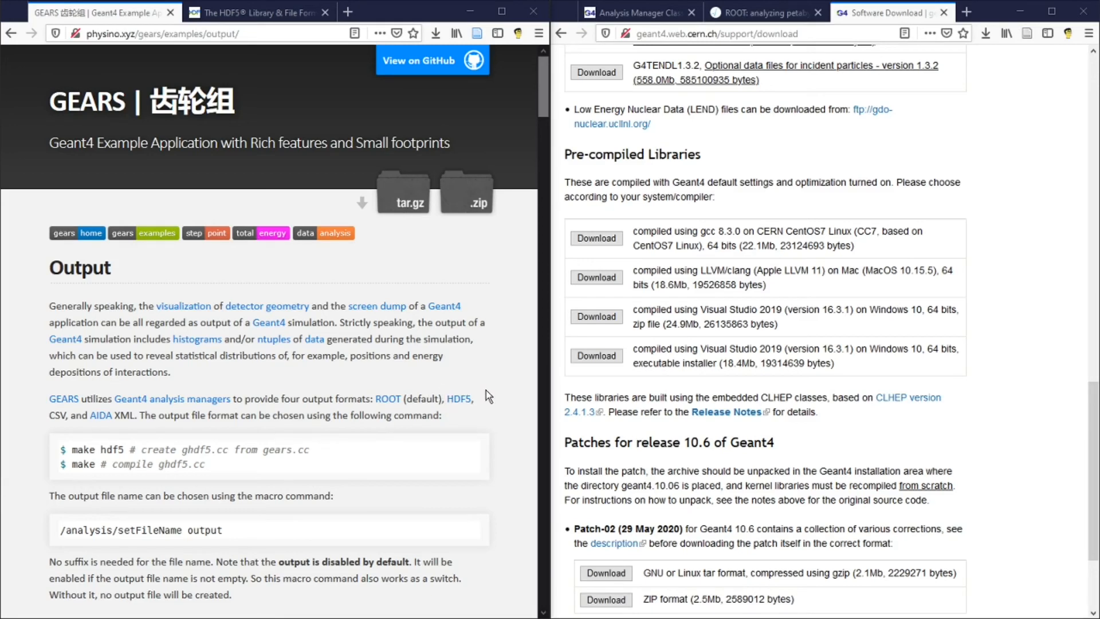
{"action": "mouse_move", "coordinate": [47, 454]}
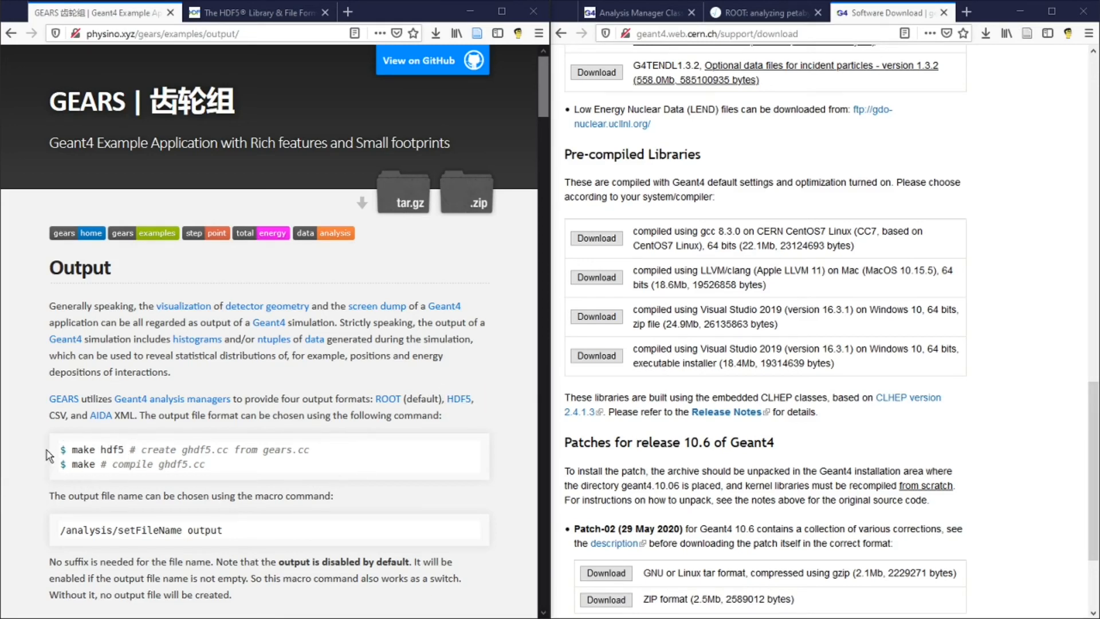
{"action": "mouse_move", "coordinate": [221, 515]}
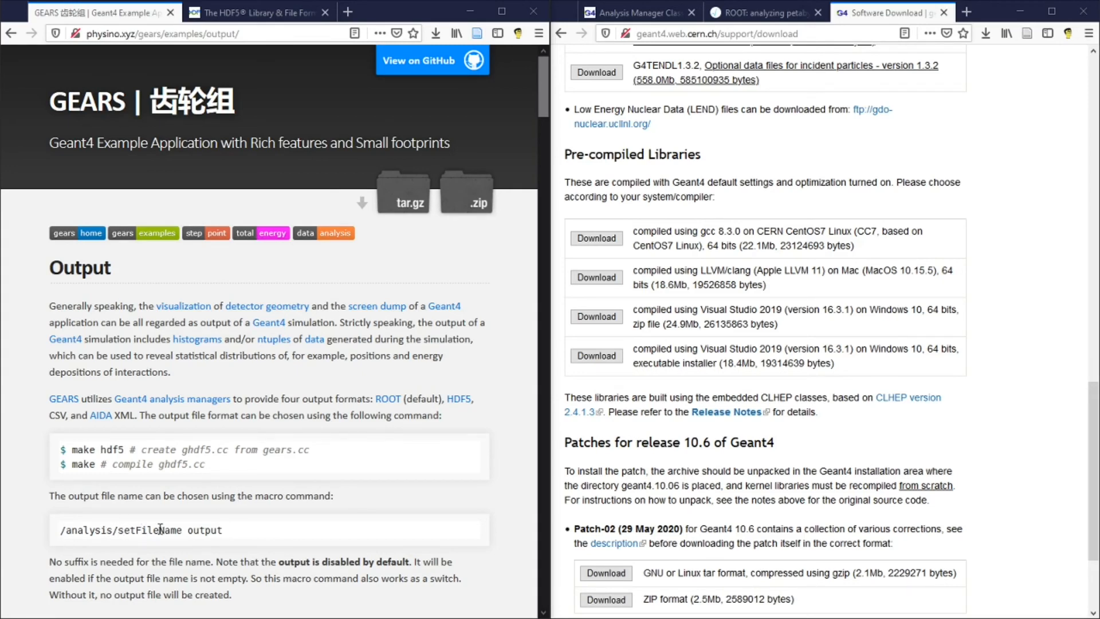
{"action": "mouse_move", "coordinate": [231, 541]}
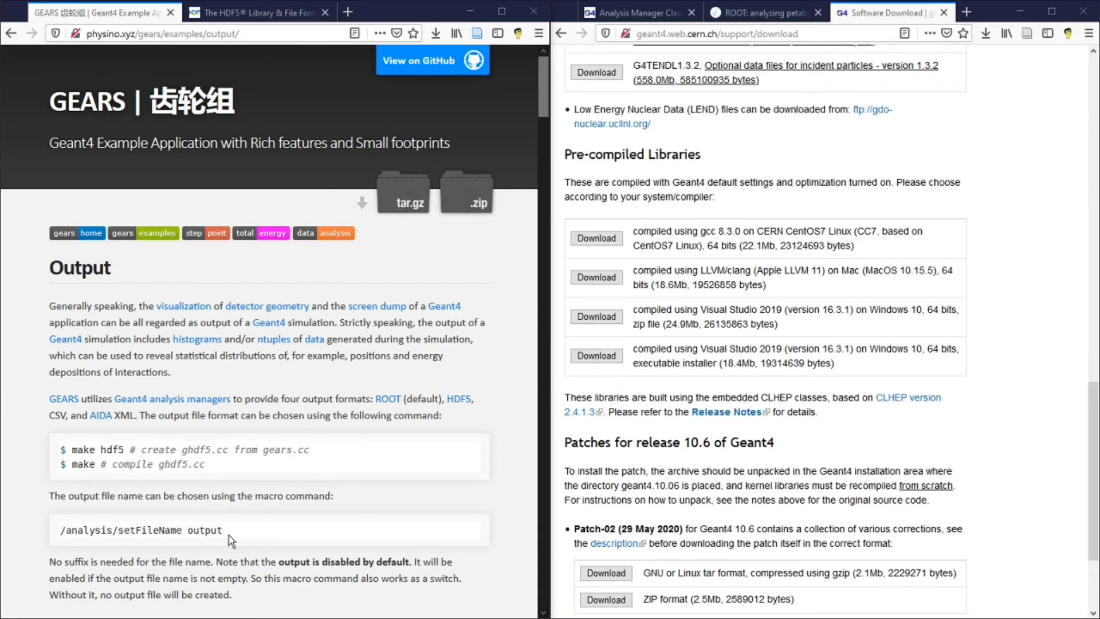
{"action": "mouse_move", "coordinate": [208, 544]}
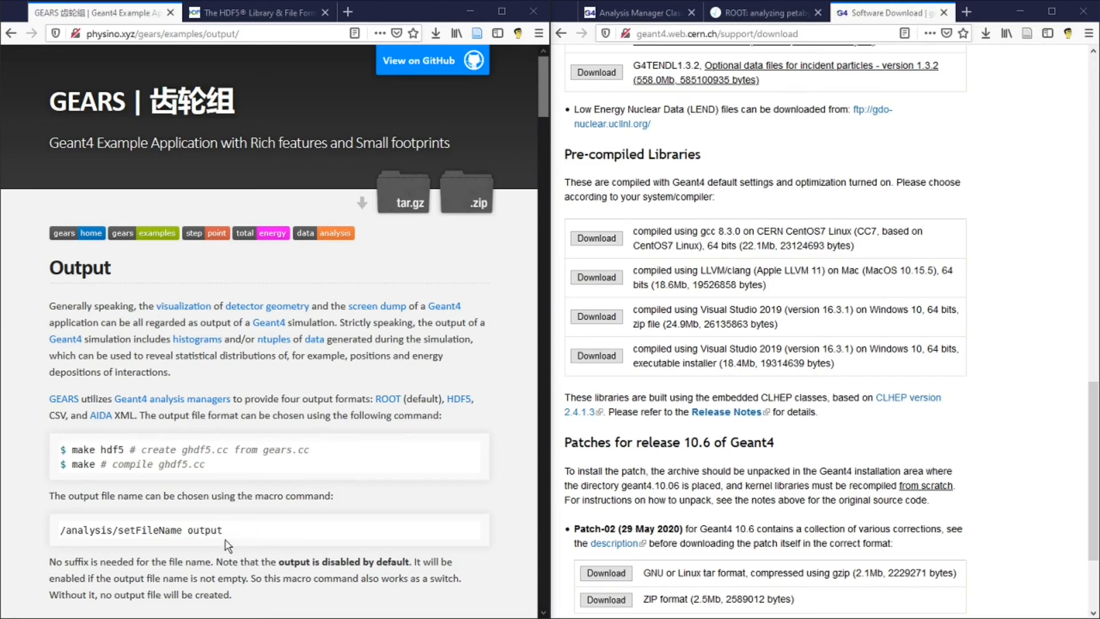
{"action": "mouse_move", "coordinate": [231, 529]}
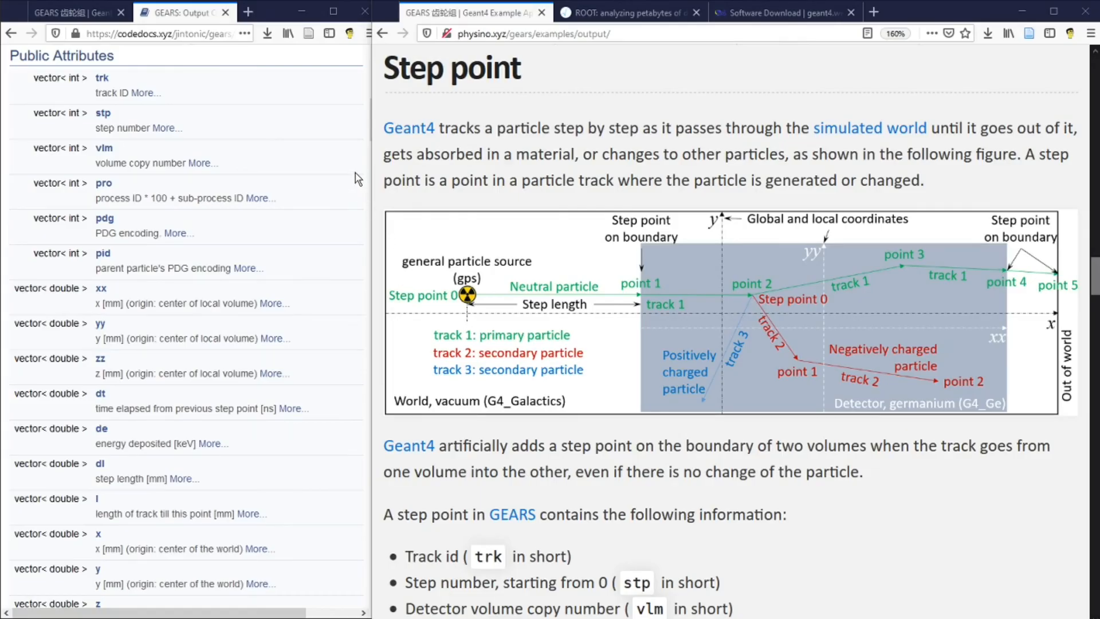
{"action": "mouse_move", "coordinate": [163, 138]}
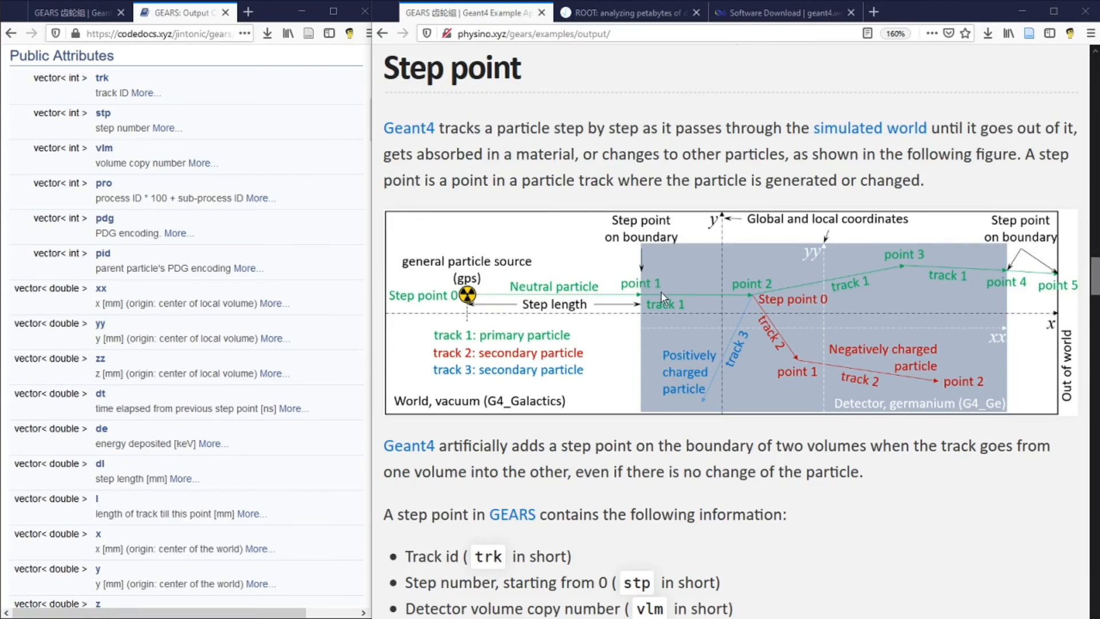
{"action": "mouse_move", "coordinate": [1075, 390]}
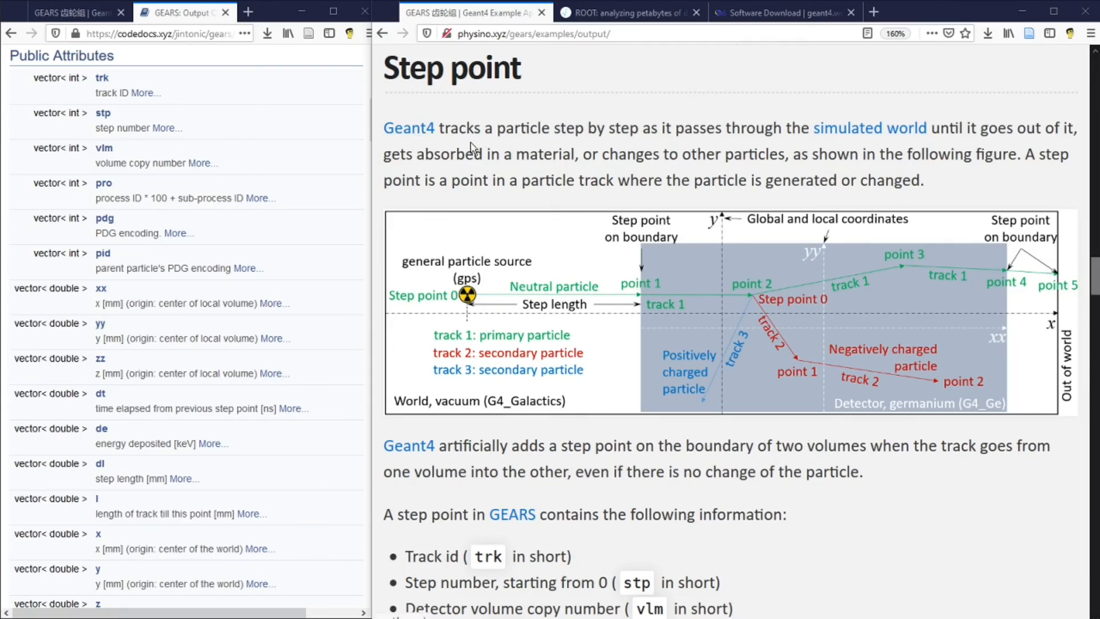
{"action": "mouse_move", "coordinate": [571, 308]}
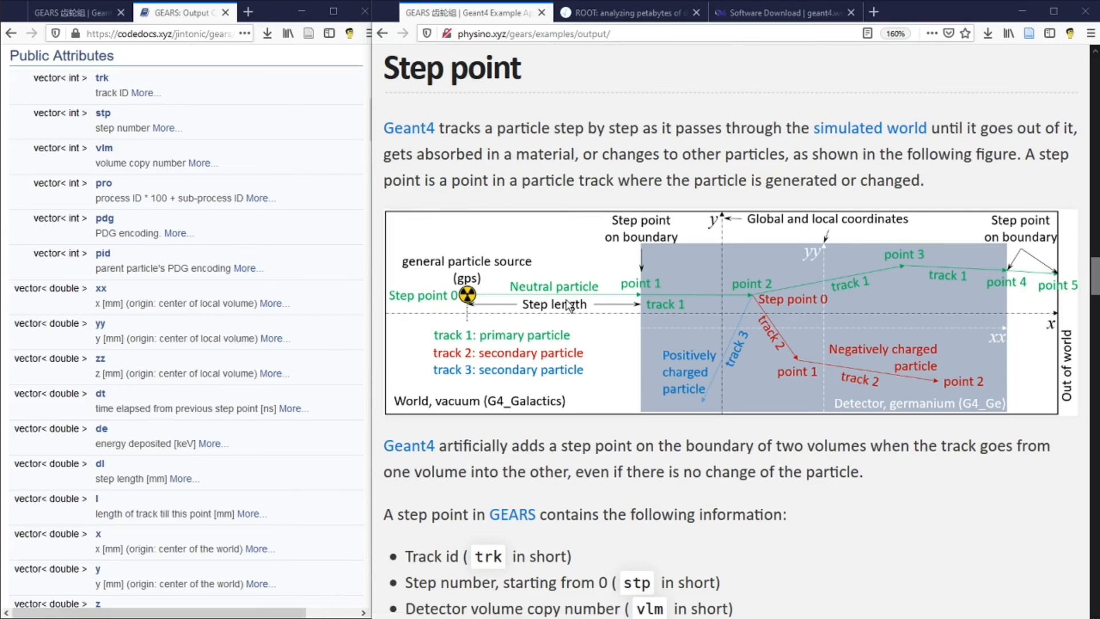
{"action": "mouse_move", "coordinate": [982, 282]}
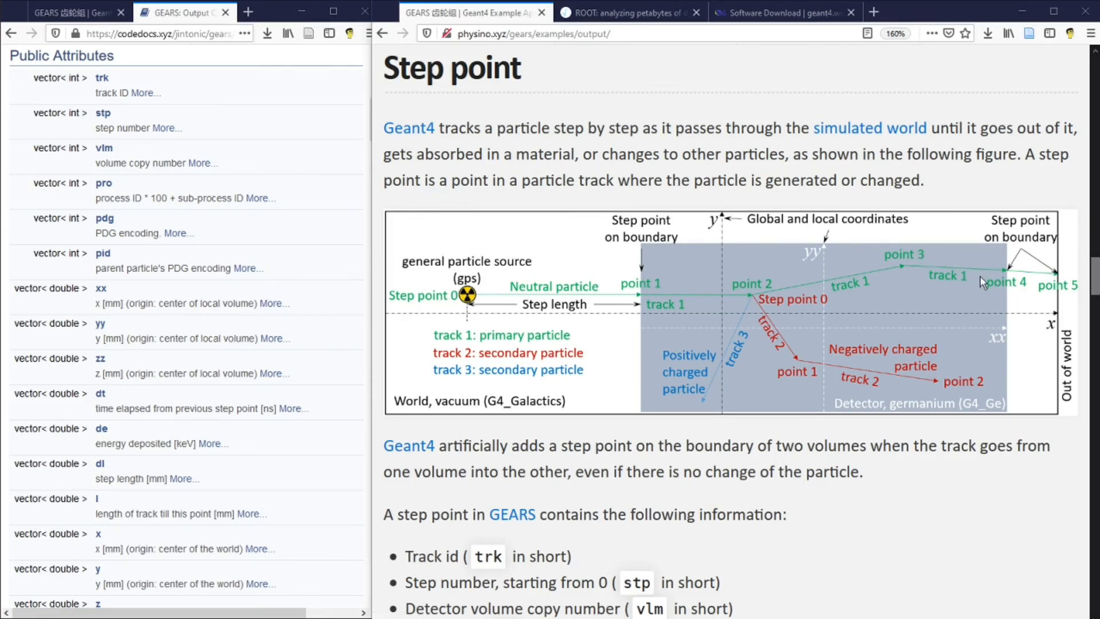
{"action": "mouse_move", "coordinate": [1079, 295]}
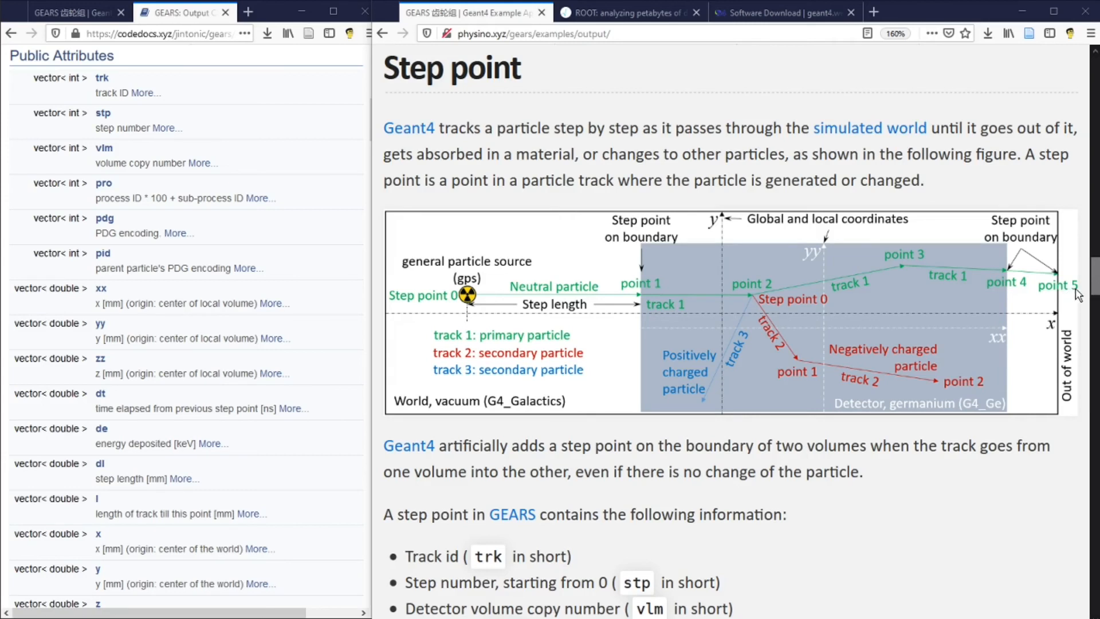
{"action": "mouse_move", "coordinate": [687, 394]}
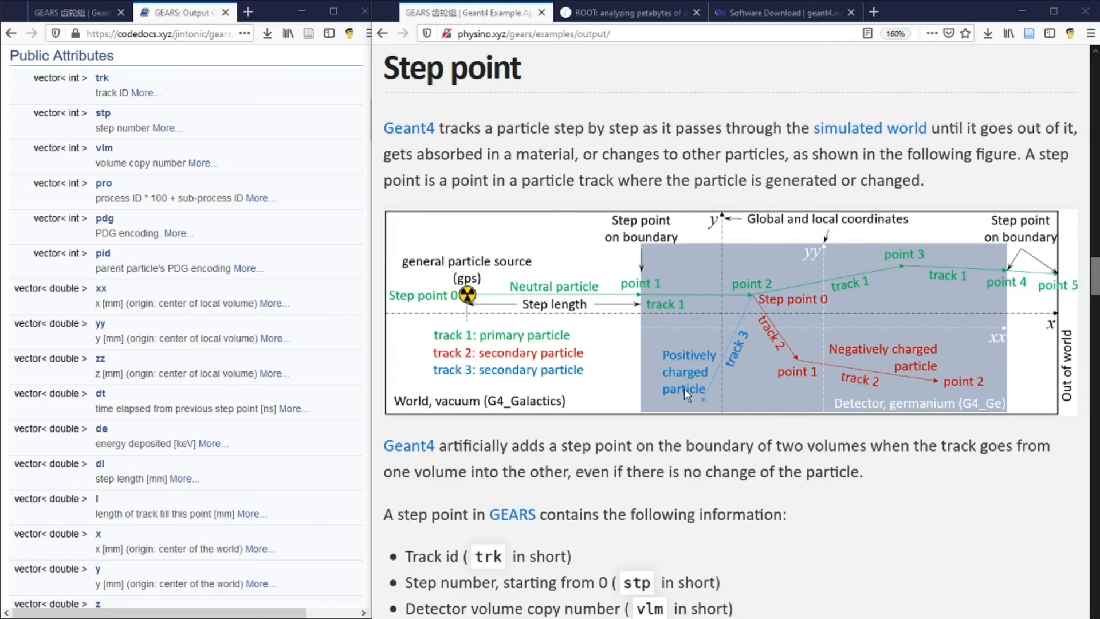
{"action": "mouse_move", "coordinate": [557, 298]}
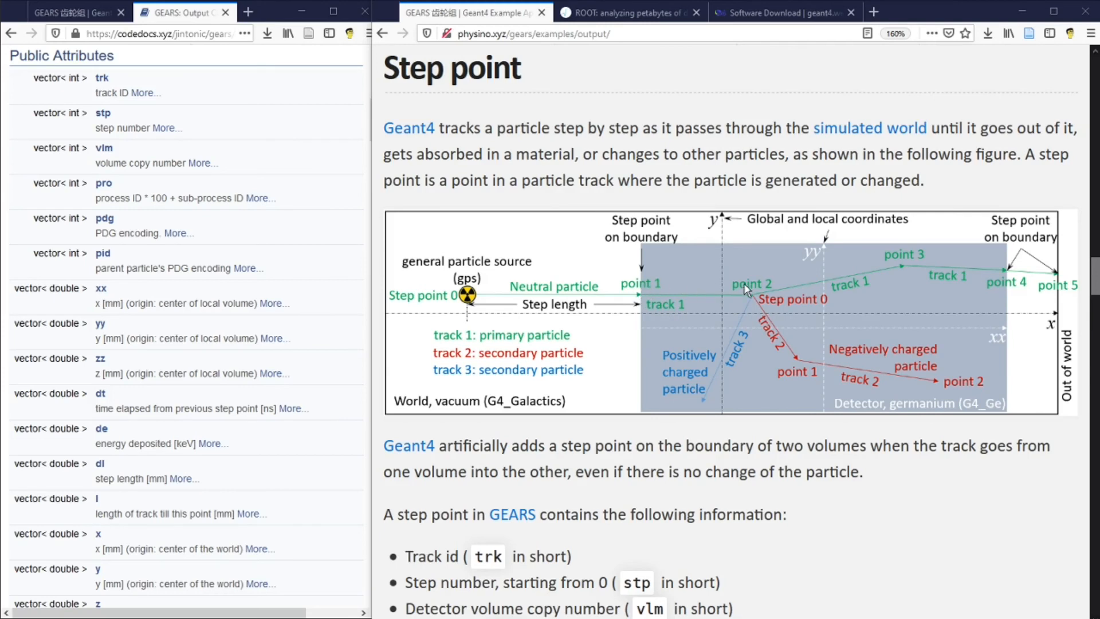
{"action": "mouse_move", "coordinate": [752, 303]}
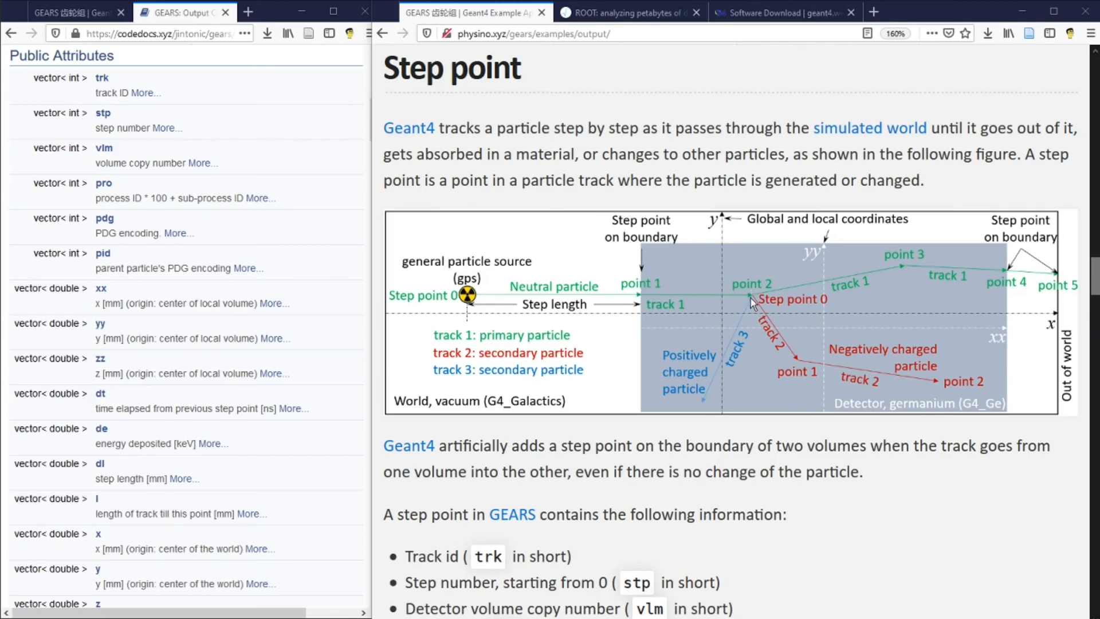
{"action": "mouse_move", "coordinate": [818, 314]}
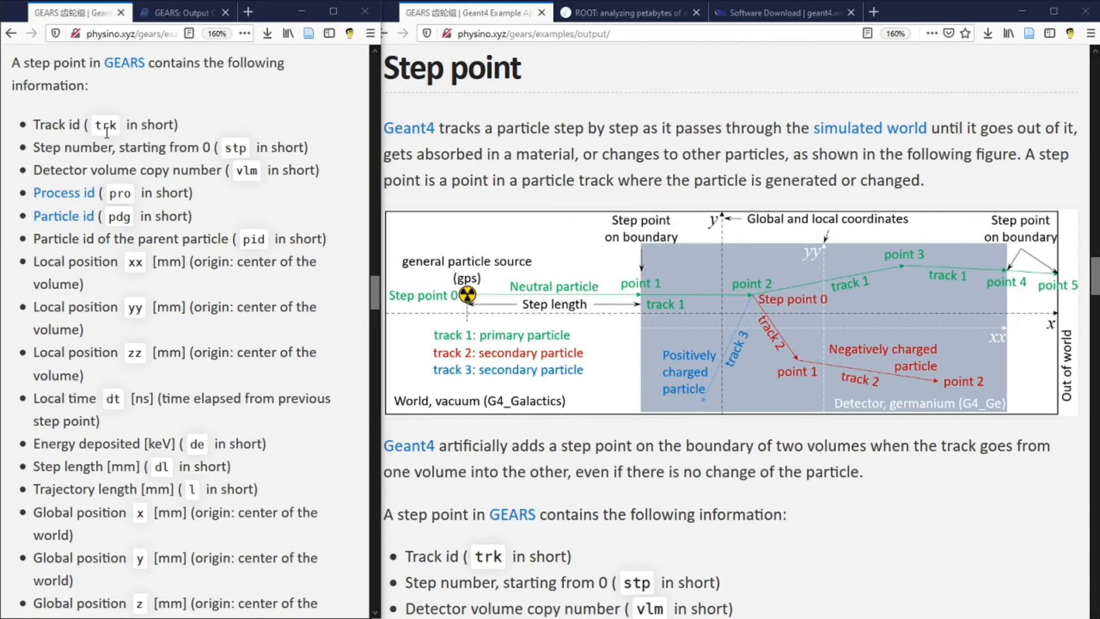
{"action": "mouse_move", "coordinate": [70, 149]}
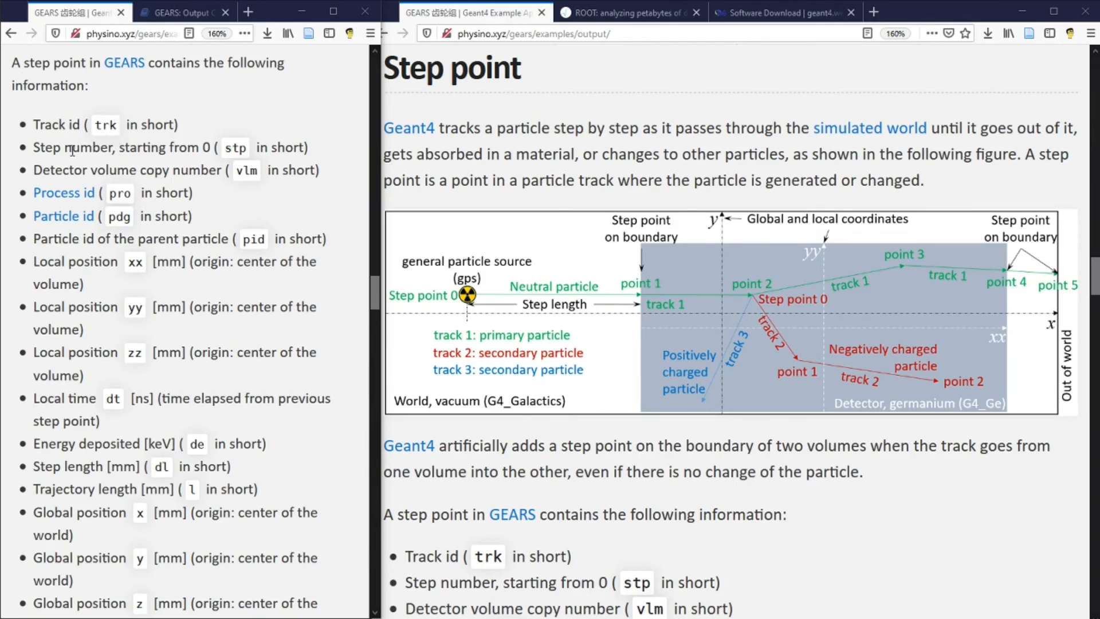
{"action": "mouse_move", "coordinate": [215, 168]}
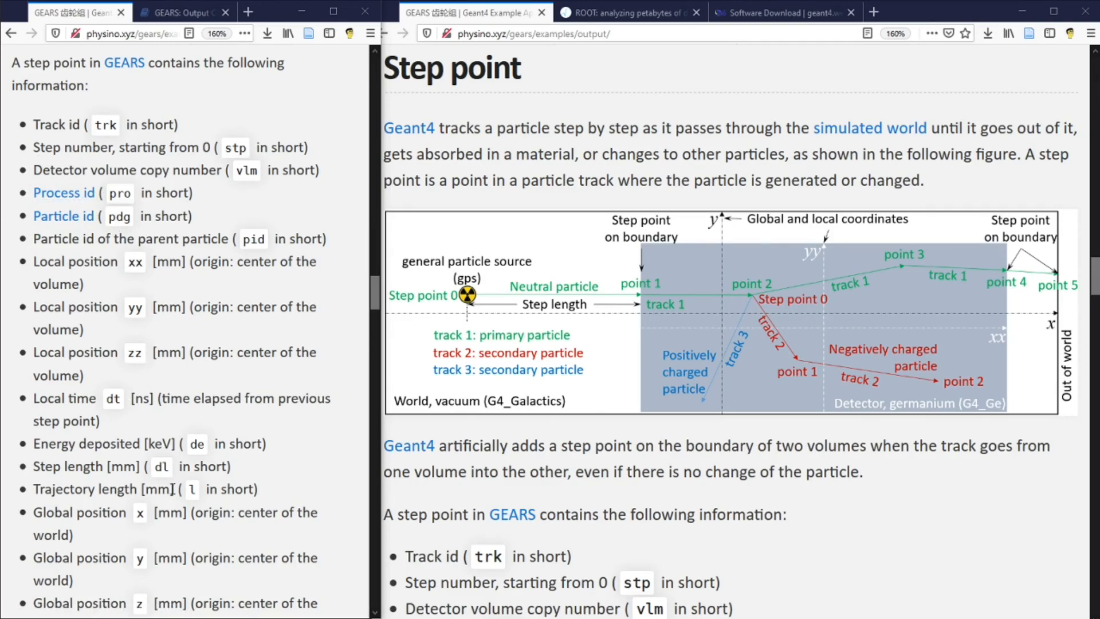
{"action": "scroll", "scroll_direction": "down", "scroll_amount": 3}
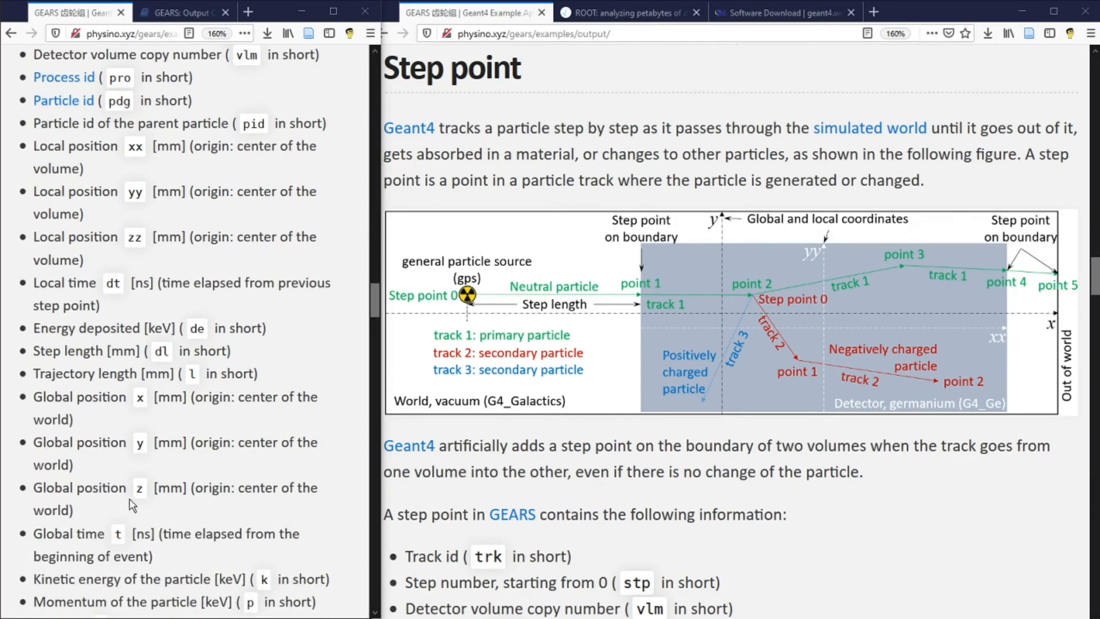
{"action": "scroll", "scroll_direction": "down", "scroll_amount": 3}
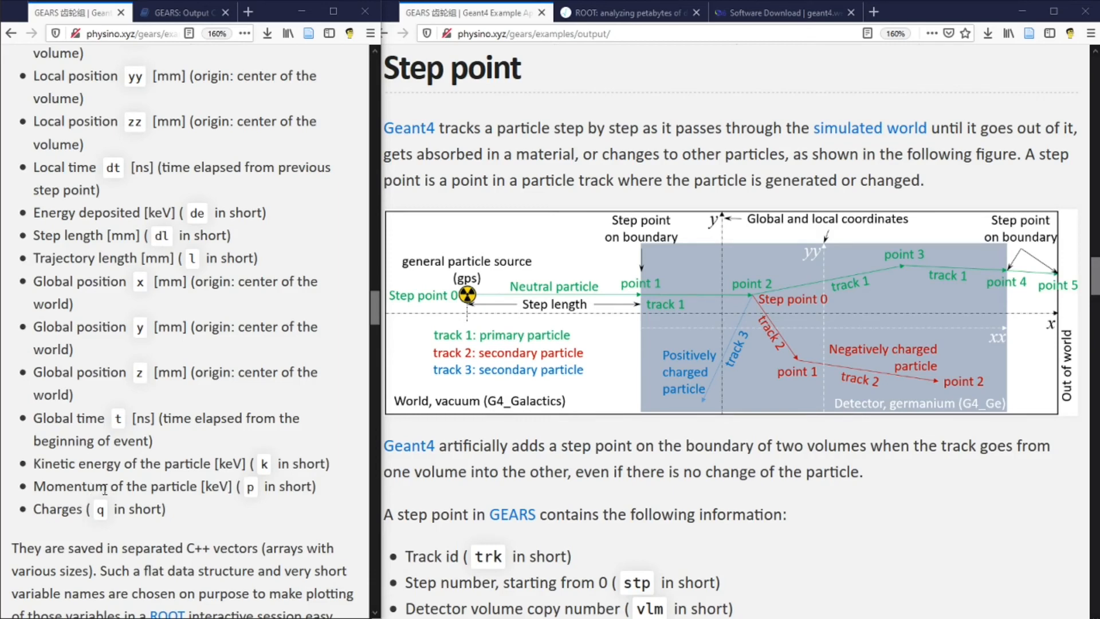
{"action": "mouse_move", "coordinate": [200, 365]}
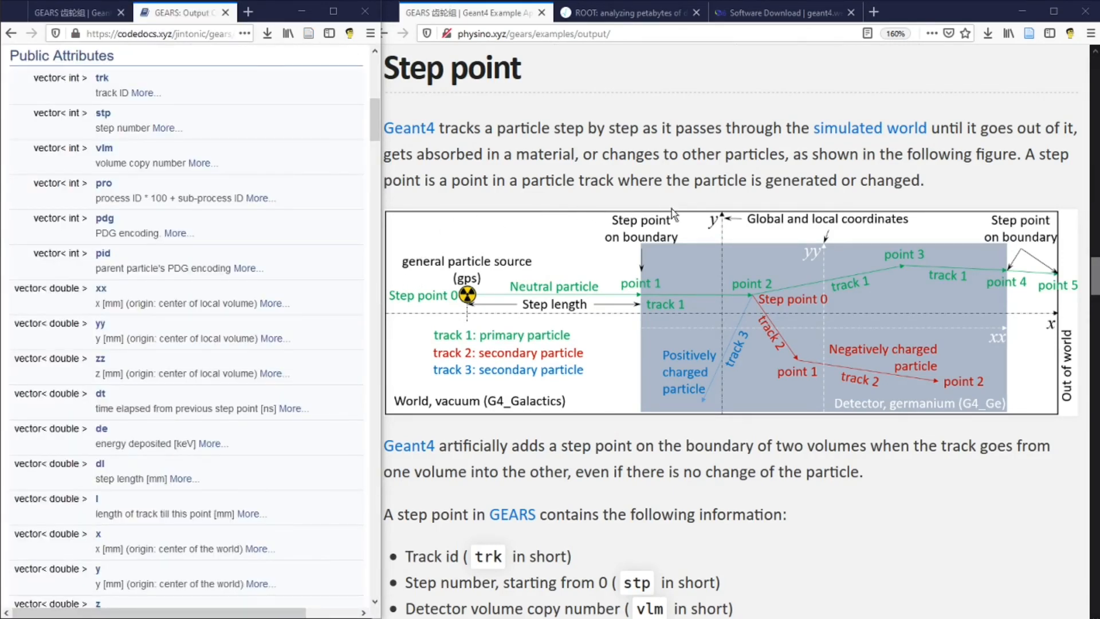
{"action": "mouse_move", "coordinate": [876, 285]}
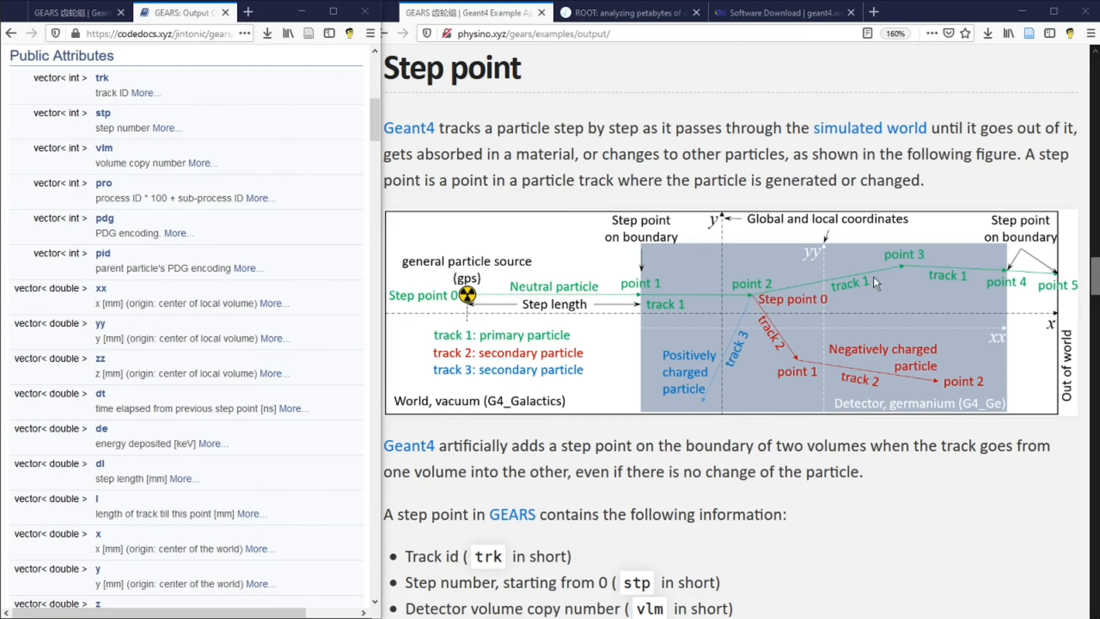
{"action": "mouse_move", "coordinate": [474, 294]}
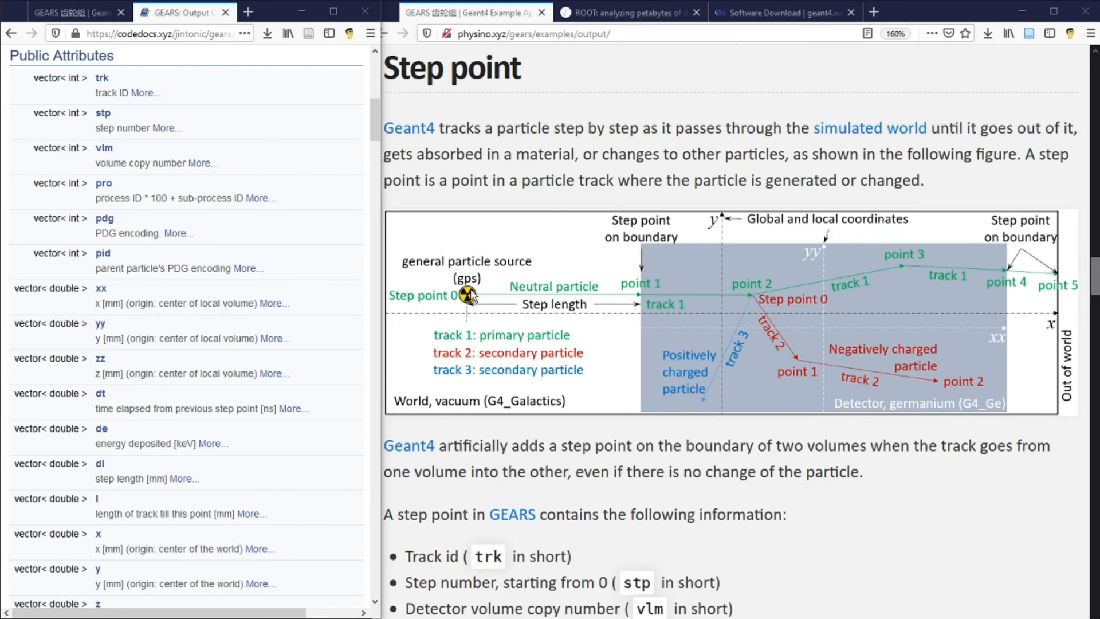
{"action": "mouse_move", "coordinate": [1025, 284]}
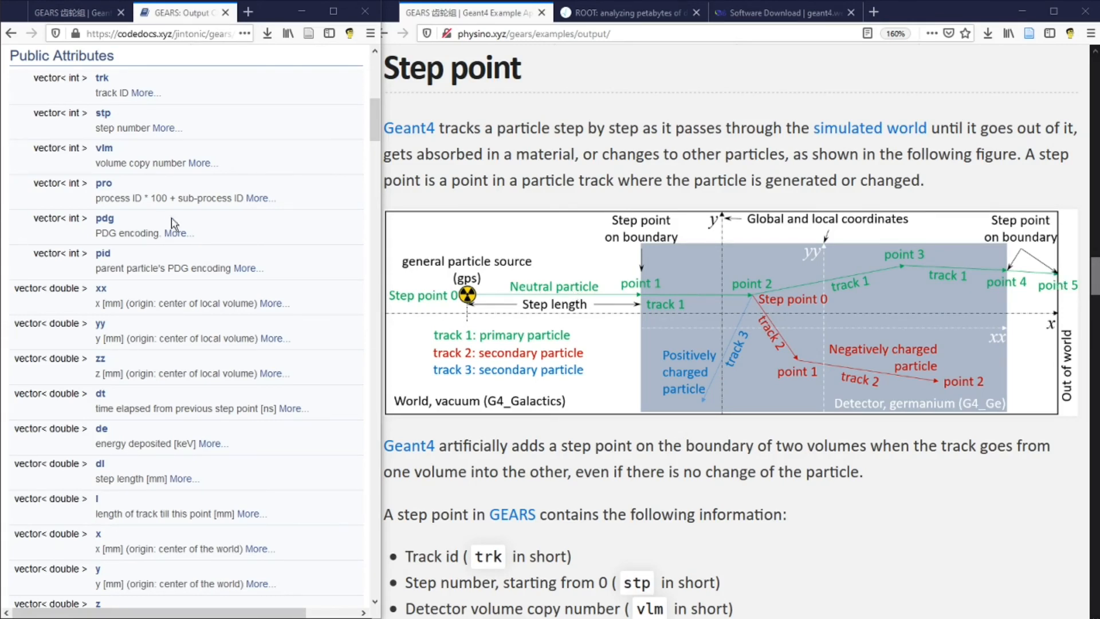
{"action": "mouse_move", "coordinate": [89, 107]}
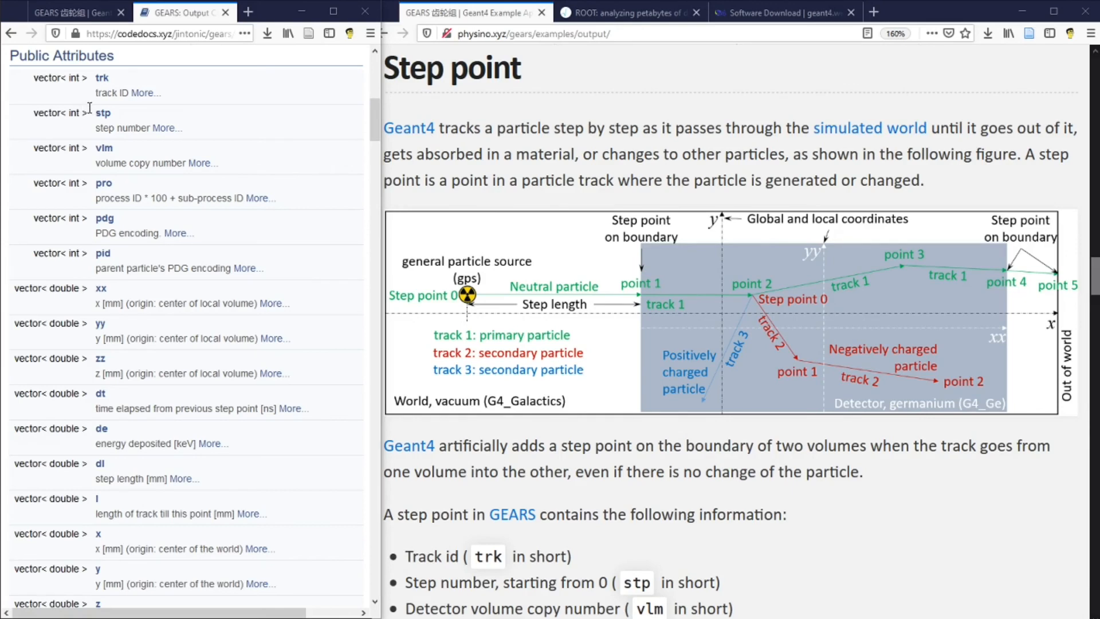
{"action": "mouse_move", "coordinate": [104, 147]}
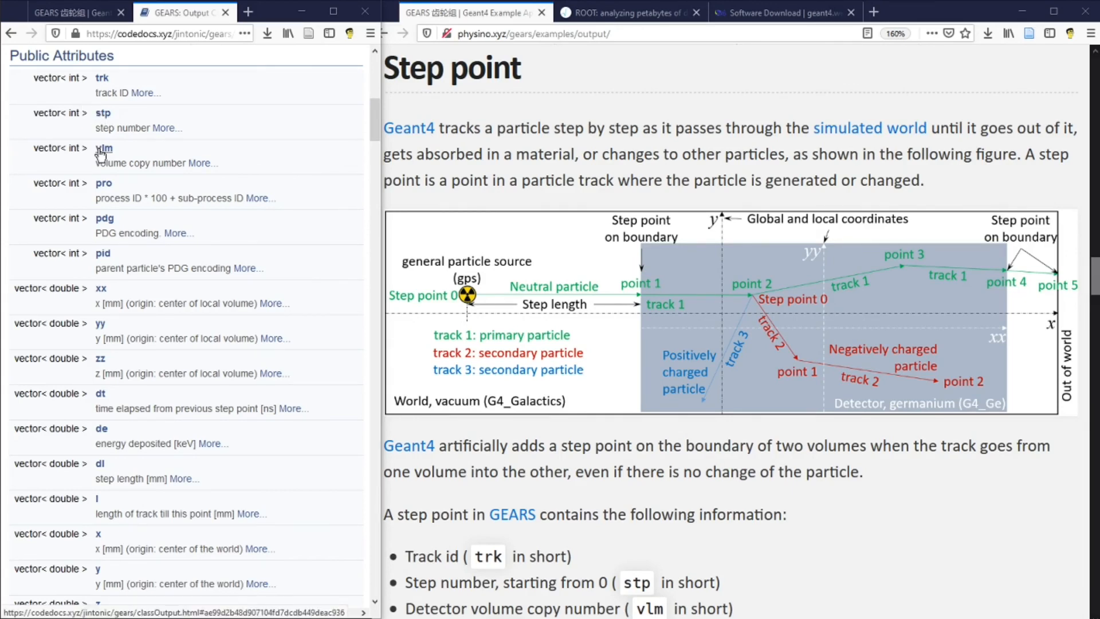
{"action": "mouse_move", "coordinate": [96, 203]}
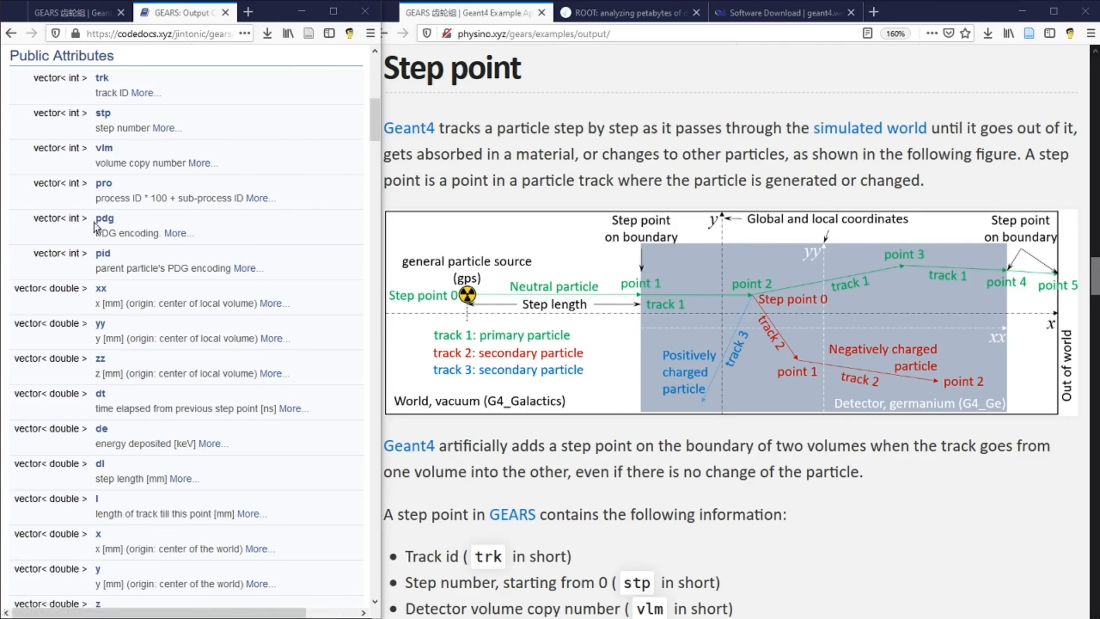
{"action": "mouse_move", "coordinate": [53, 132]}
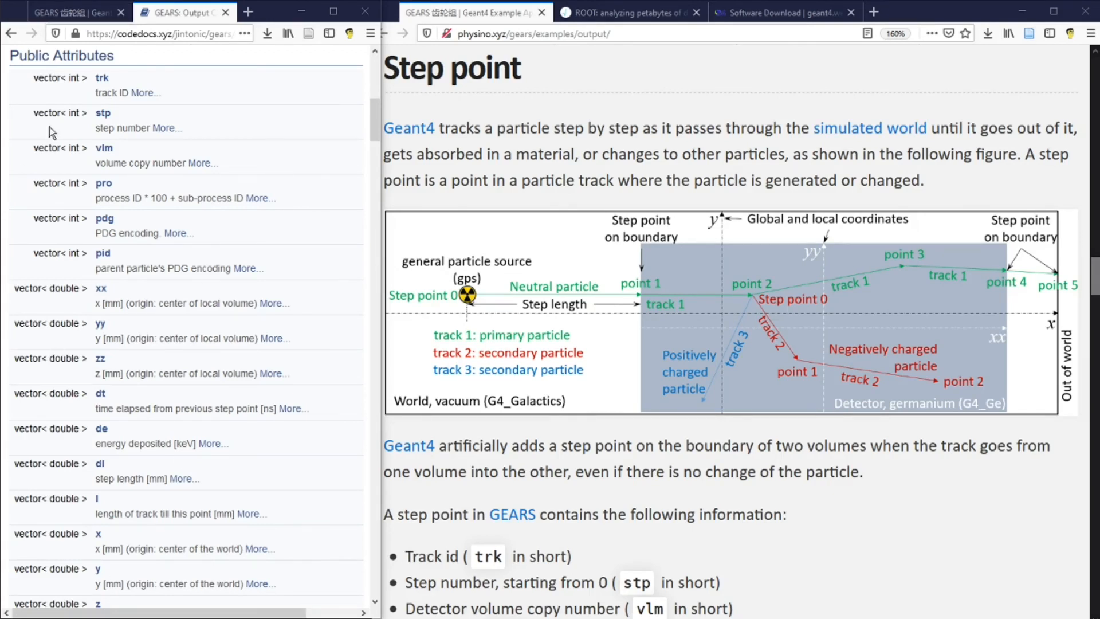
{"action": "mouse_move", "coordinate": [165, 413]}
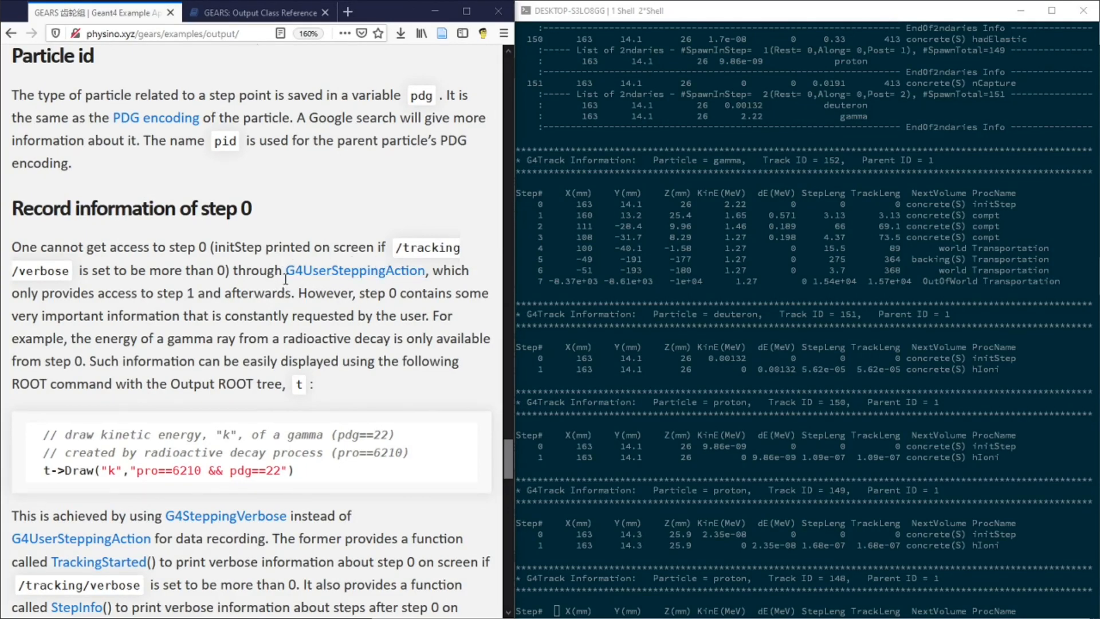
{"action": "mouse_move", "coordinate": [433, 279]}
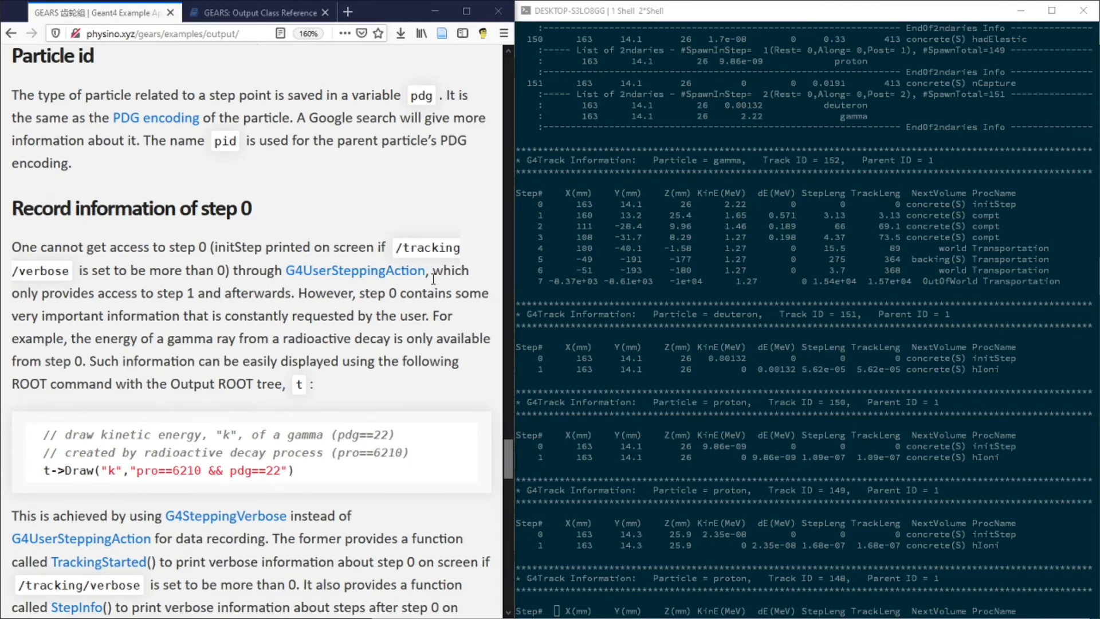
{"action": "mouse_move", "coordinate": [403, 289]}
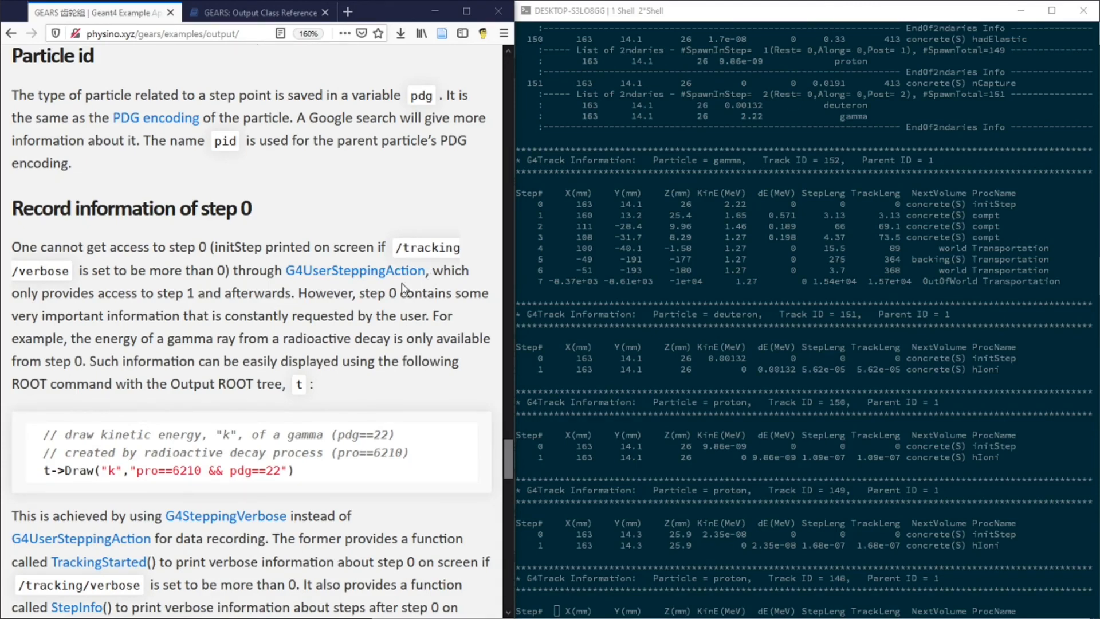
{"action": "mouse_move", "coordinate": [116, 310]}
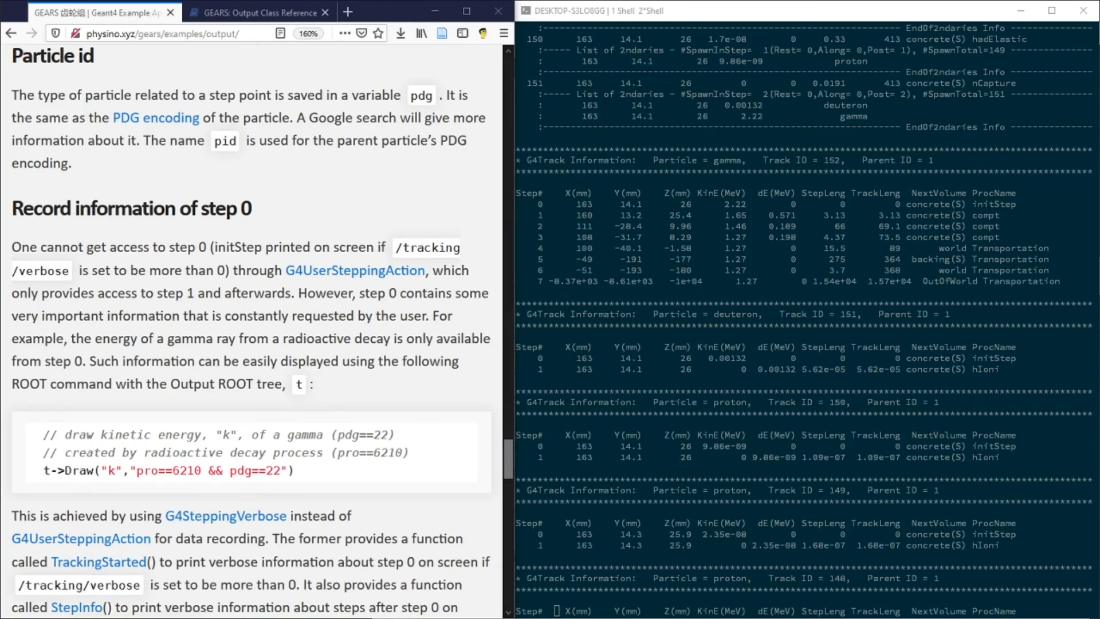
Step: Scroll the GEARS output page down to the G4SteppingVerbose explanation
{"action": "scroll", "scroll_direction": "down", "scroll_amount": 3}
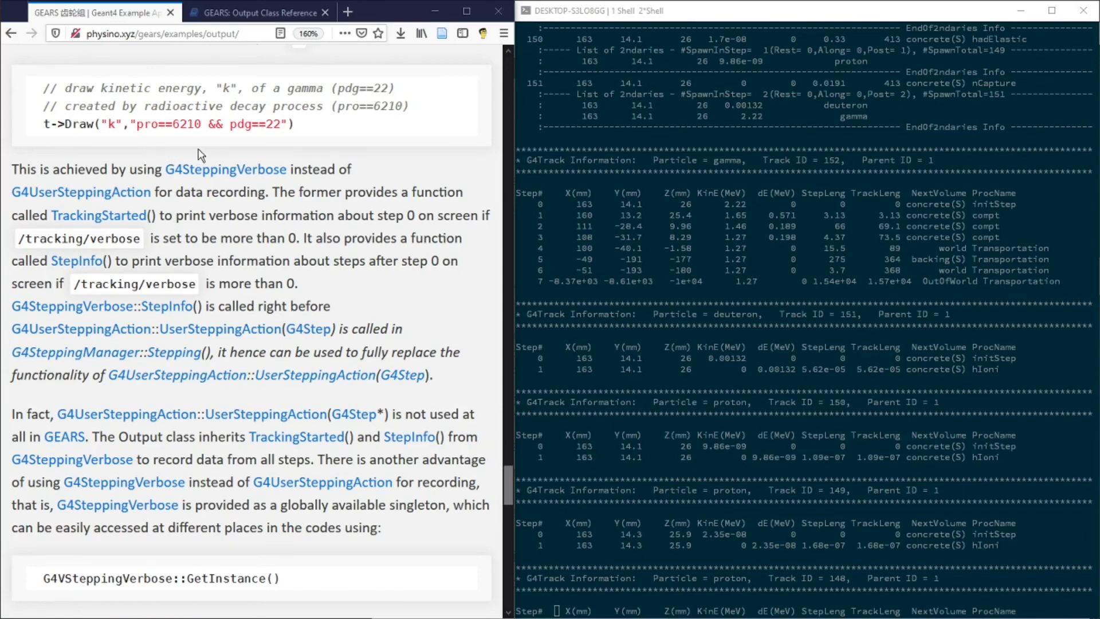
{"action": "mouse_move", "coordinate": [232, 186]}
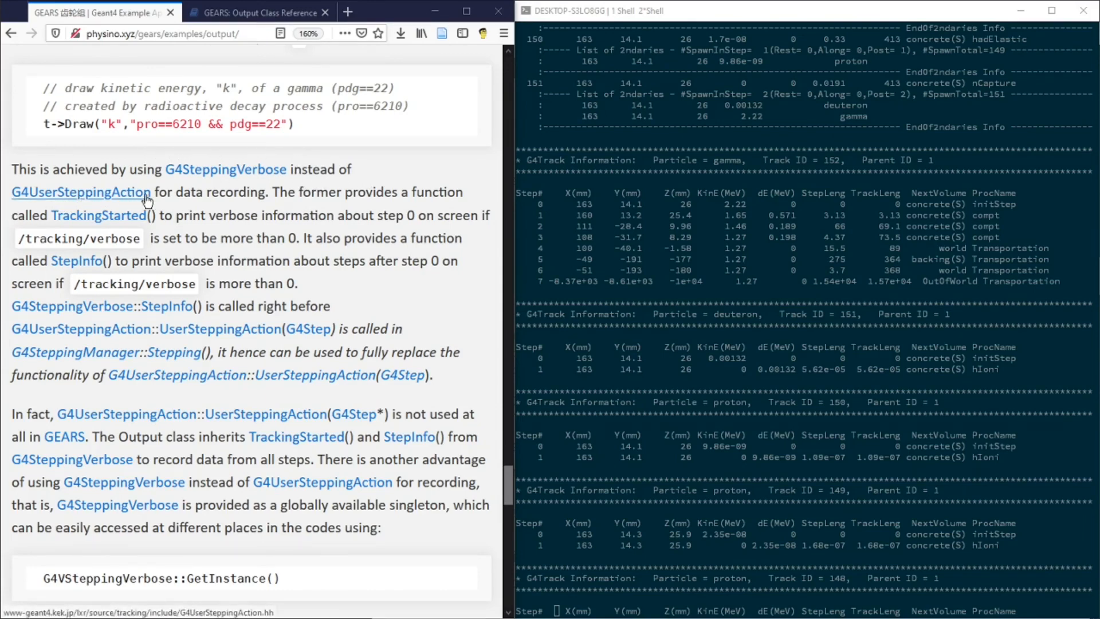
{"action": "mouse_move", "coordinate": [309, 195]}
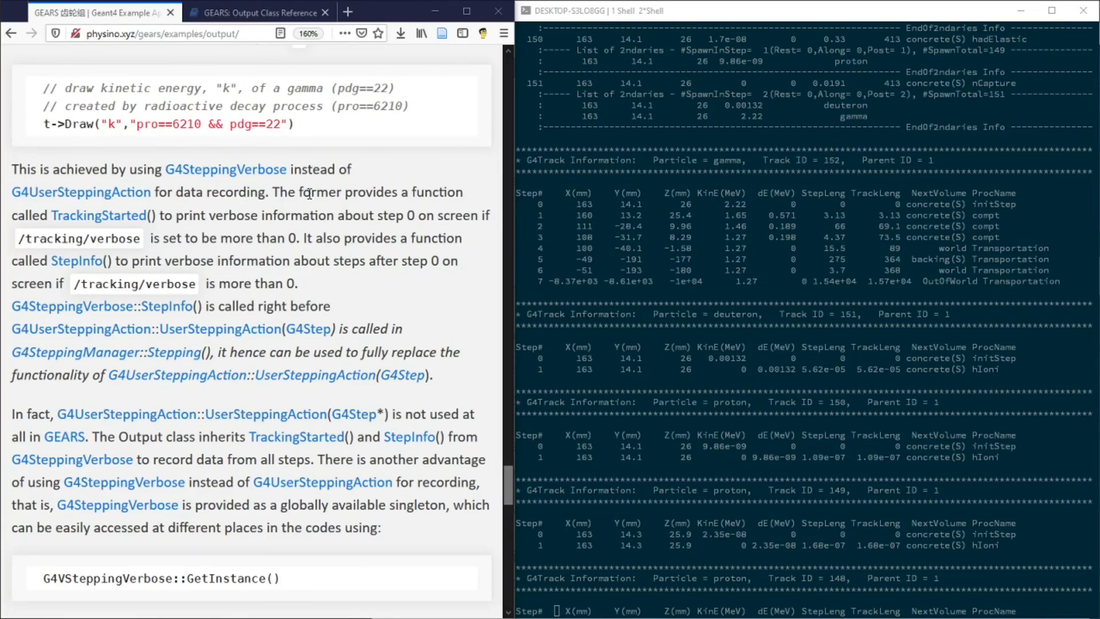
{"action": "mouse_move", "coordinate": [225, 169]}
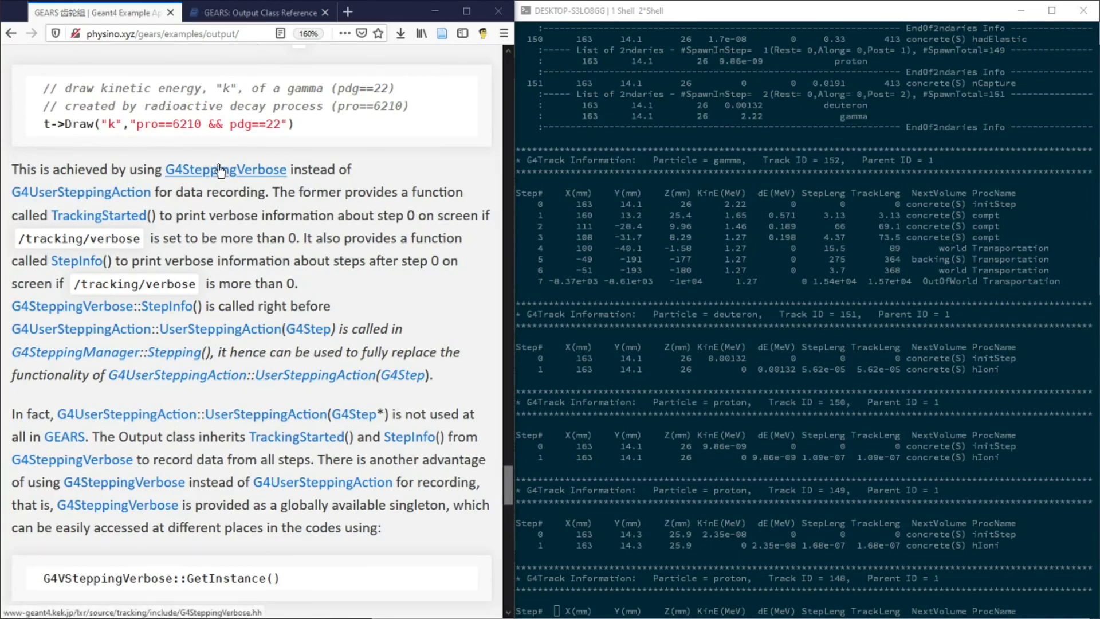
{"action": "mouse_move", "coordinate": [141, 231]}
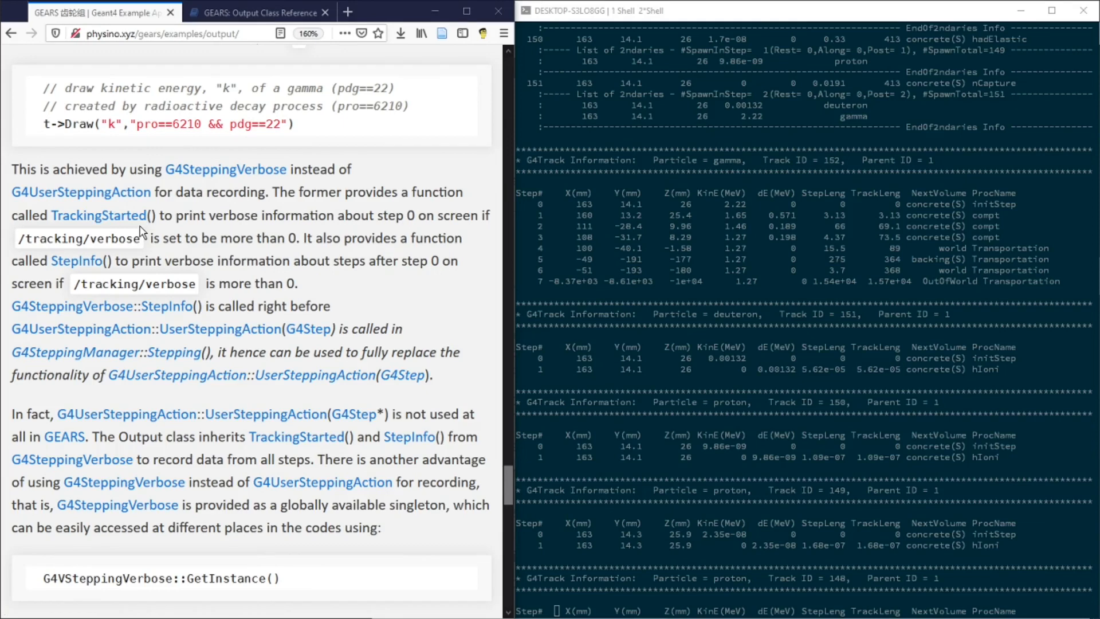
{"action": "mouse_move", "coordinate": [413, 216]}
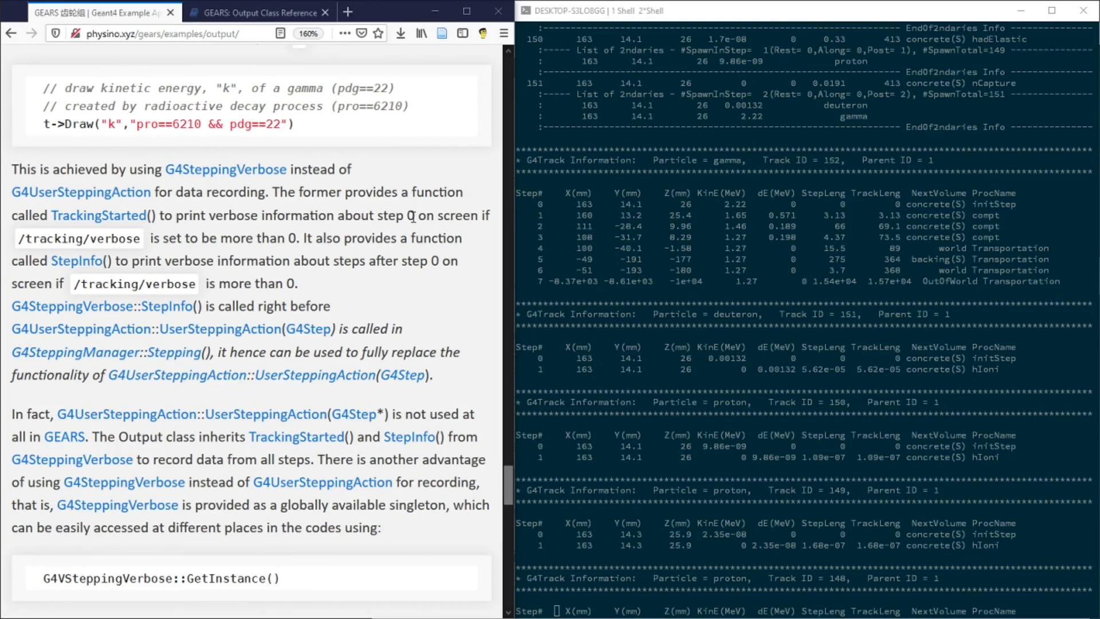
{"action": "mouse_move", "coordinate": [428, 235]}
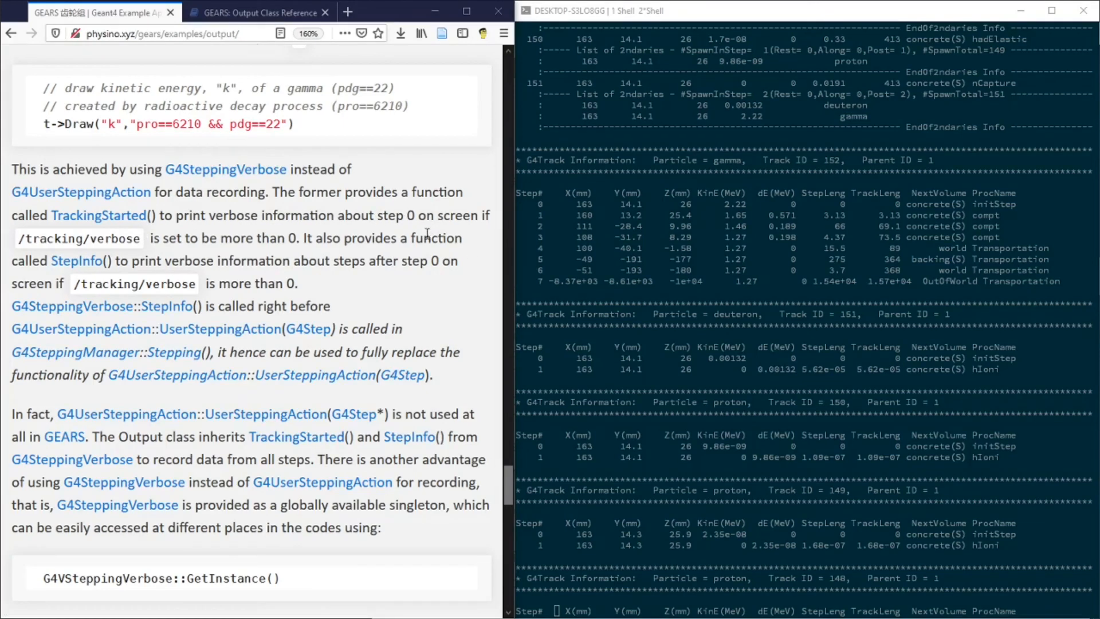
{"action": "mouse_move", "coordinate": [475, 340]}
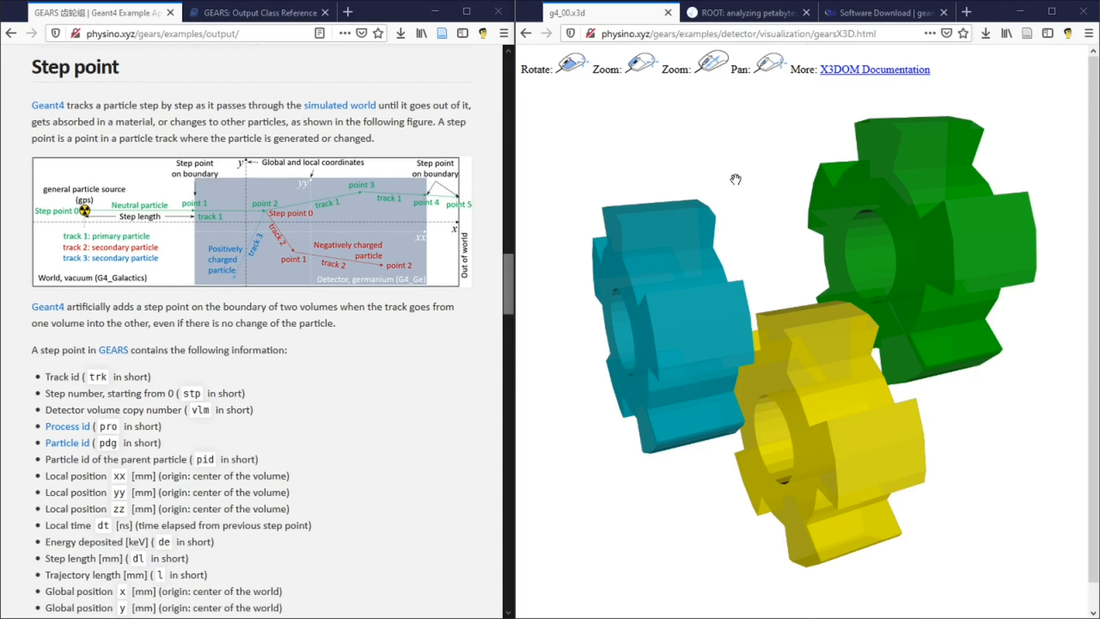
{"action": "mouse_move", "coordinate": [736, 180]}
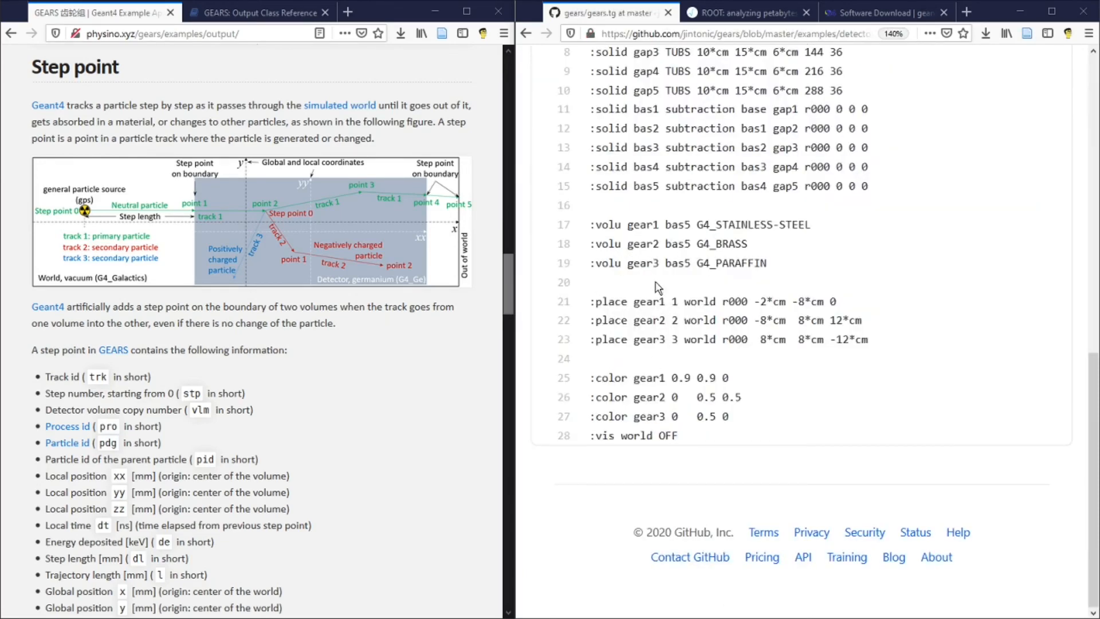
{"action": "mouse_move", "coordinate": [711, 300]}
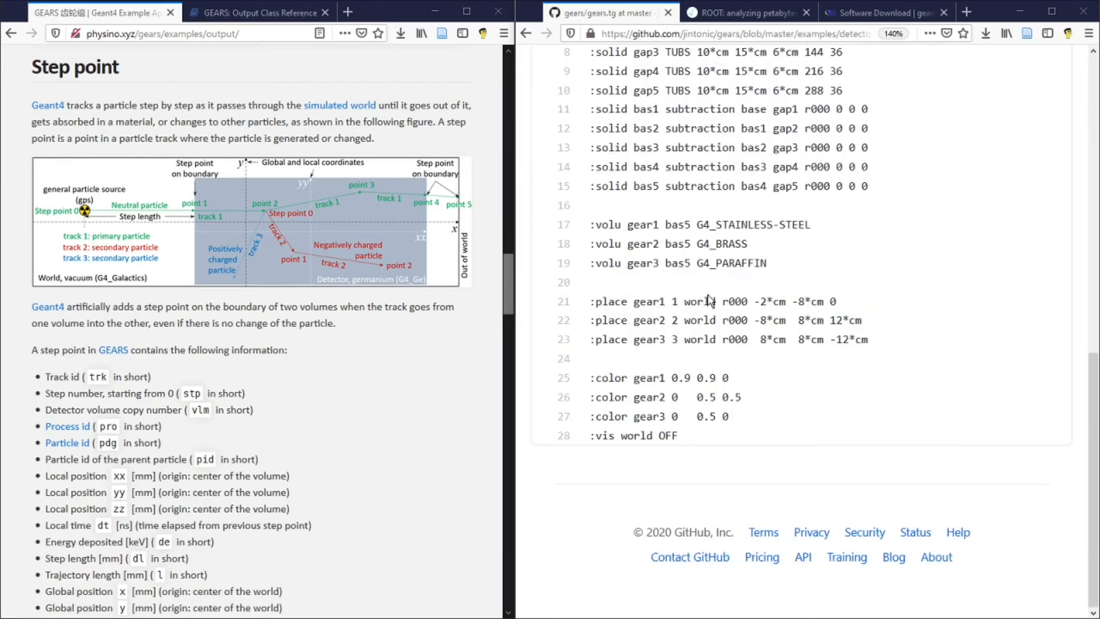
{"action": "mouse_move", "coordinate": [694, 316]}
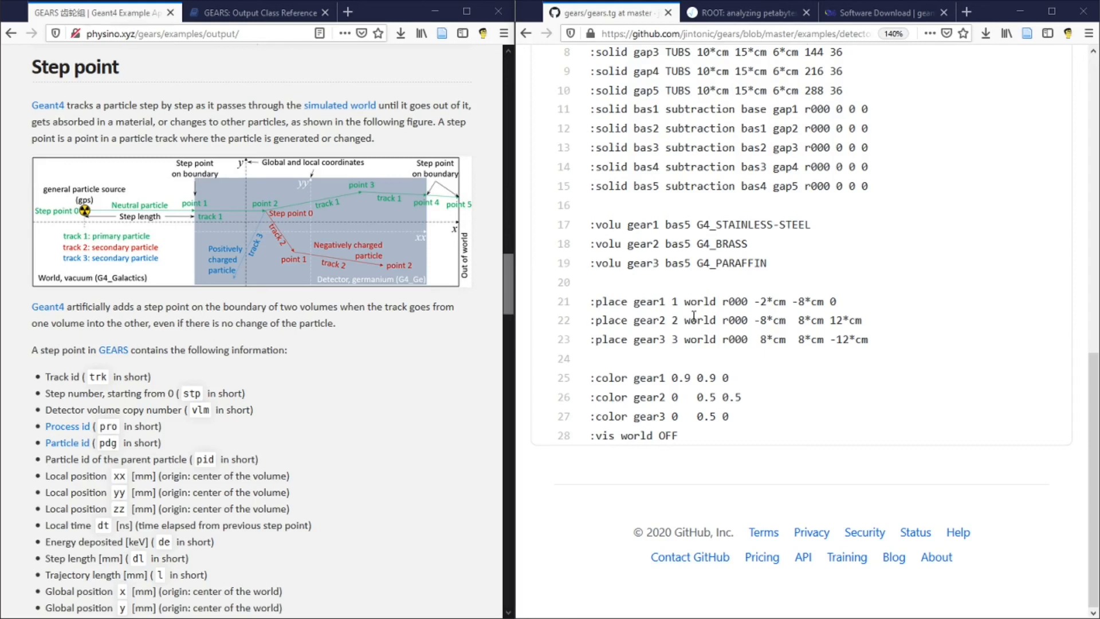
{"action": "mouse_move", "coordinate": [679, 302]}
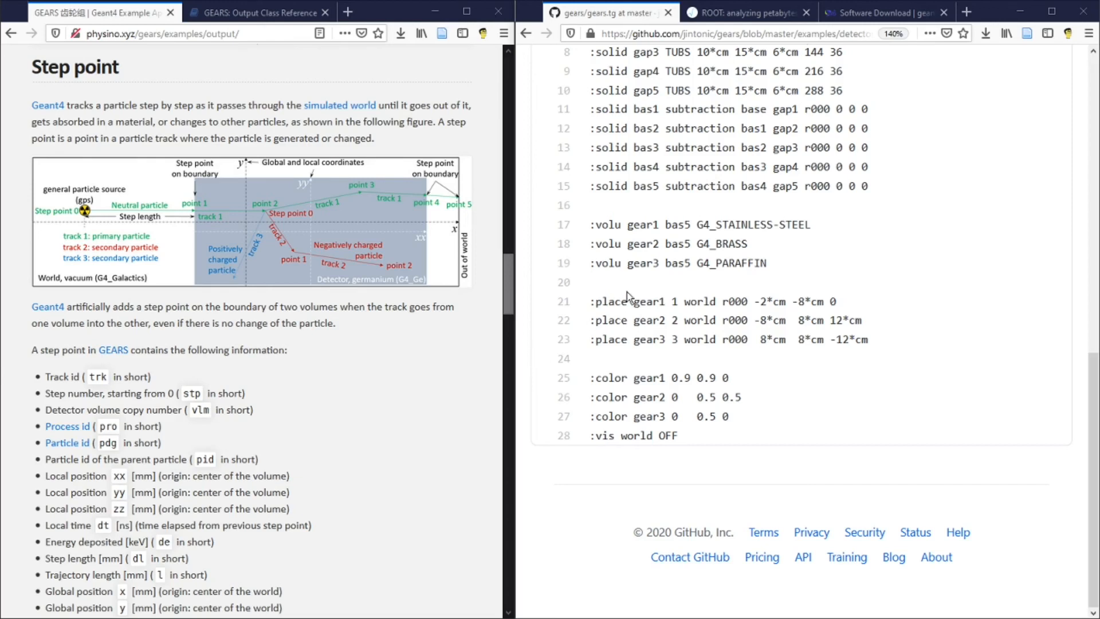
{"action": "mouse_move", "coordinate": [262, 216]}
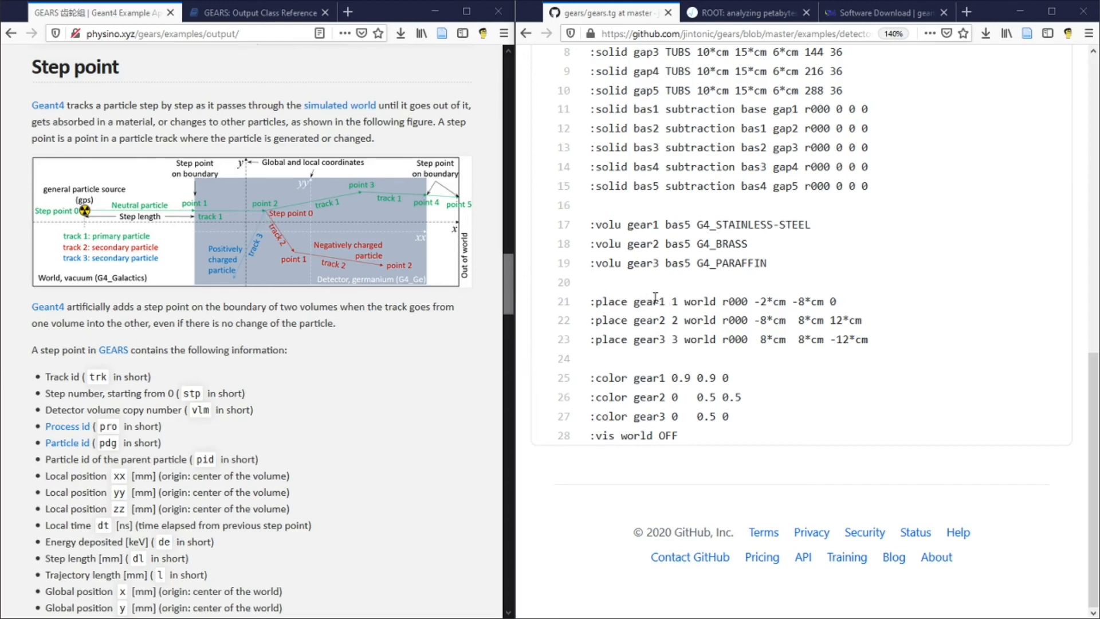
{"action": "mouse_move", "coordinate": [716, 304]}
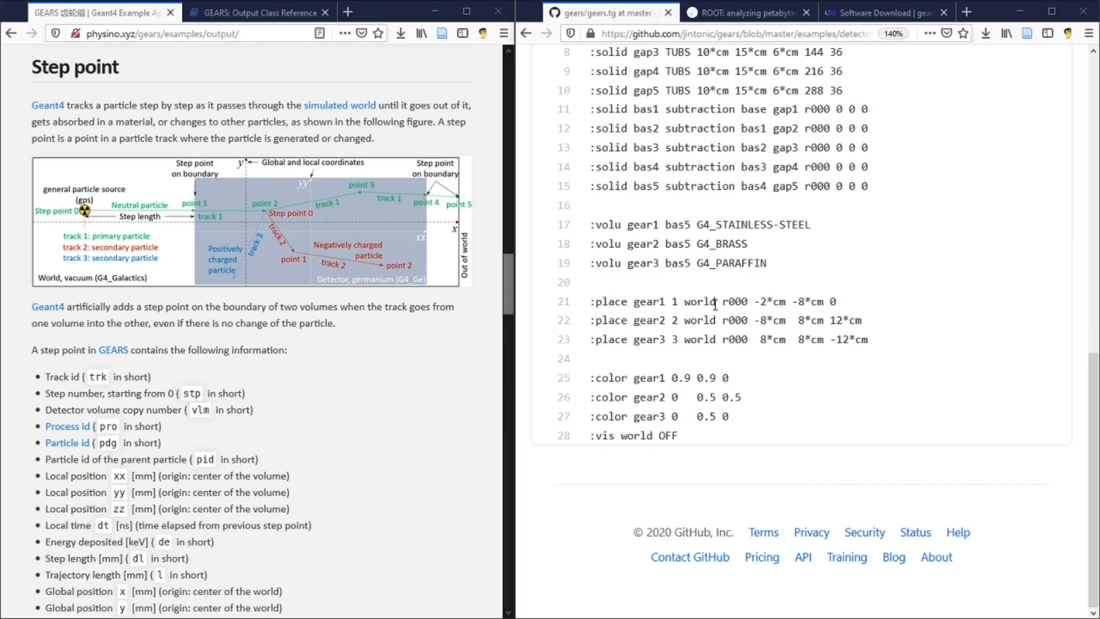
{"action": "mouse_move", "coordinate": [699, 338]}
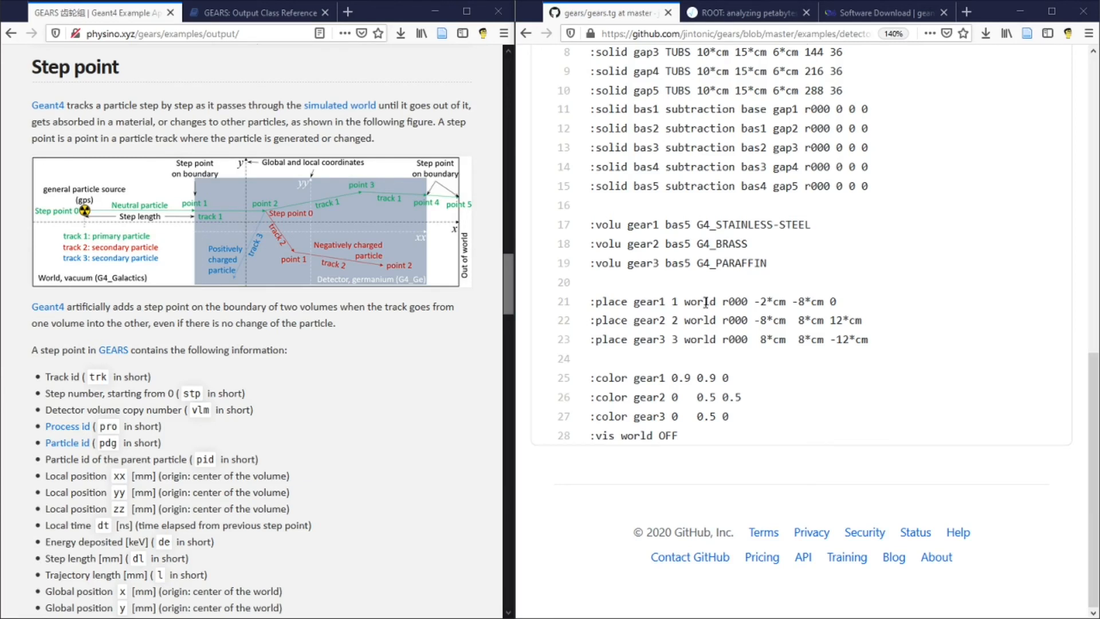
{"action": "mouse_move", "coordinate": [672, 364]}
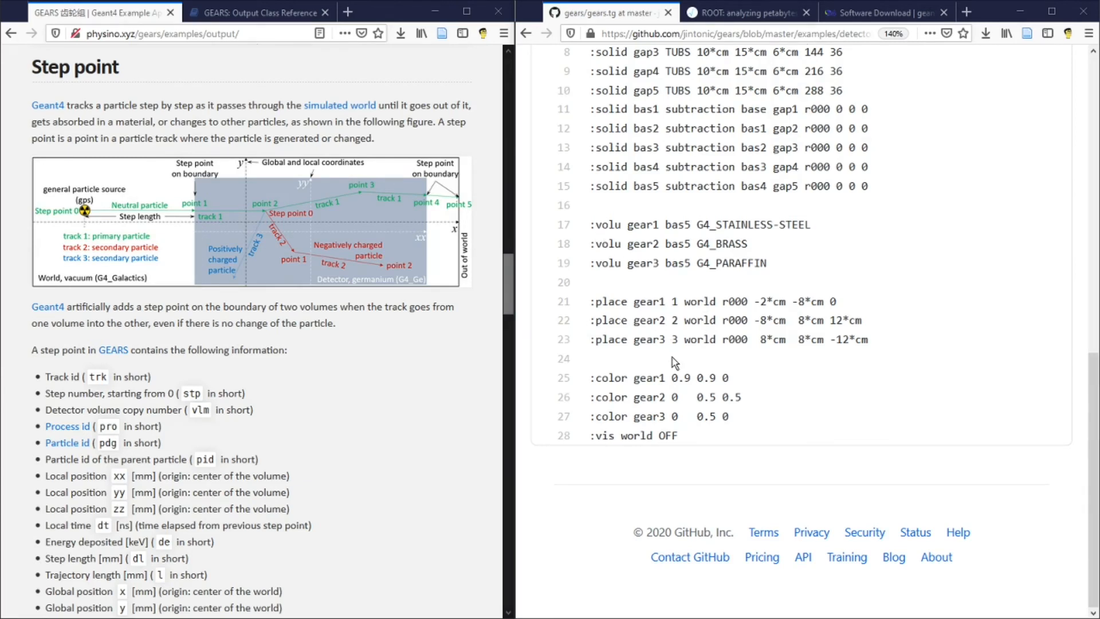
{"action": "mouse_move", "coordinate": [647, 300]}
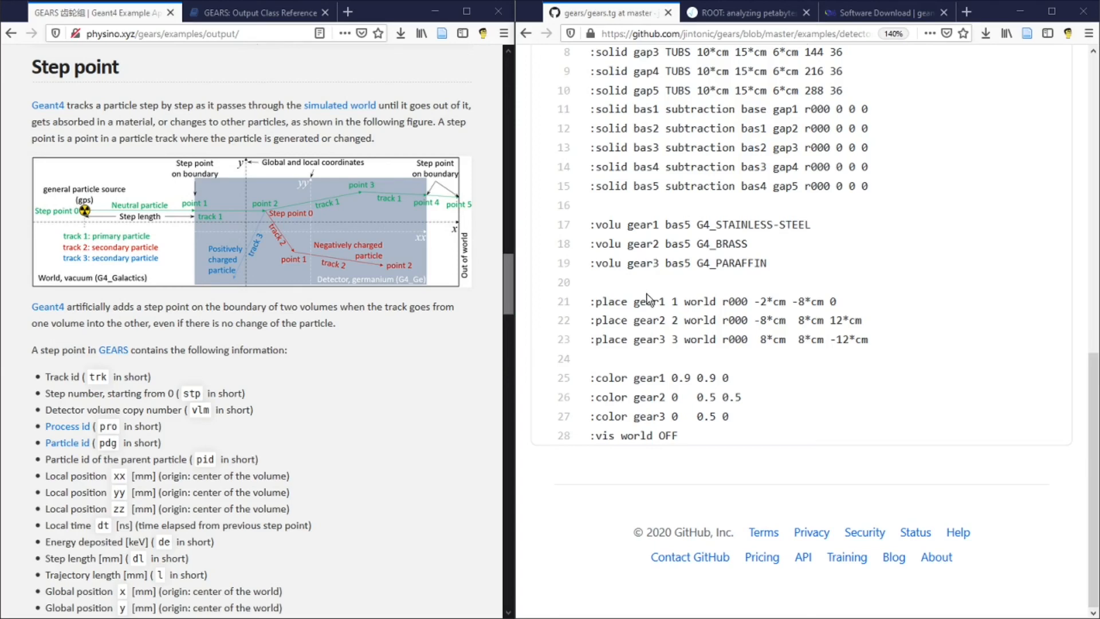
{"action": "mouse_move", "coordinate": [669, 300]}
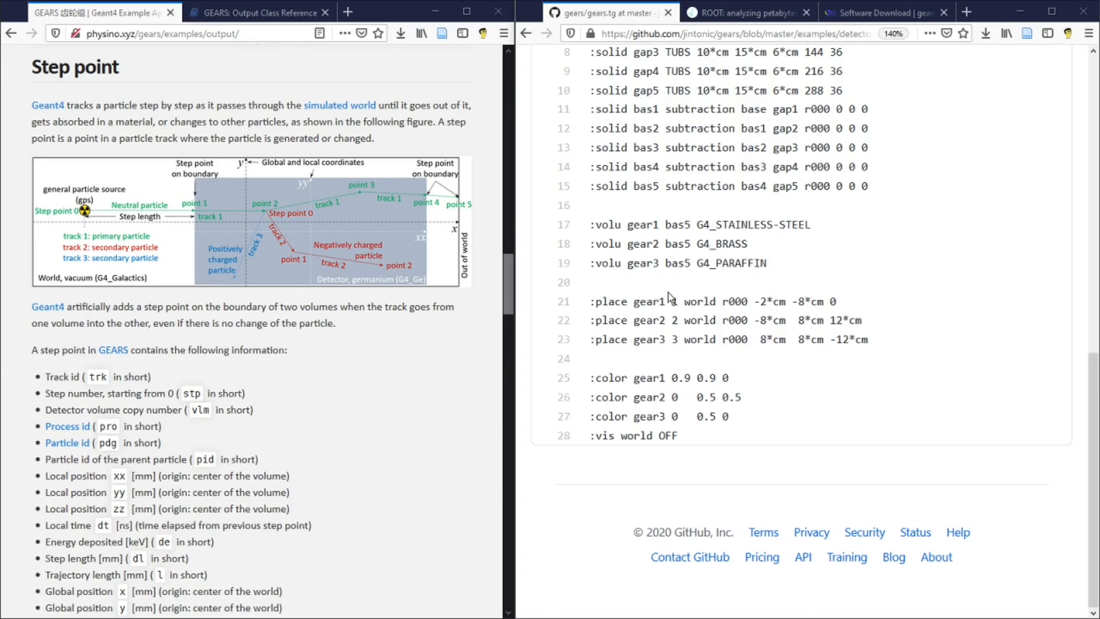
Step: Type '1' into the active window
{"action": "type", "text": "1"}
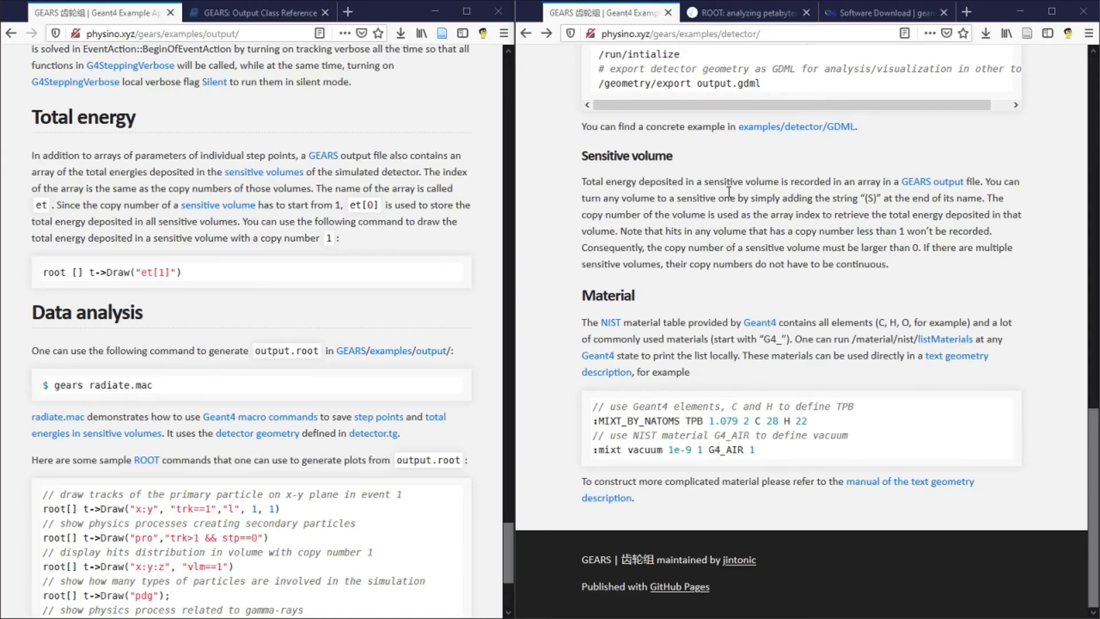
{"action": "mouse_move", "coordinate": [578, 181]}
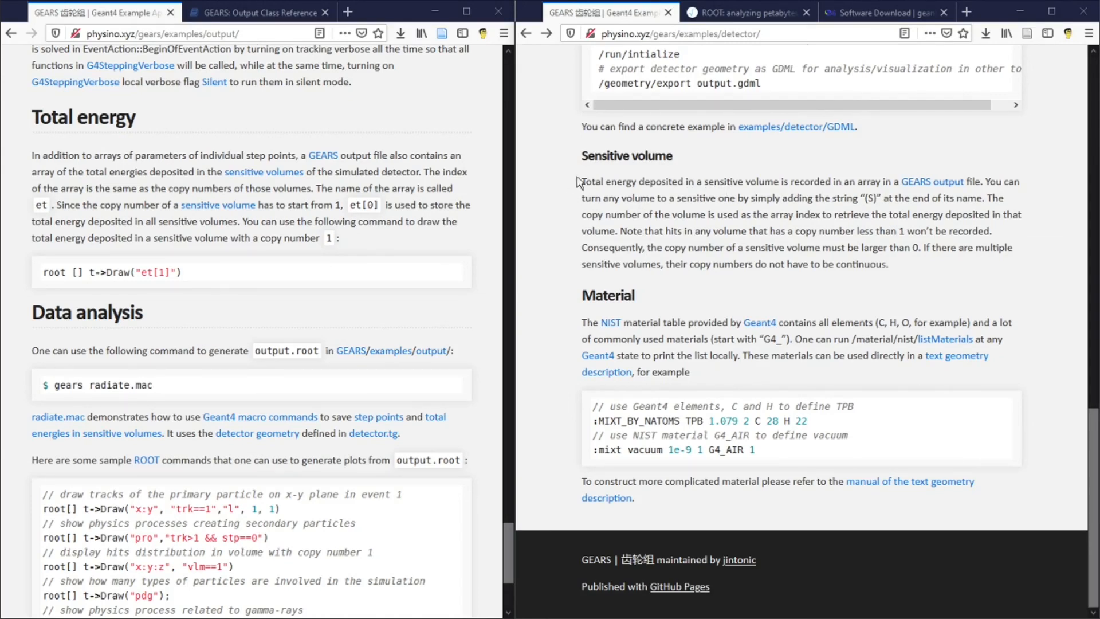
{"action": "mouse_move", "coordinate": [679, 177]}
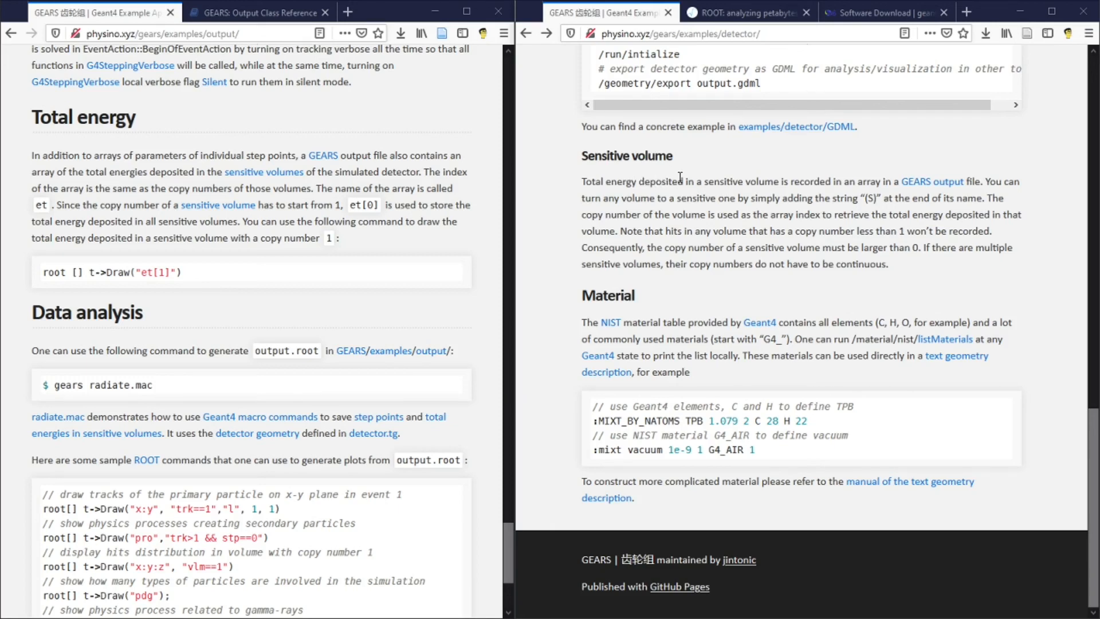
{"action": "mouse_move", "coordinate": [679, 177]}
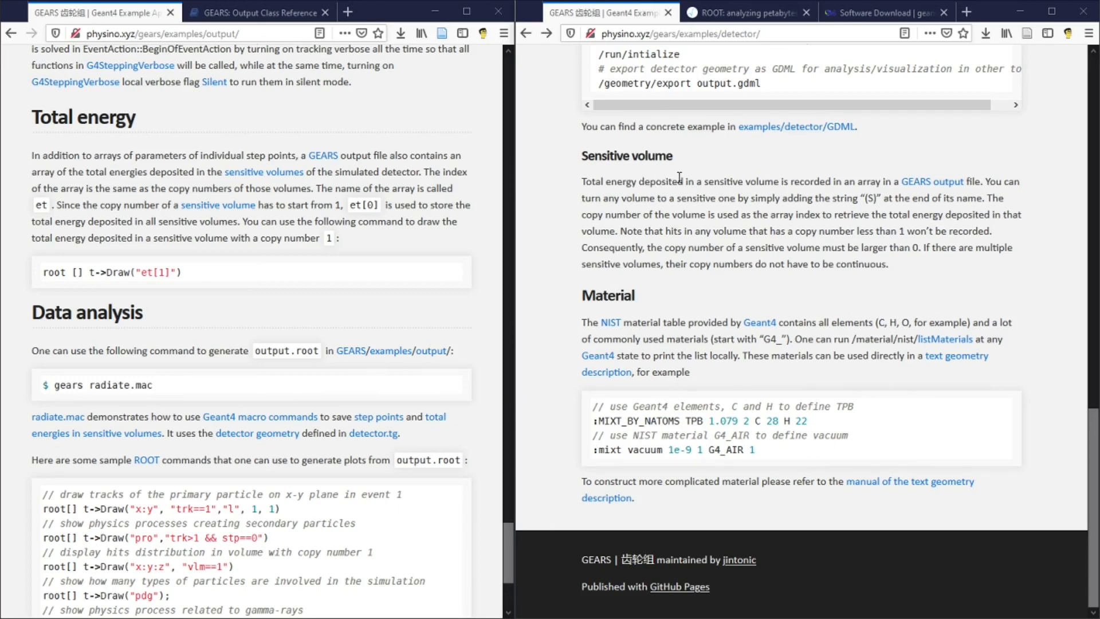
{"action": "mouse_move", "coordinate": [785, 181]}
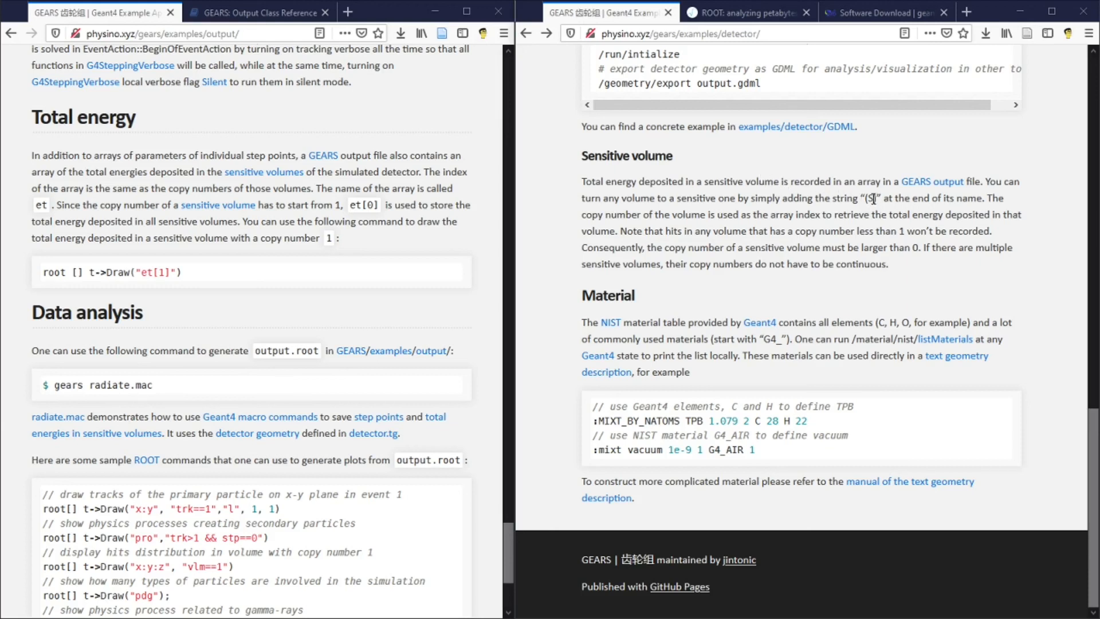
{"action": "mouse_move", "coordinate": [873, 200]}
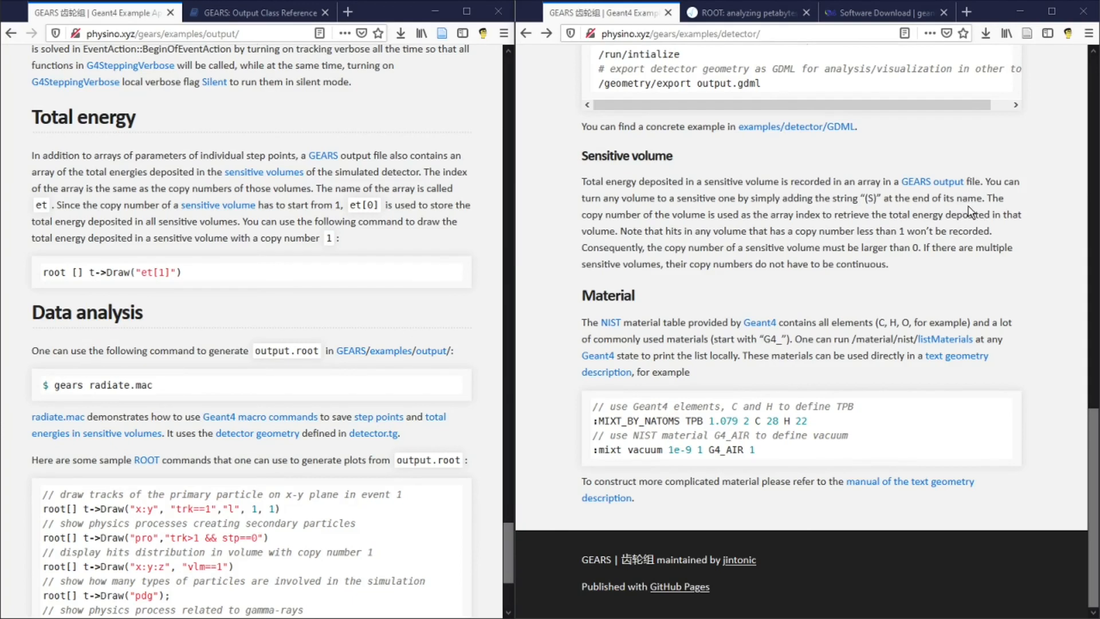
{"action": "mouse_move", "coordinate": [456, 203]}
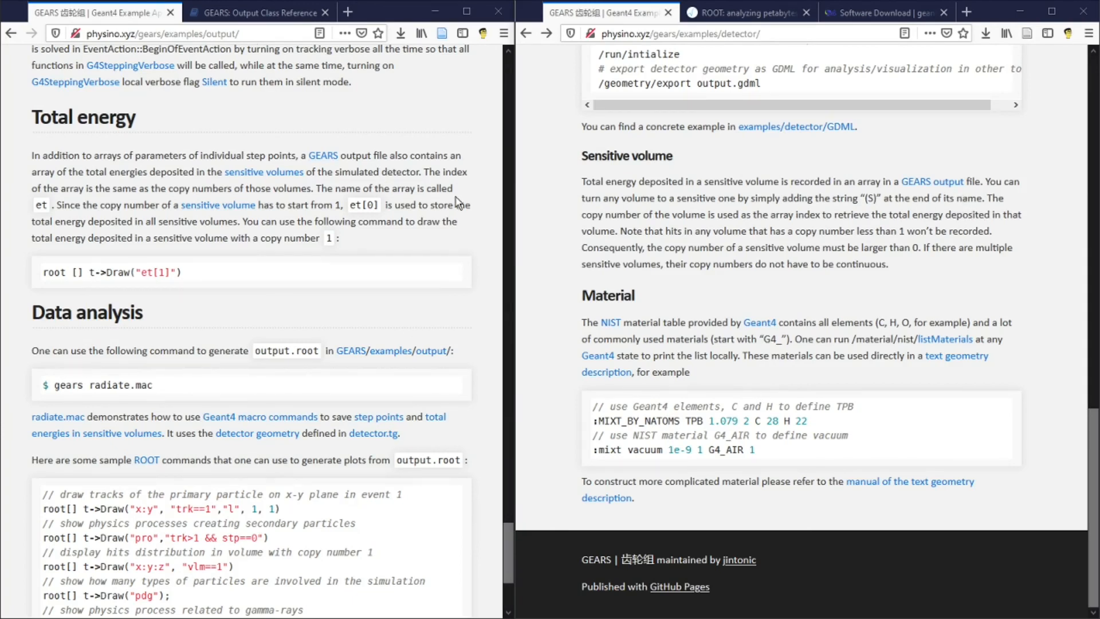
{"action": "mouse_move", "coordinate": [405, 188]}
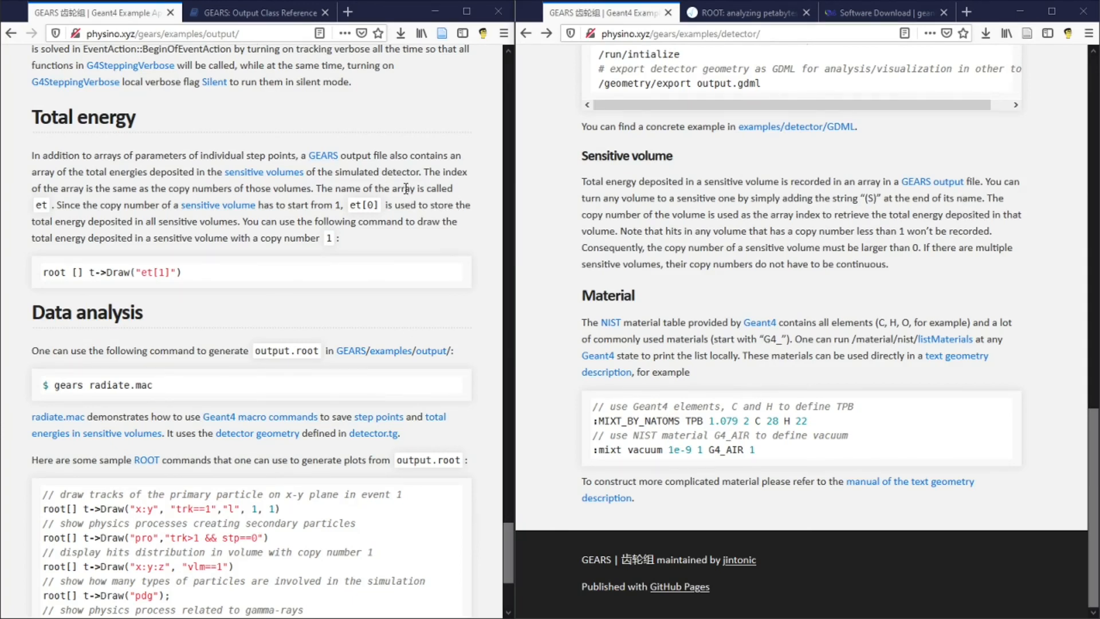
{"action": "mouse_move", "coordinate": [25, 221]}
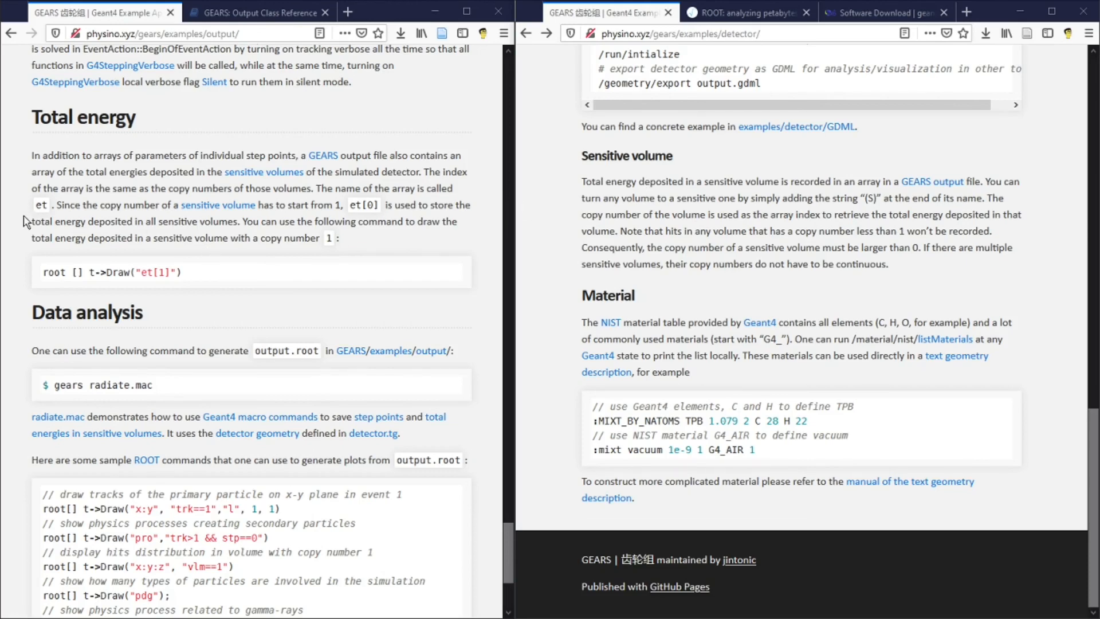
{"action": "mouse_move", "coordinate": [39, 214]}
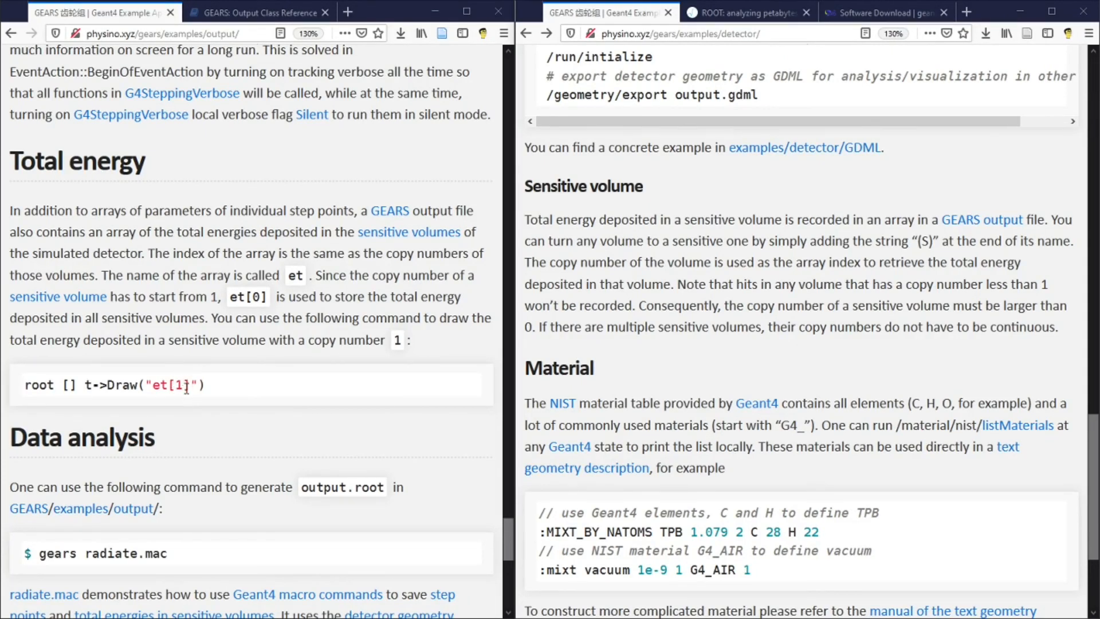
{"action": "mouse_move", "coordinate": [378, 358]}
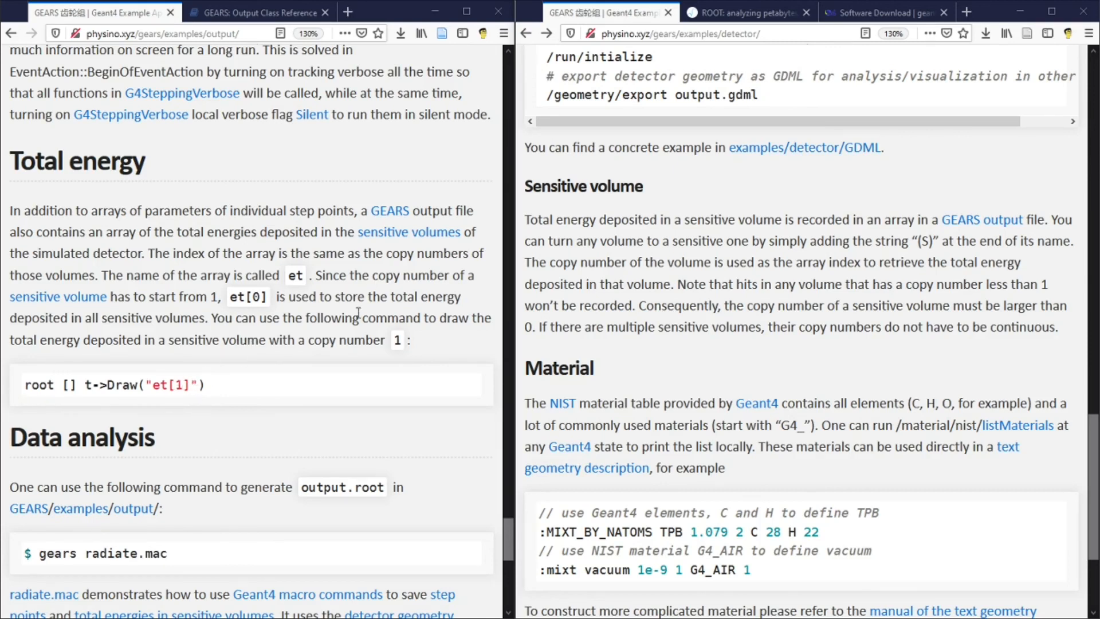
{"action": "mouse_move", "coordinate": [57, 296]}
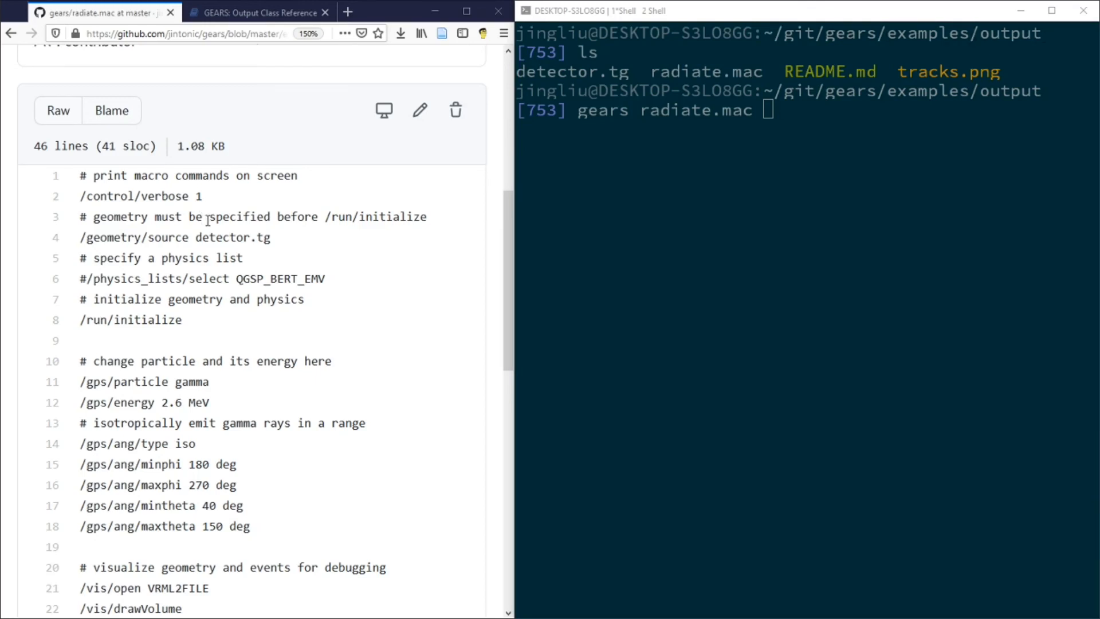
Step: Highlight the geometry file name, MeV unit and data-recording command in radiate.mac
{"action": "double_click", "coordinate": [221, 238]}
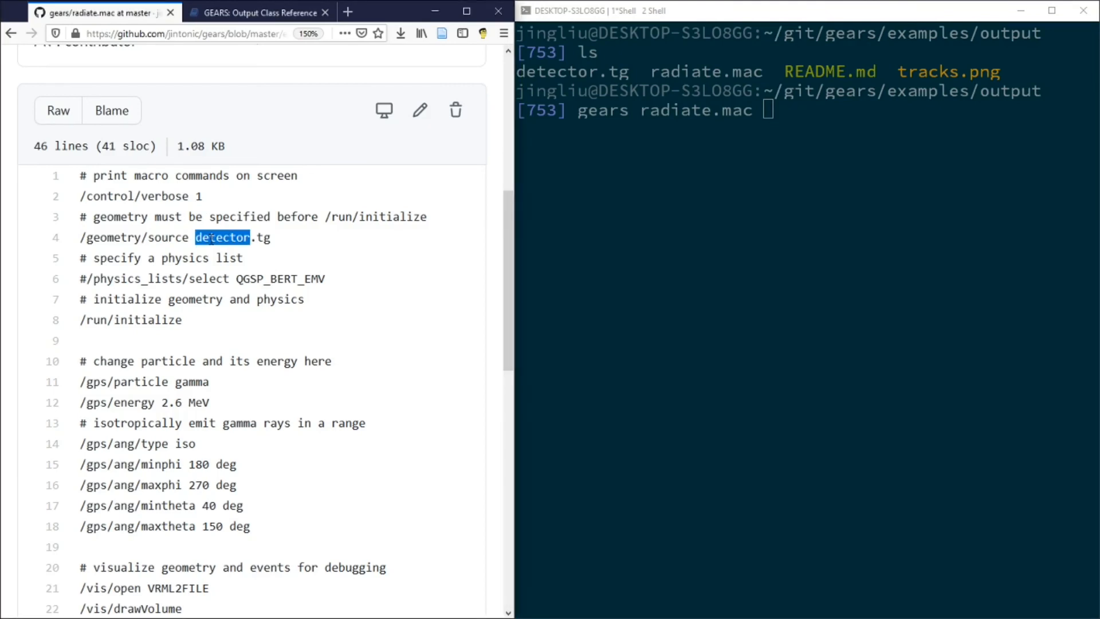
{"action": "double_click", "coordinate": [197, 402]}
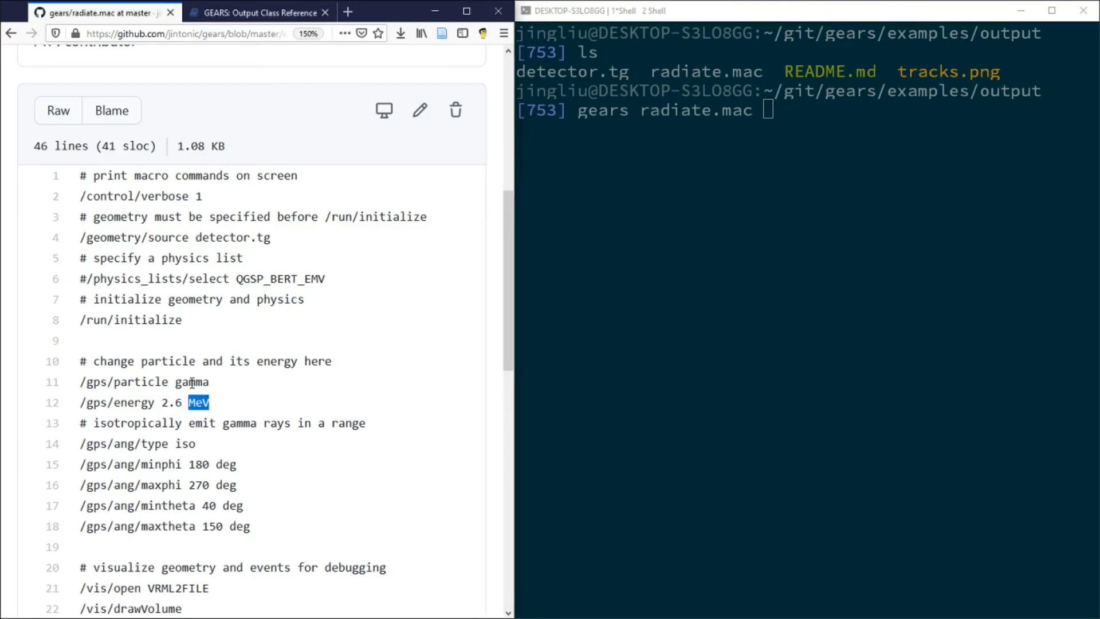
{"action": "scroll", "scroll_direction": "down", "scroll_amount": 3}
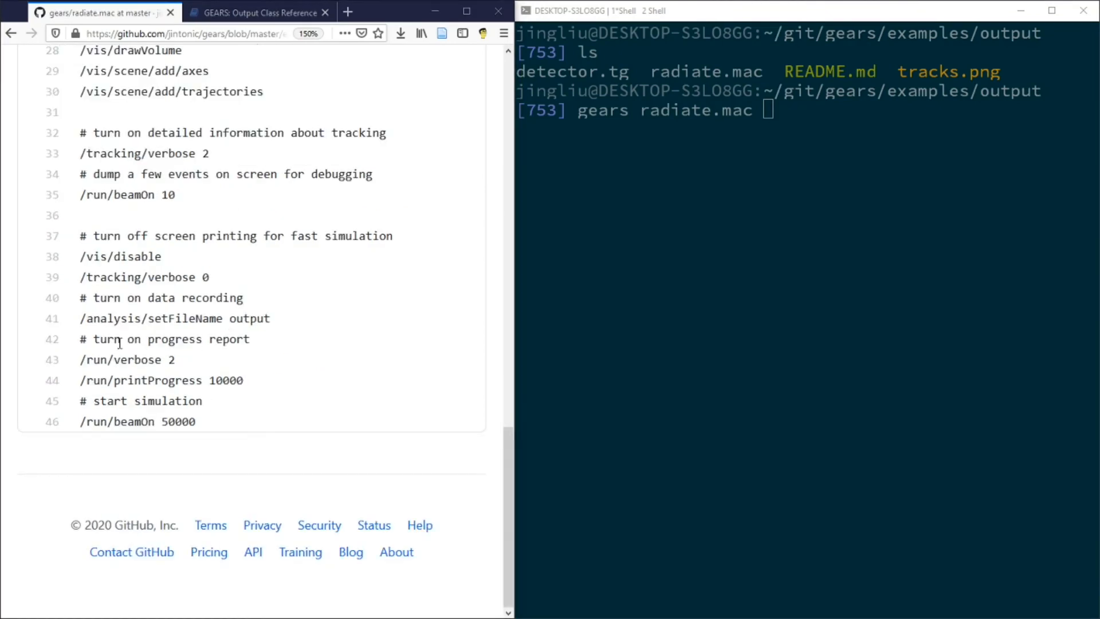
{"action": "double_click", "coordinate": [250, 318]}
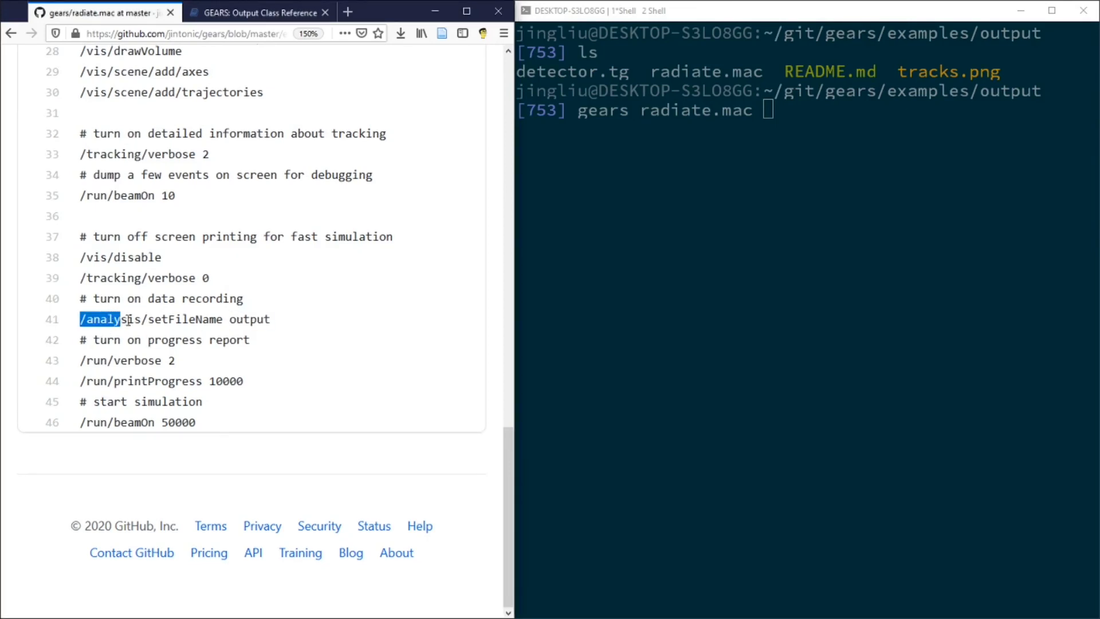
{"action": "double_click", "coordinate": [185, 319]}
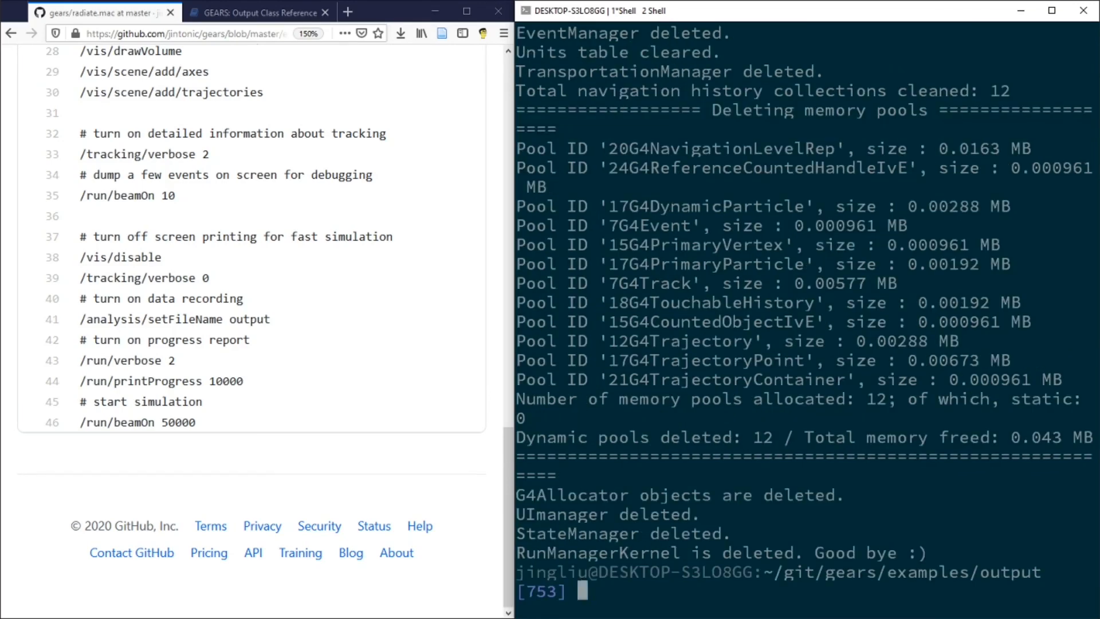
Step: List the folder with ls and highlight the new output.root file
{"action": "type", "text": "ls"}
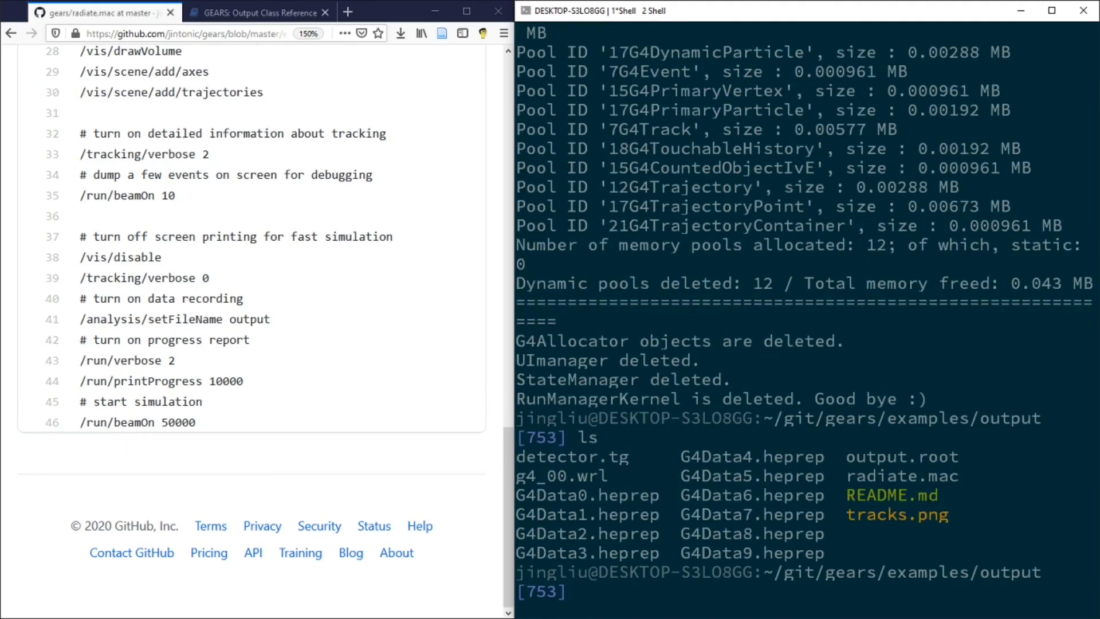
{"action": "double_click", "coordinate": [901, 456]}
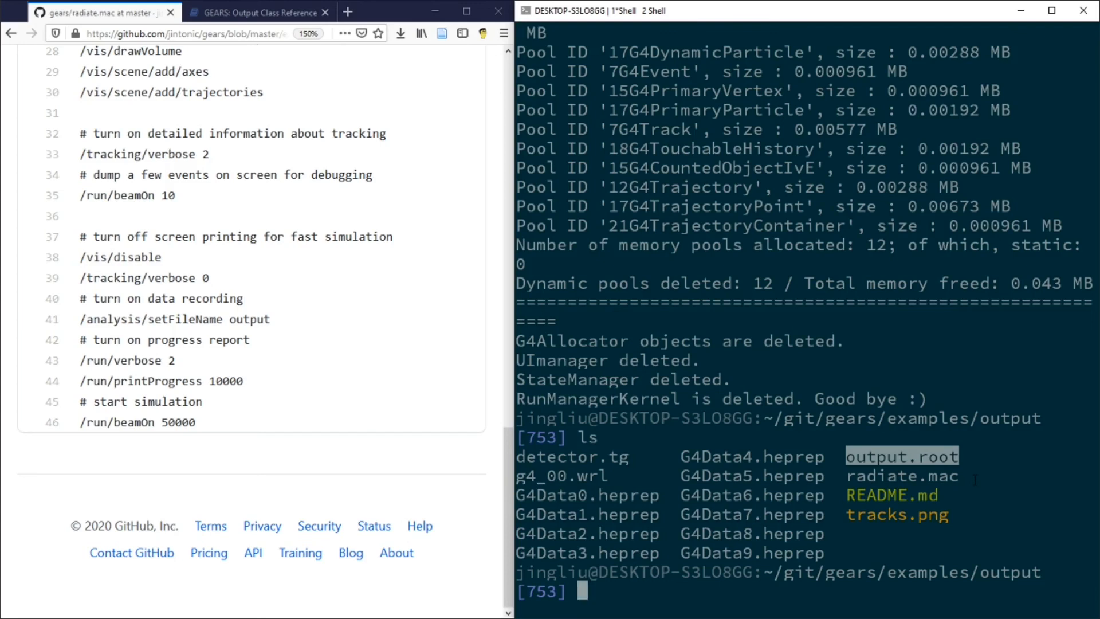
Step: Start ROOT with output.root and list its contents using .ls
{"action": "type", "text": "root"}
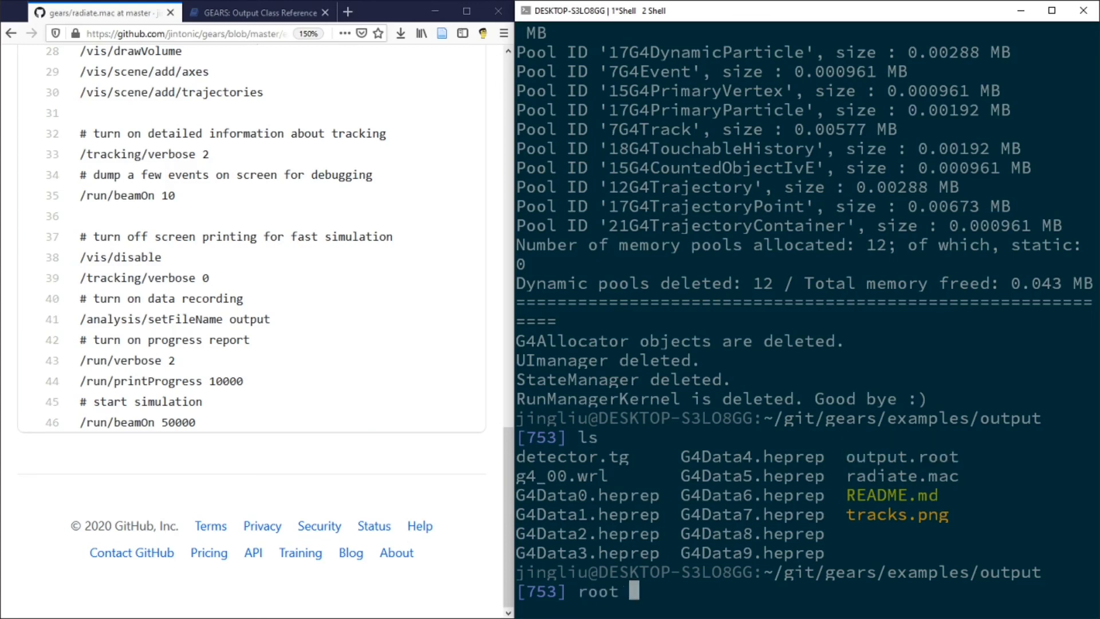
{"action": "type", "text": "output.root"}
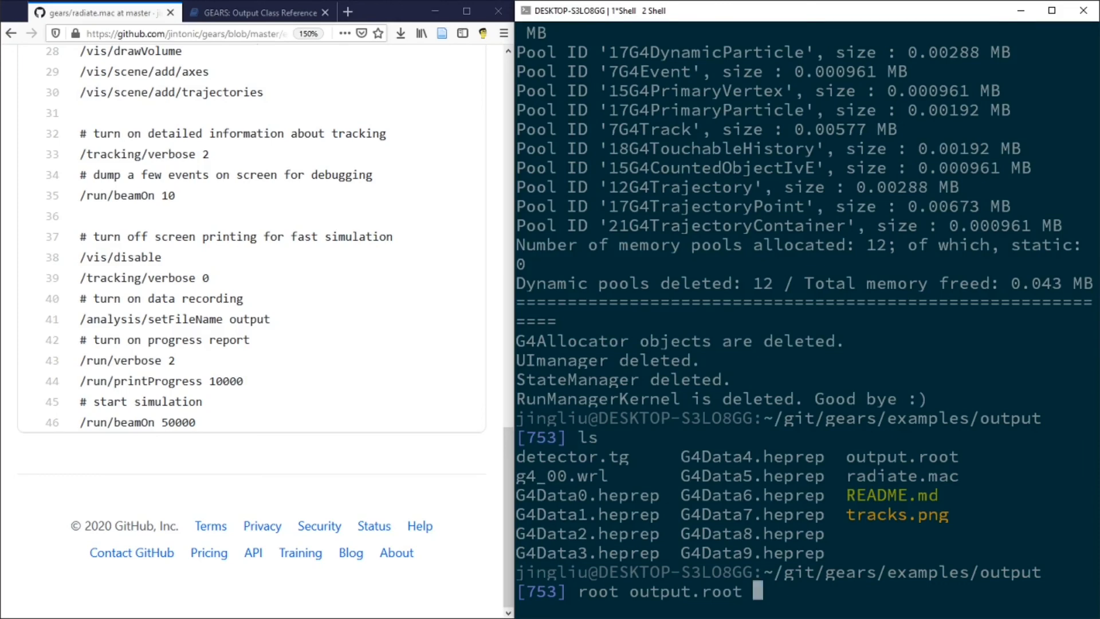
{"action": "key", "text": "Return"}
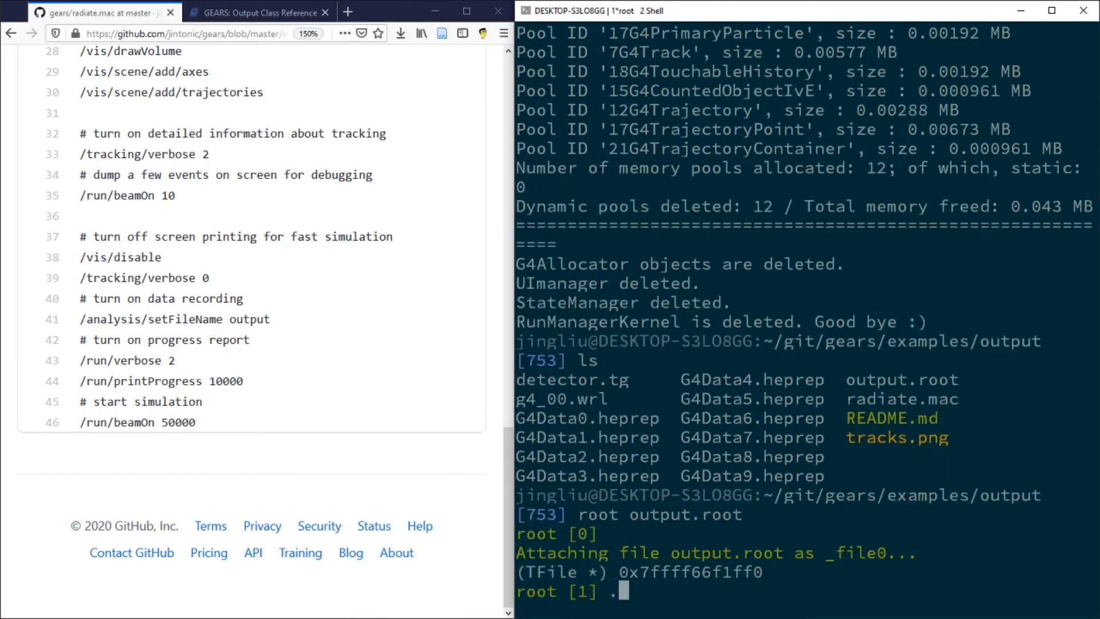
{"action": "type", "text": ".ls"}
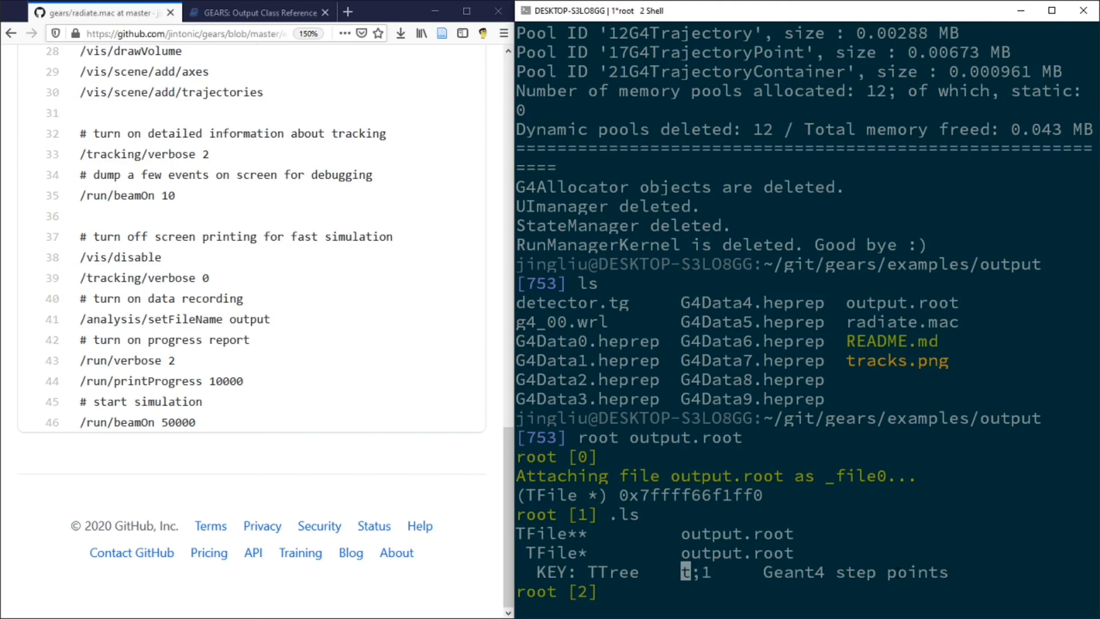
{"action": "type", "text": "t->Show(0"}
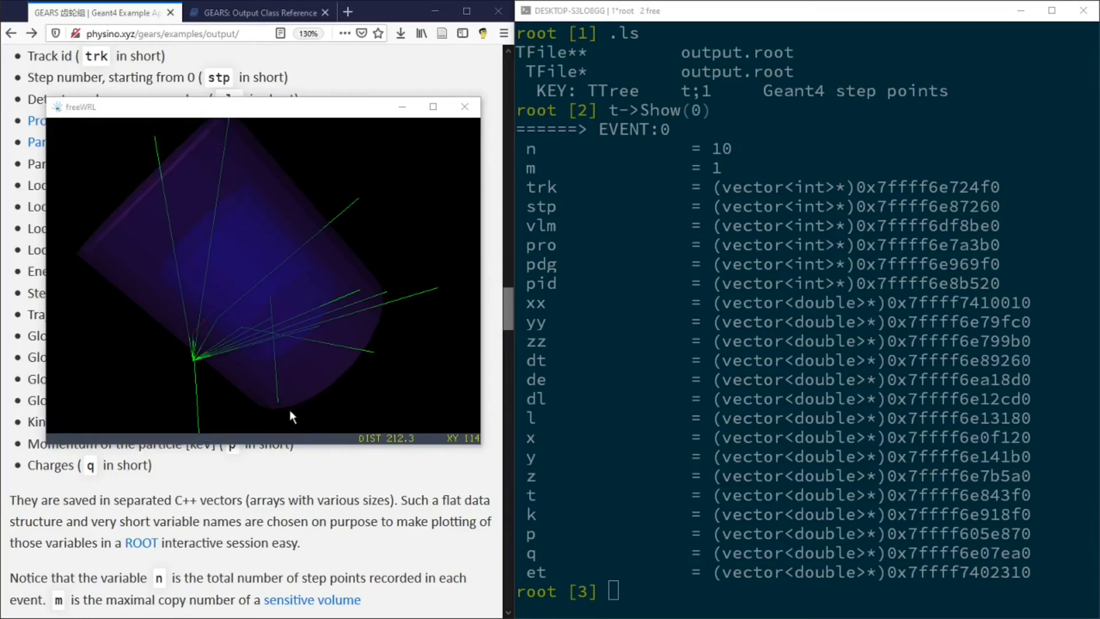
{"action": "mouse_move", "coordinate": [193, 267]}
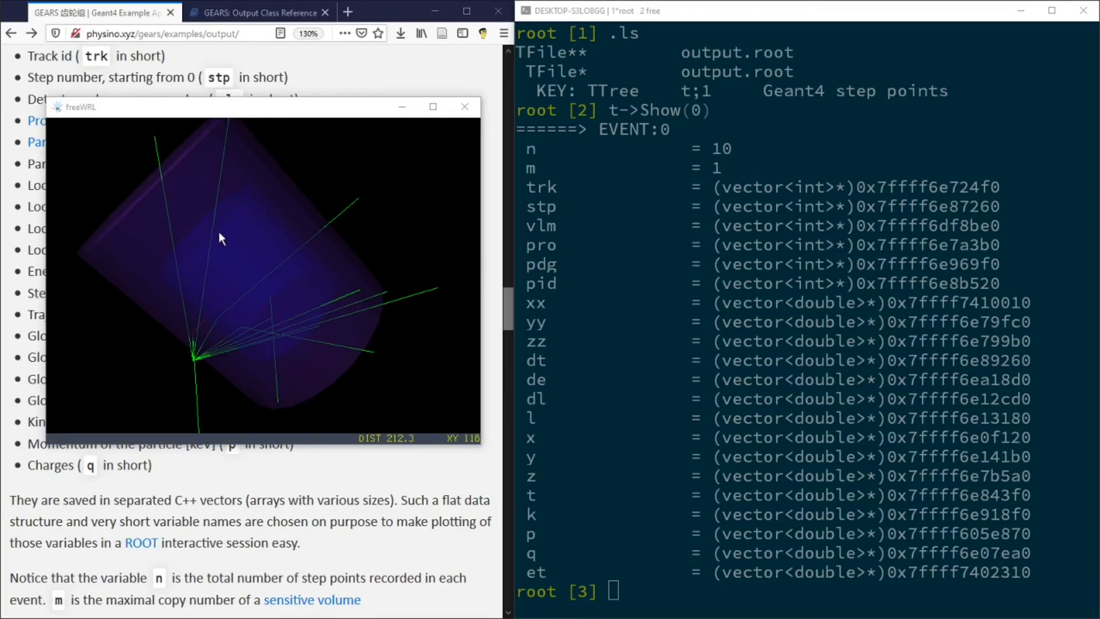
Step: Draw the et[1] energy spectrum with t->Draw("et[1]")
{"action": "left_click_drag", "start_coordinate": [221, 238], "coordinate": [363, 349]}
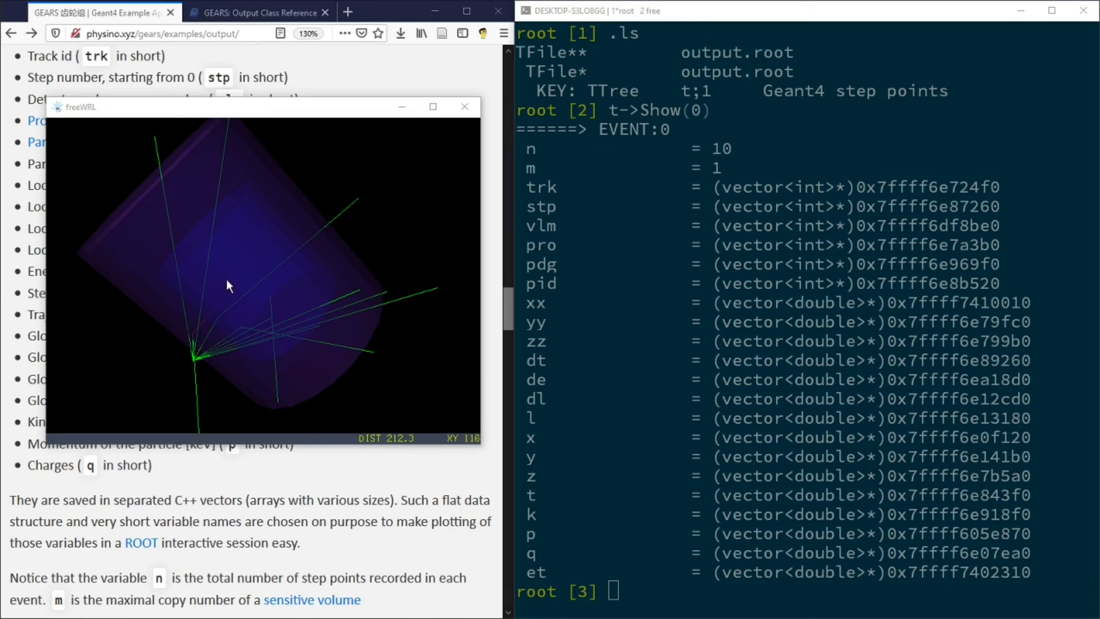
{"action": "type", "text": "t->Draw(\"et[1]\")"}
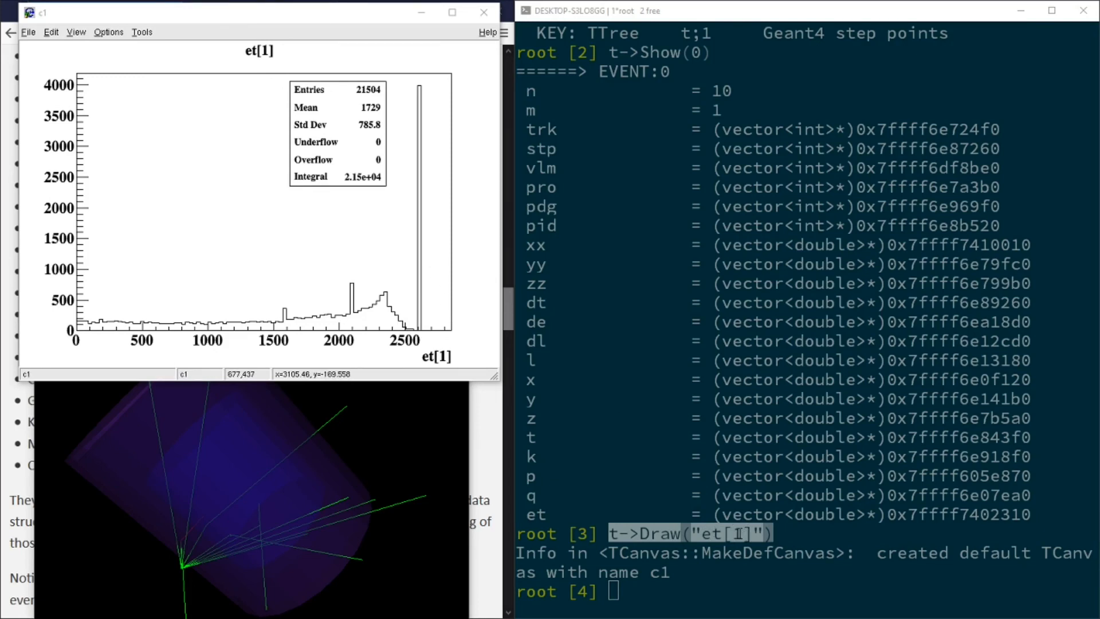
{"action": "mouse_move", "coordinate": [7, 170]}
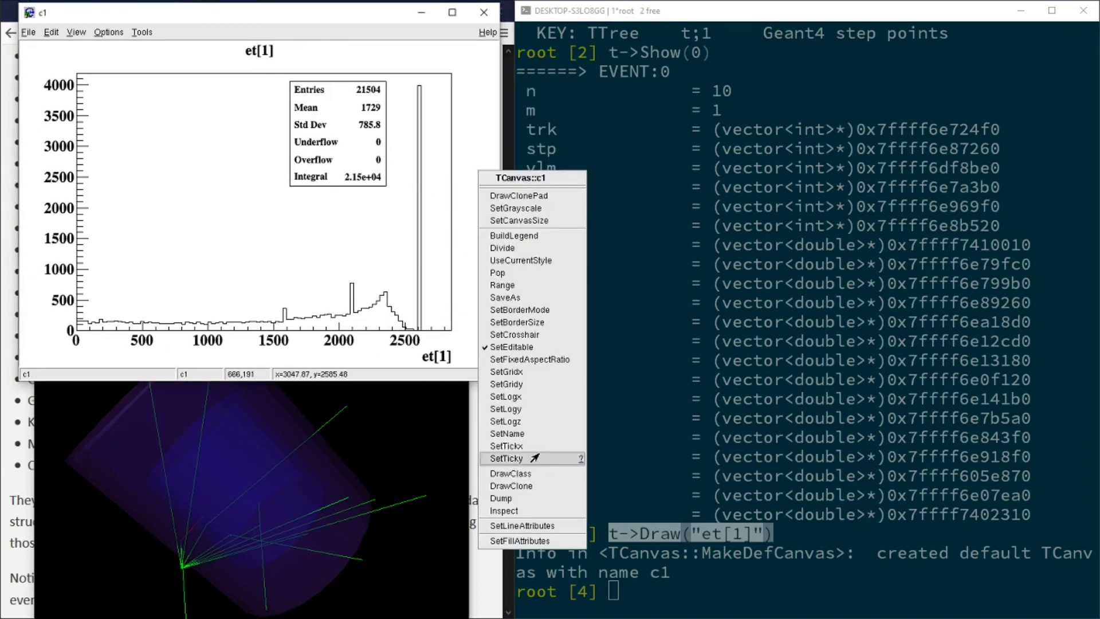
Step: Switch the et[1] spectrum's vertical axis to logarithmic with SetLogy
{"action": "left_click", "coordinate": [505, 409]}
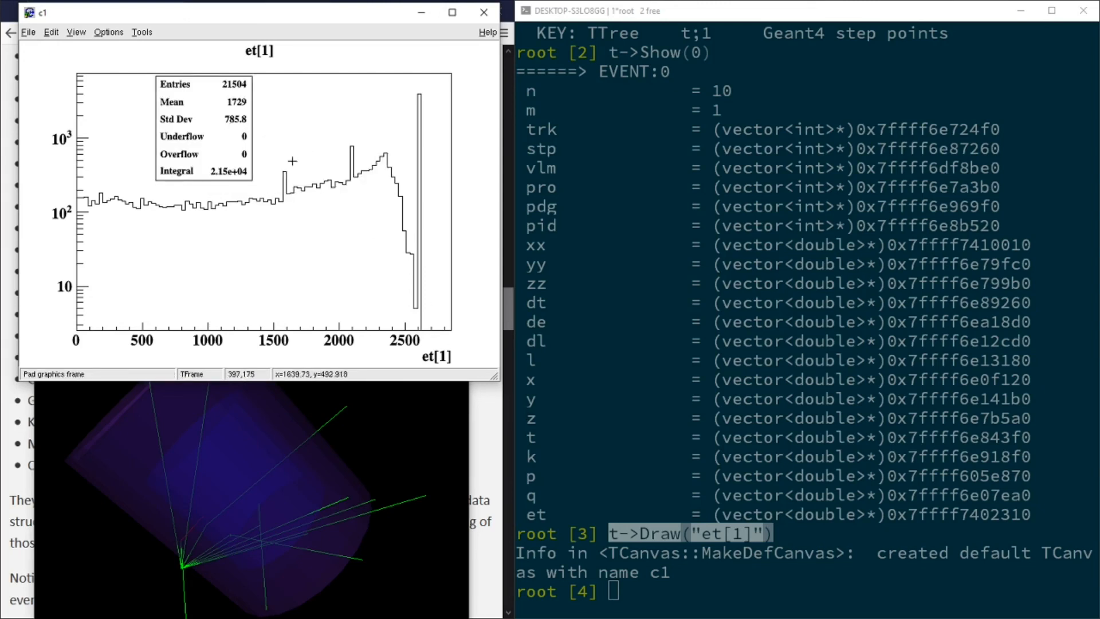
{"action": "mouse_move", "coordinate": [339, 343]}
{"action": "type", "text": "t->Draw(\"y:x\")"}
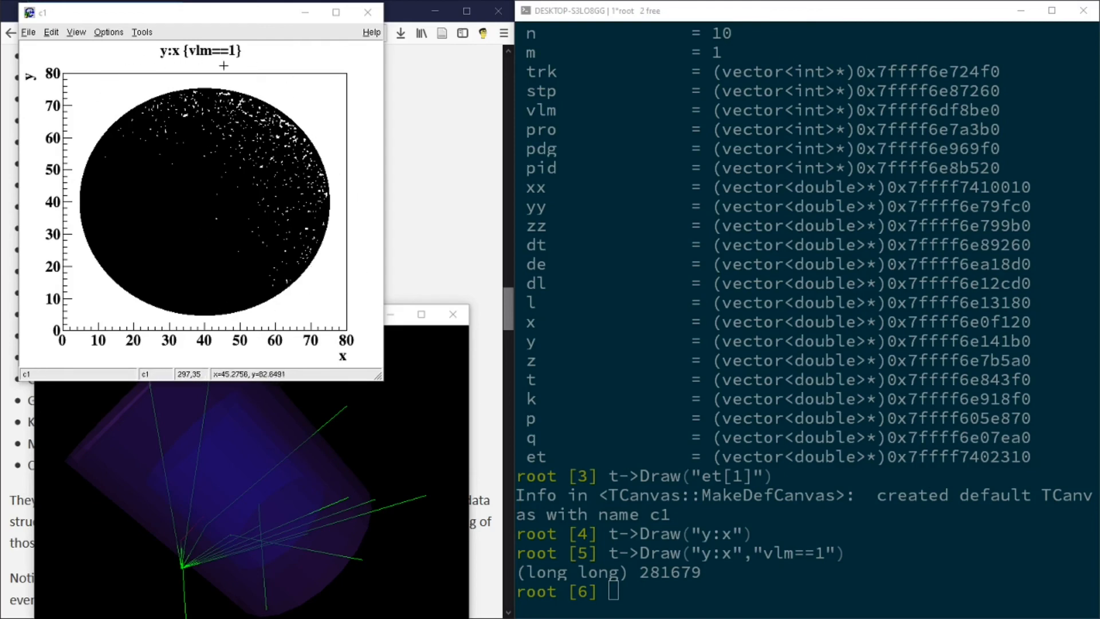
{"action": "mouse_move", "coordinate": [228, 28]}
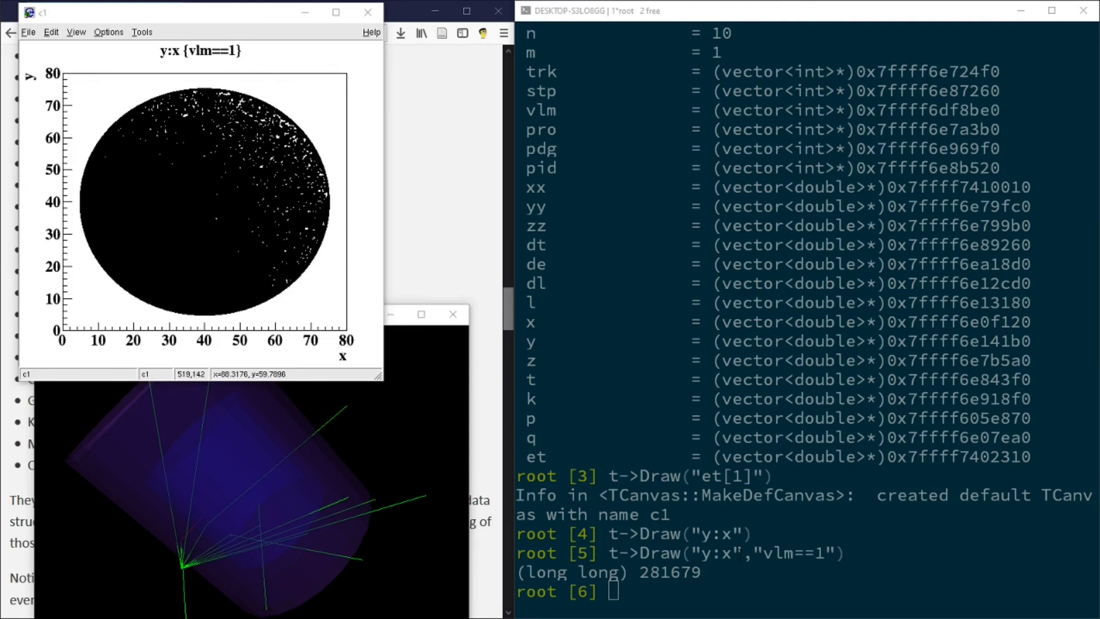
Step: Double-click in the ROOT window while drawing the vlm==1 y:x colour map
{"action": "double_click", "coordinate": [793, 552]}
{"action": "type", "text": "t->Draw(\"y:x\",\"vlm==1\",\"colz\")"}
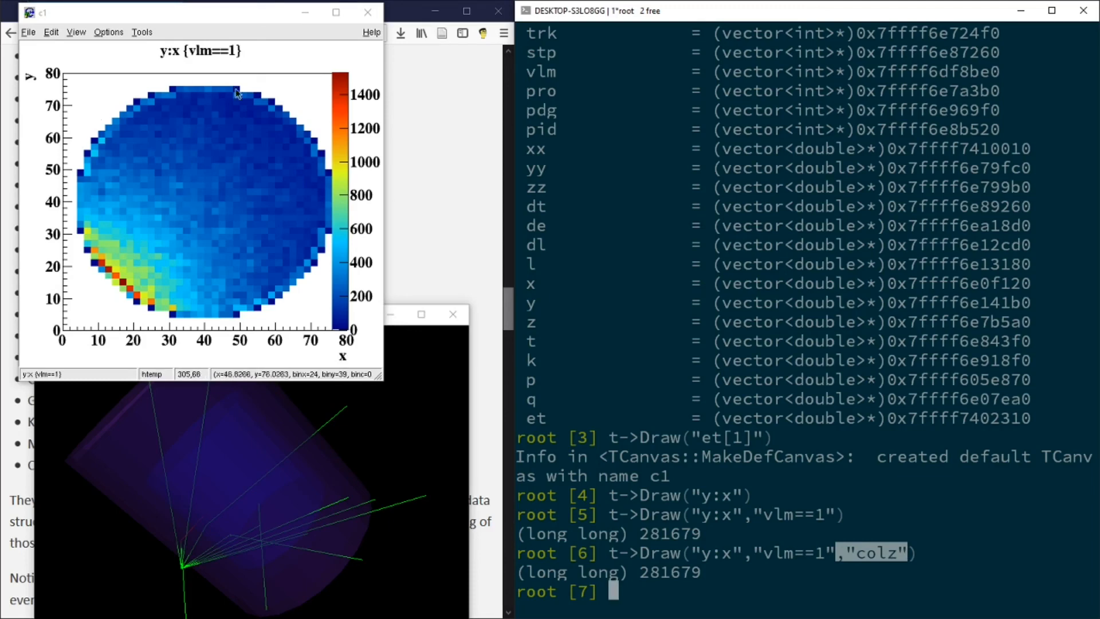
{"action": "mouse_move", "coordinate": [322, 300]}
{"action": "type", "text": "t->Draw(\"y:x\",\"trk==1\",\"l\",1,0)"}
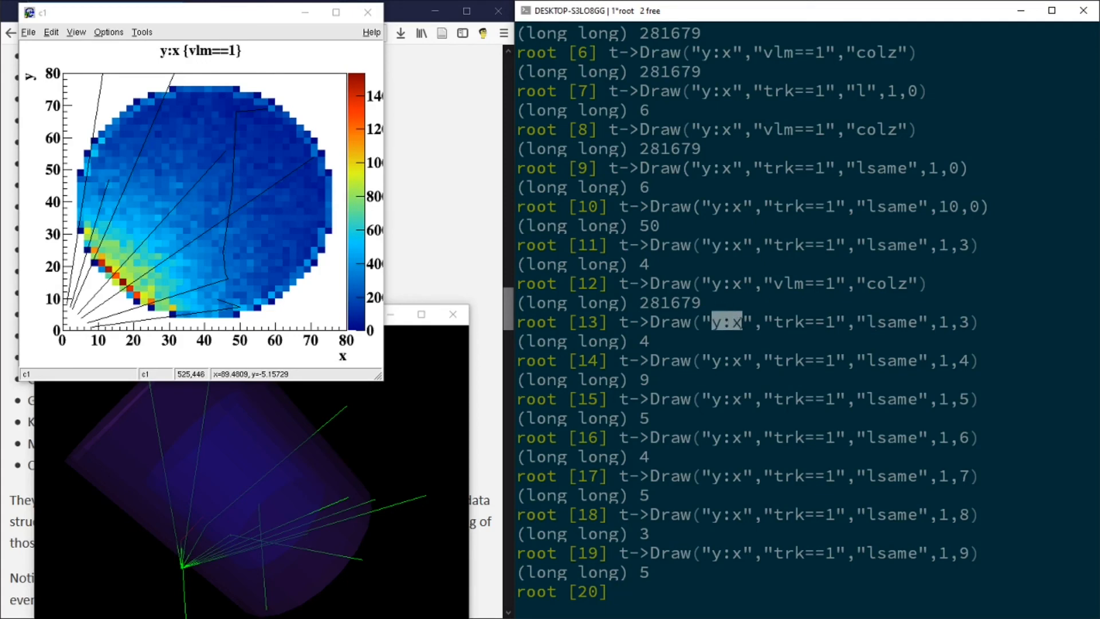
{"action": "mouse_move", "coordinate": [74, 324]}
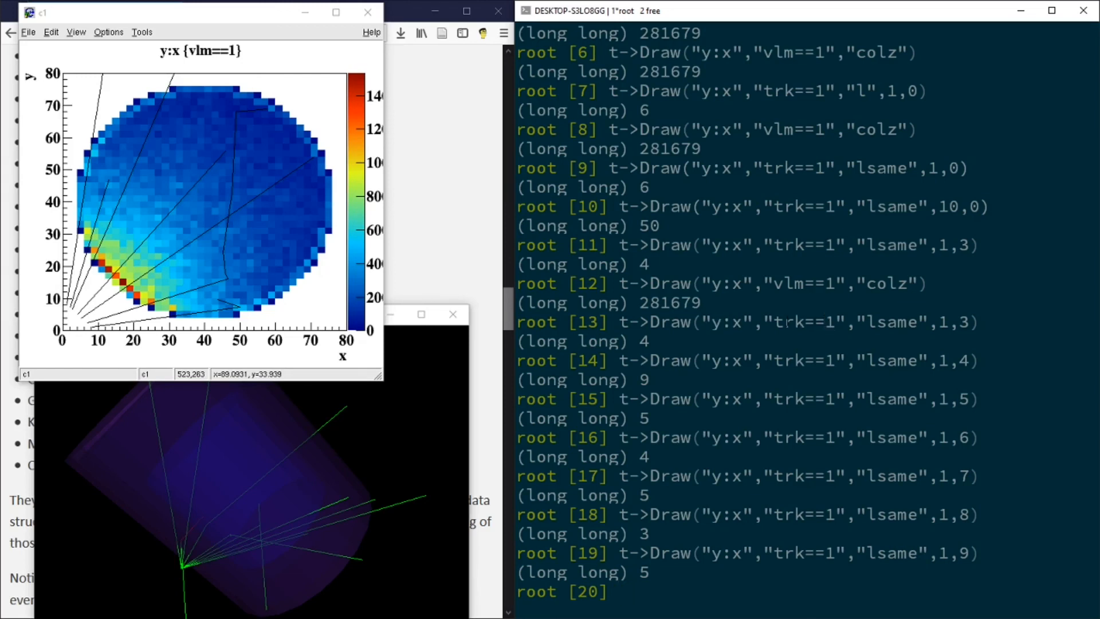
Step: Double-click in the ROOT window while overlaying primary track lines on the map
{"action": "double_click", "coordinate": [804, 321]}
{"action": "type", "text": "t->Draw(\"pdg\")"}
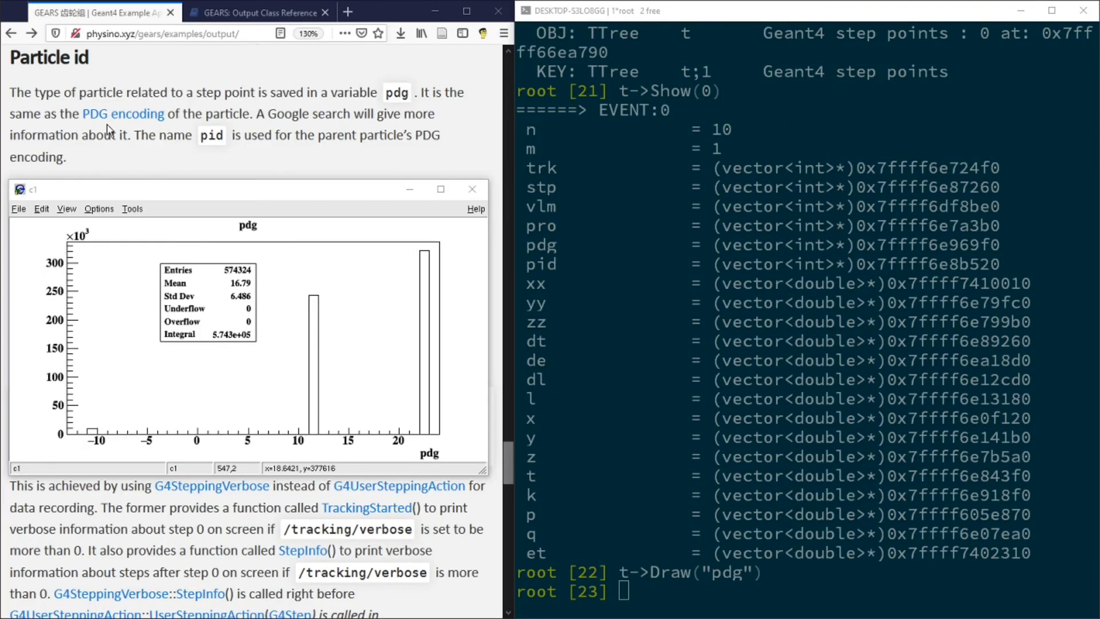
{"action": "mouse_move", "coordinate": [246, 114]}
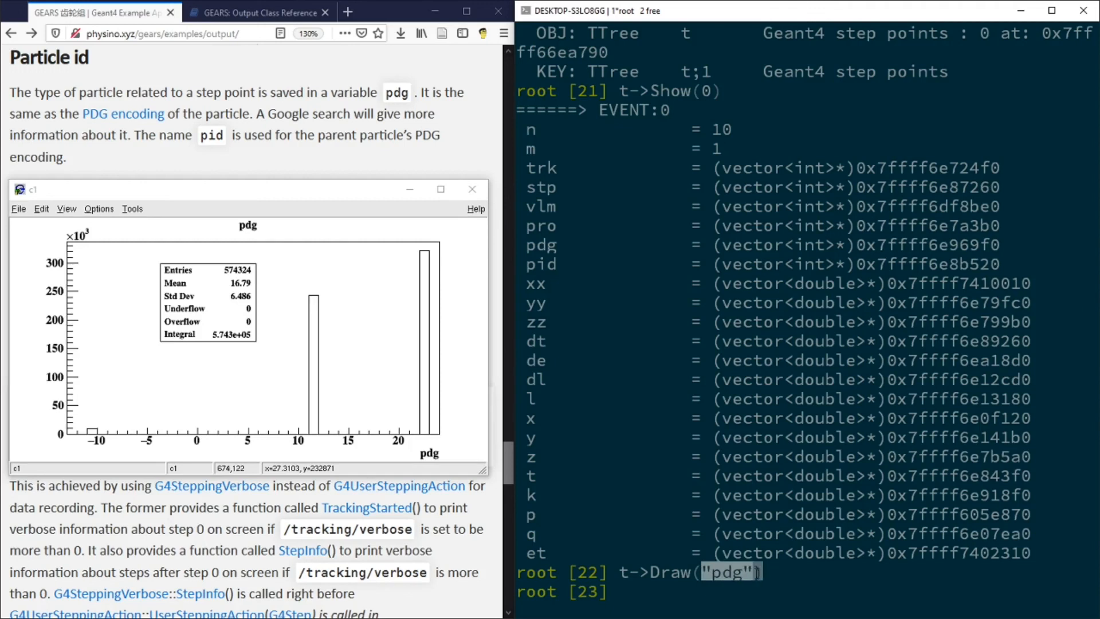
{"action": "mouse_move", "coordinate": [385, 235]}
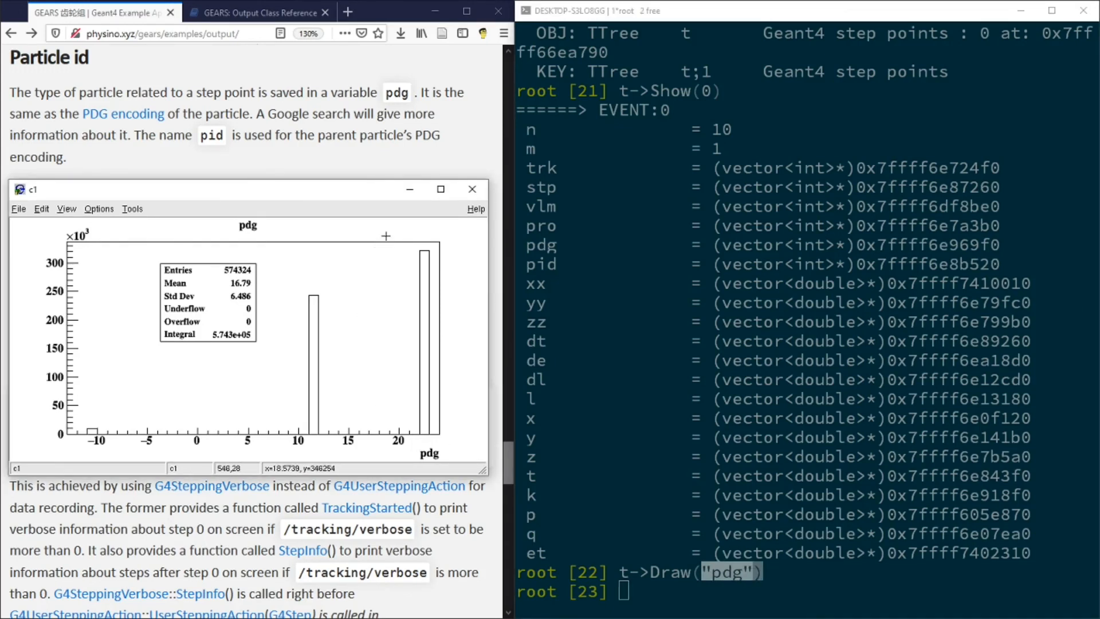
{"action": "mouse_move", "coordinate": [434, 427]}
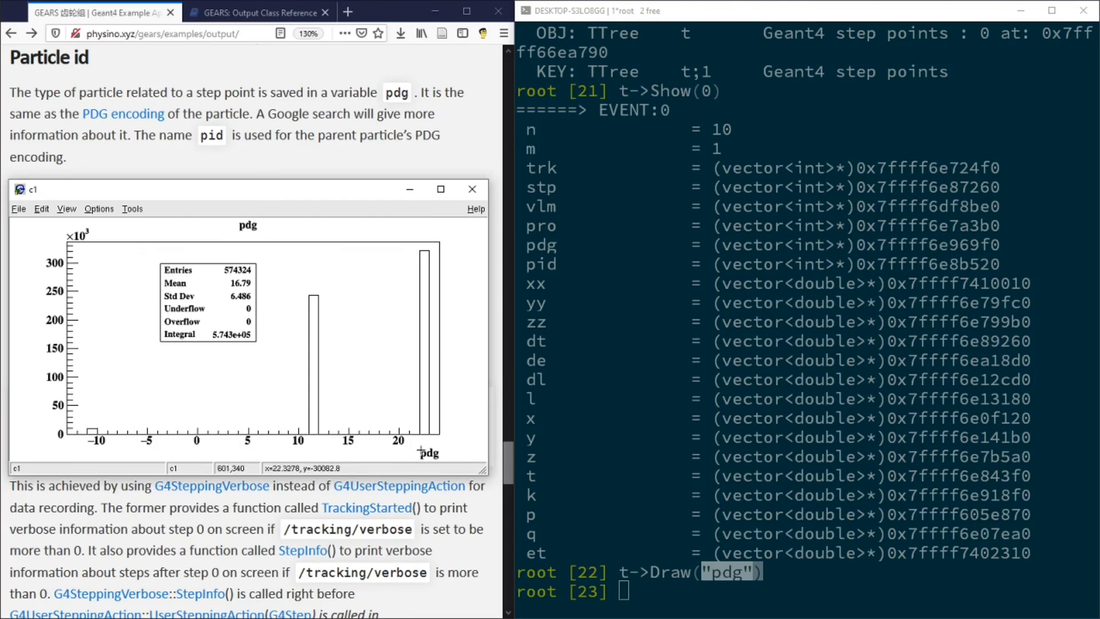
{"action": "mouse_move", "coordinate": [424, 446]}
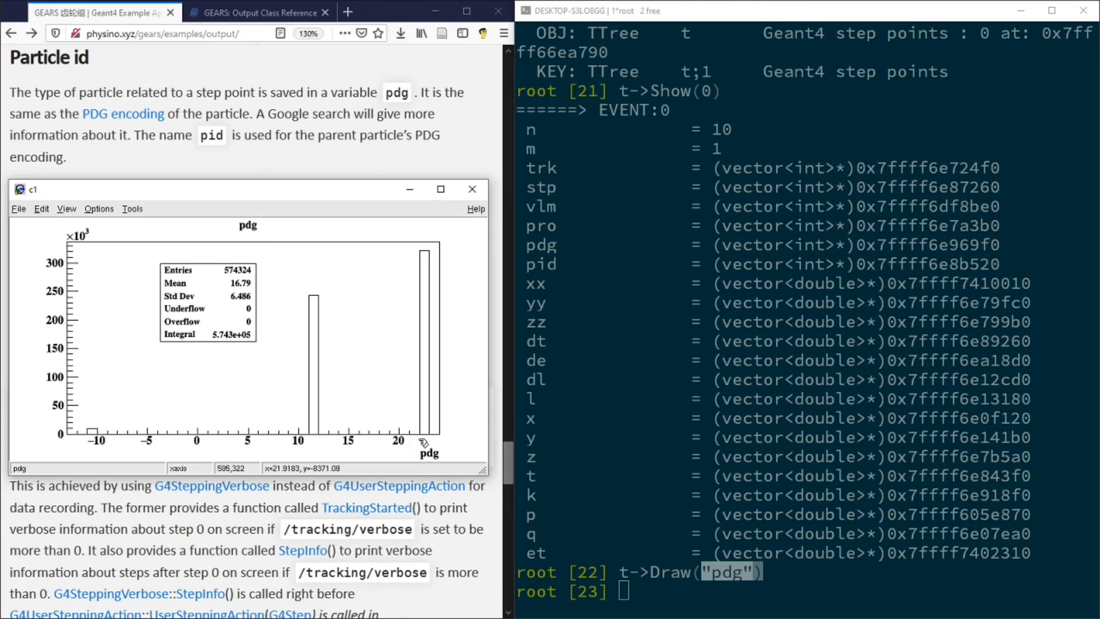
{"action": "mouse_move", "coordinate": [413, 441]}
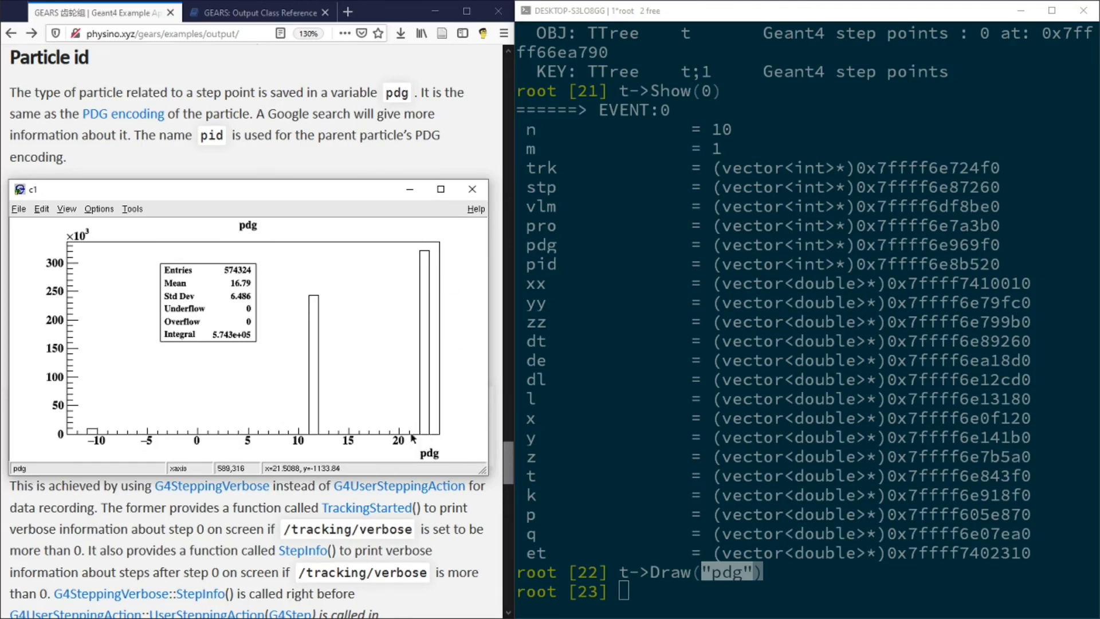
{"action": "mouse_move", "coordinate": [337, 428]}
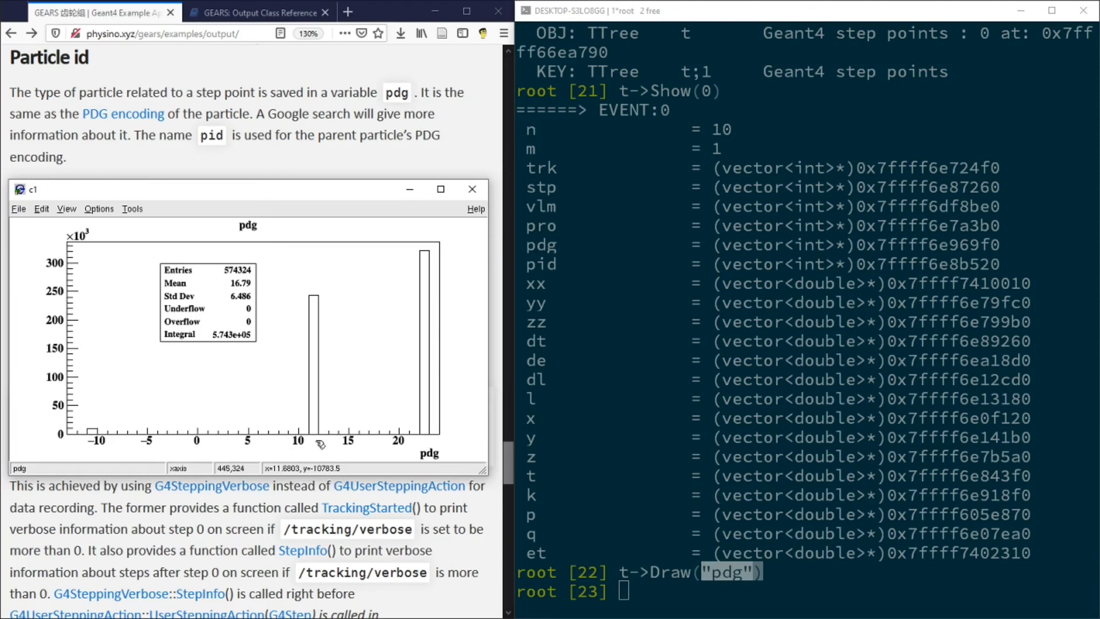
{"action": "mouse_move", "coordinate": [76, 411]}
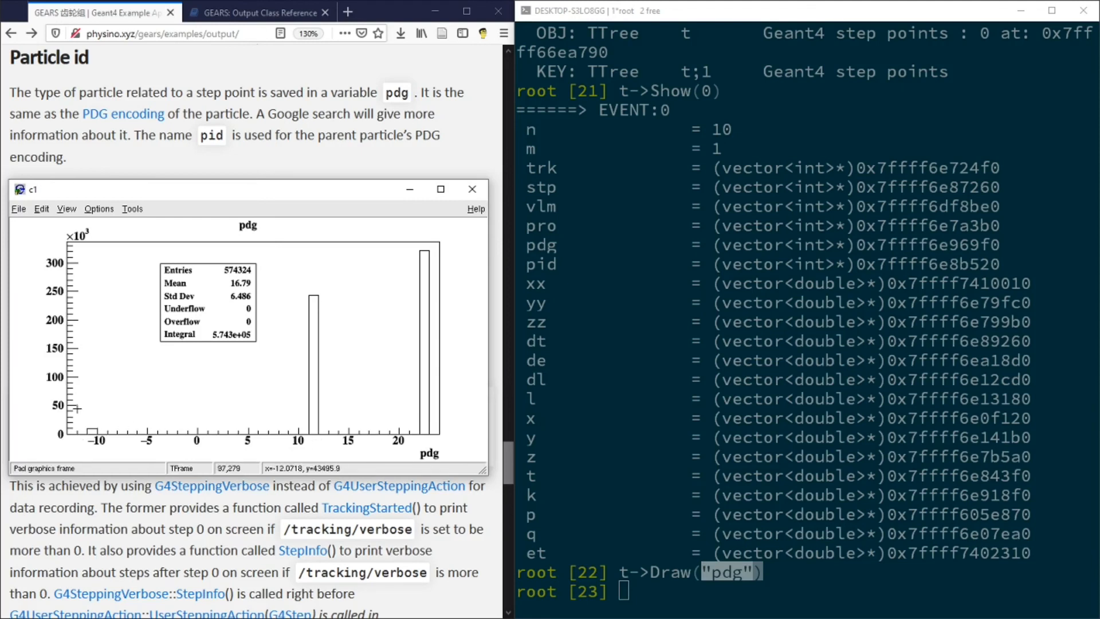
{"action": "mouse_move", "coordinate": [101, 409]}
{"action": "type", "text": "t->Draw(\"pro\",\"pro>1091\")"}
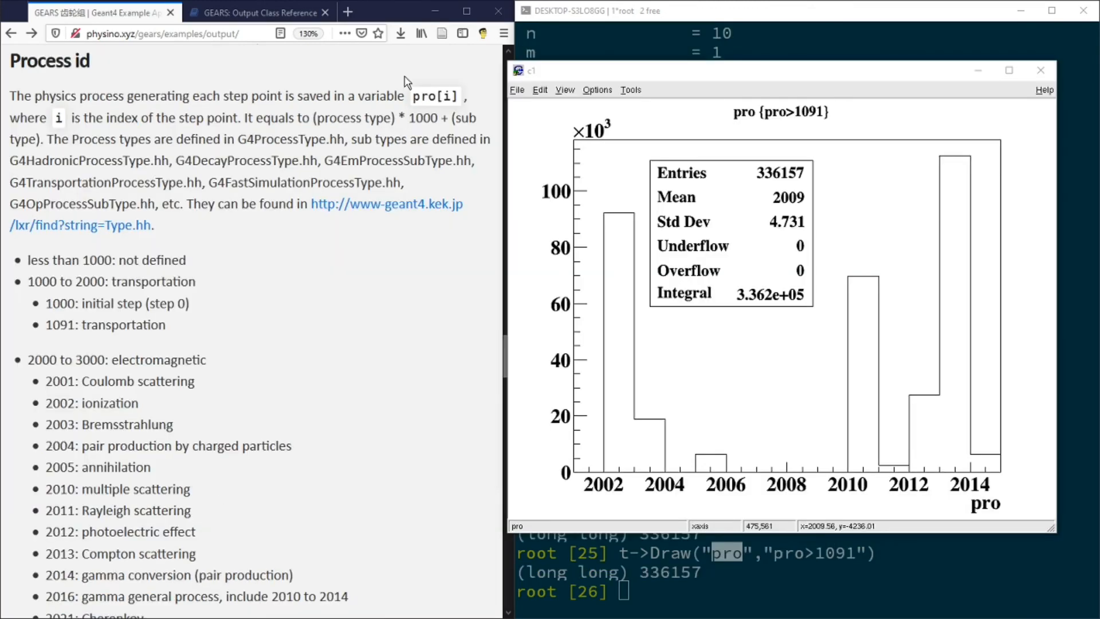
{"action": "mouse_move", "coordinate": [431, 92]}
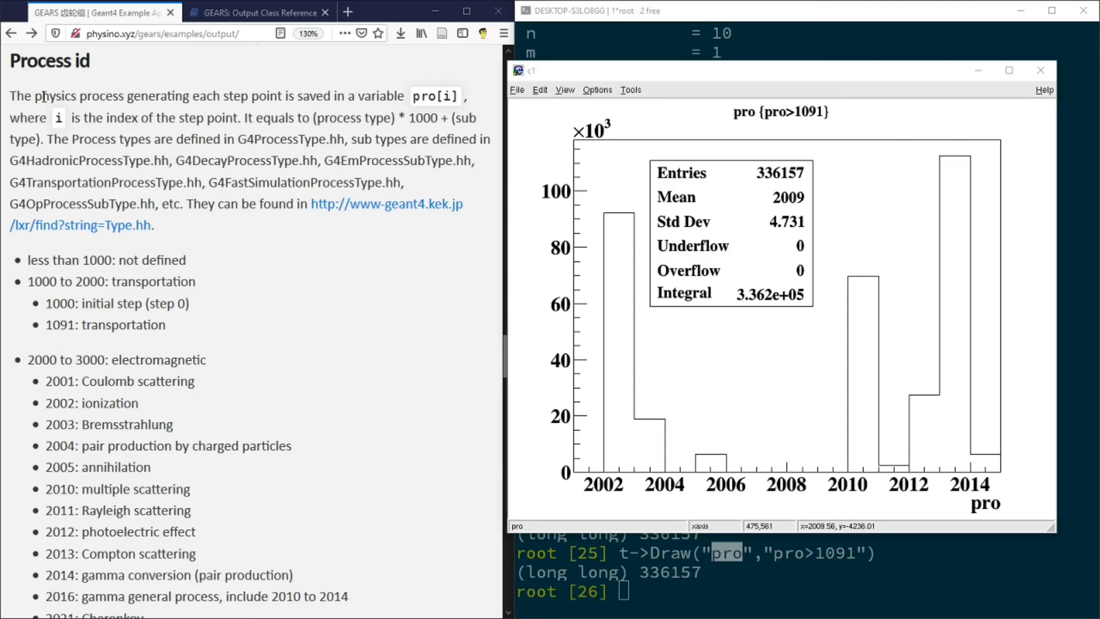
{"action": "mouse_move", "coordinate": [168, 91]}
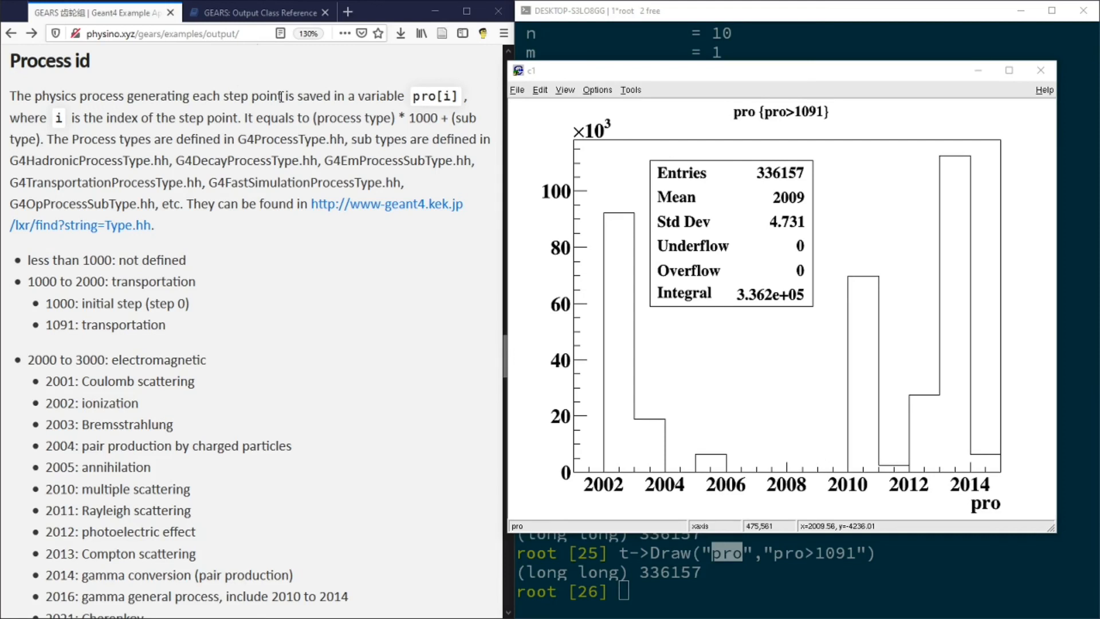
{"action": "mouse_move", "coordinate": [72, 323]}
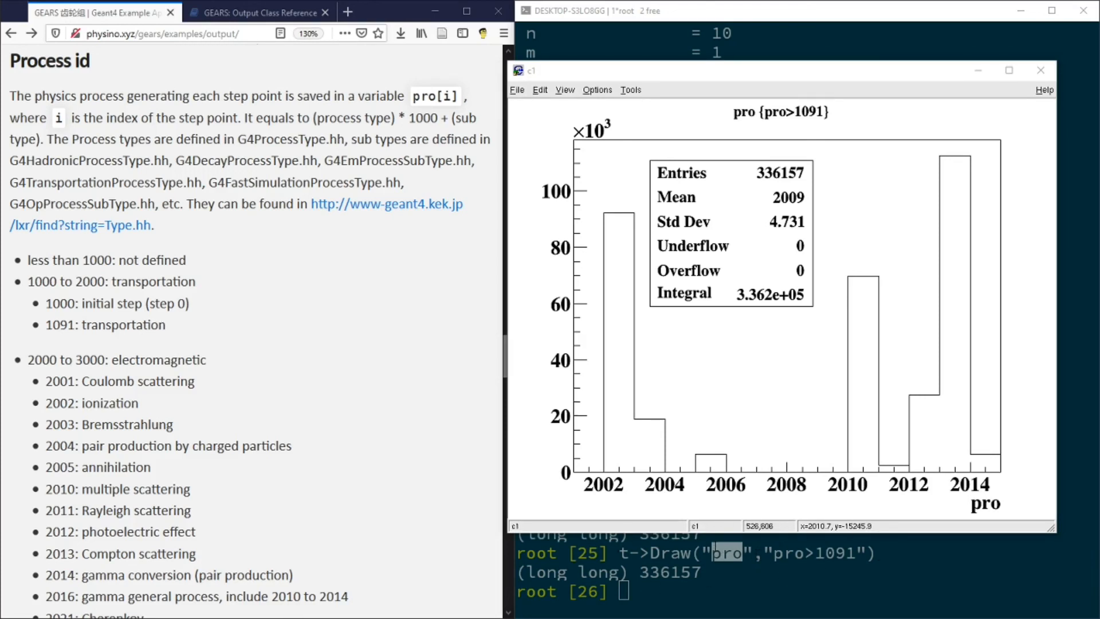
{"action": "mouse_move", "coordinate": [378, 288]}
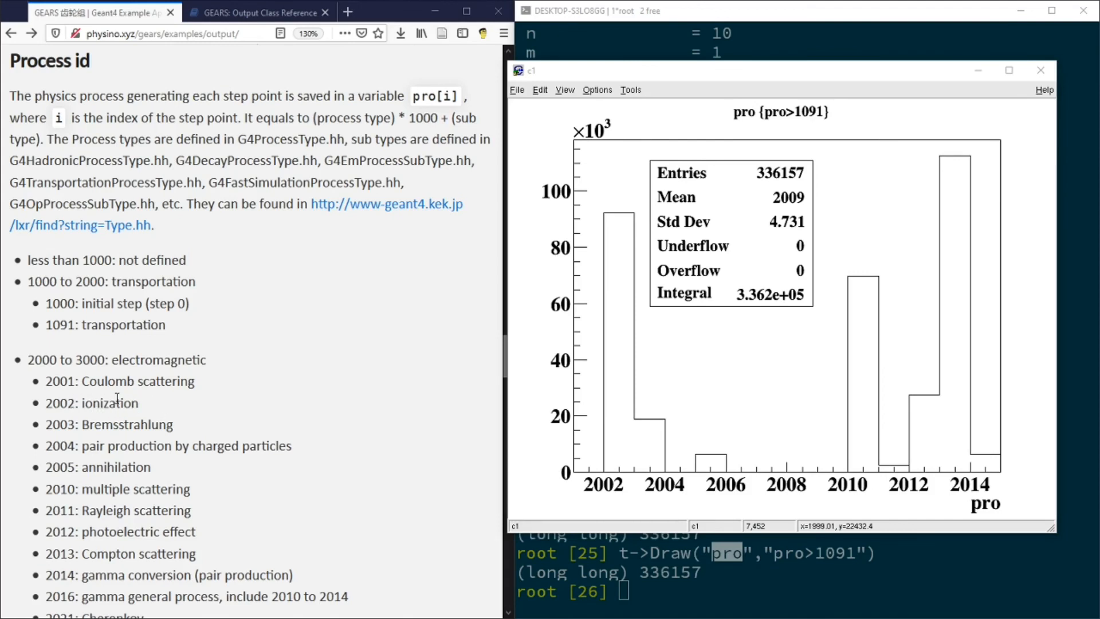
{"action": "mouse_move", "coordinate": [630, 268]}
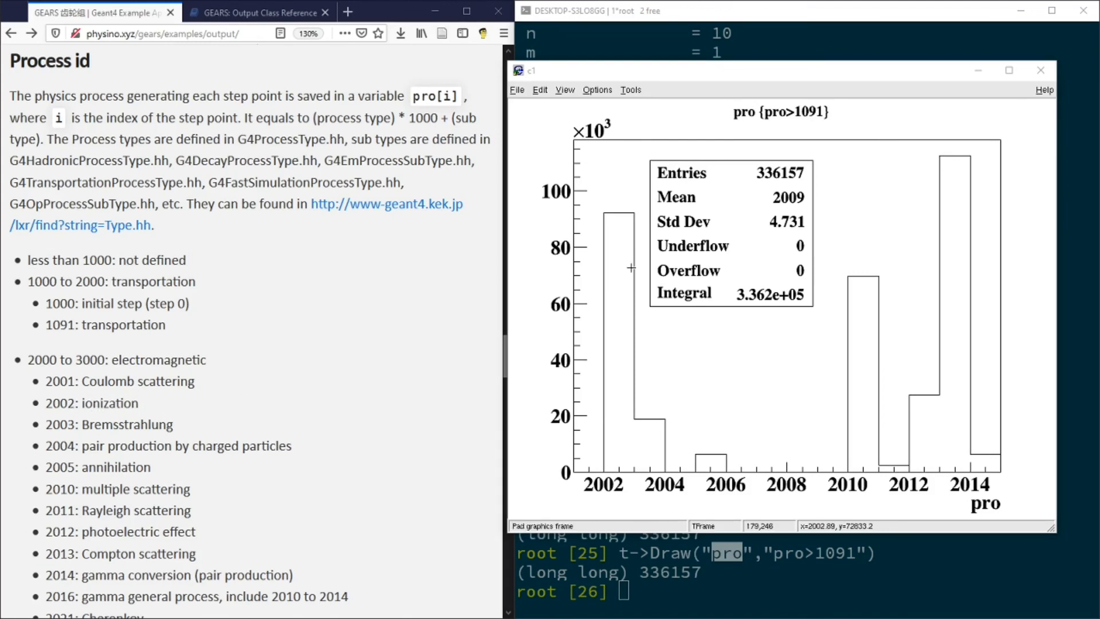
{"action": "mouse_move", "coordinate": [648, 452]}
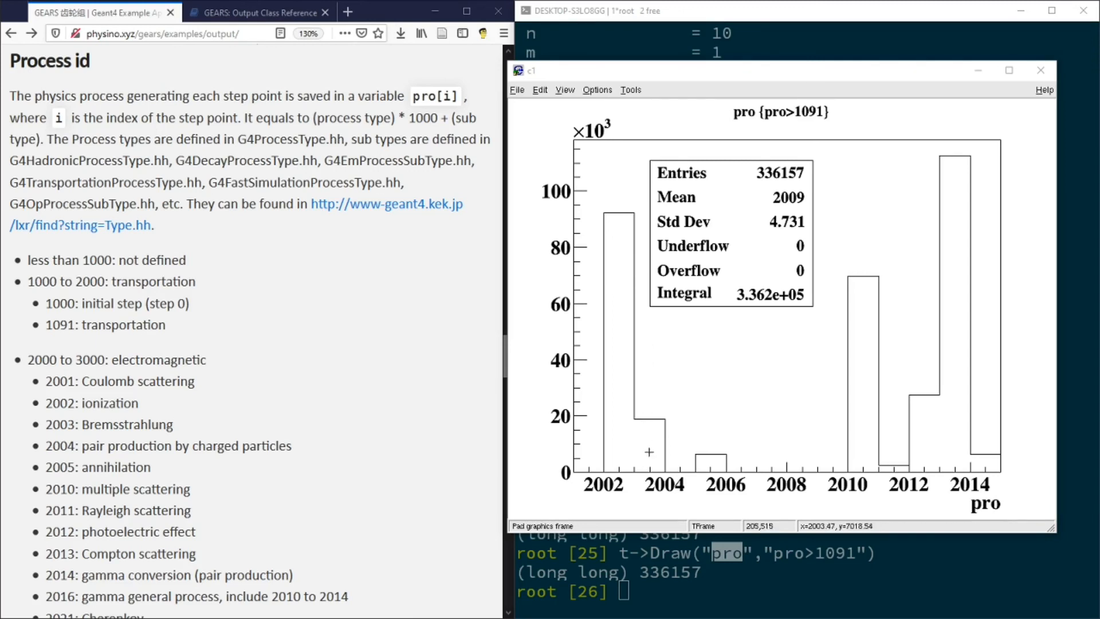
{"action": "mouse_move", "coordinate": [650, 397]}
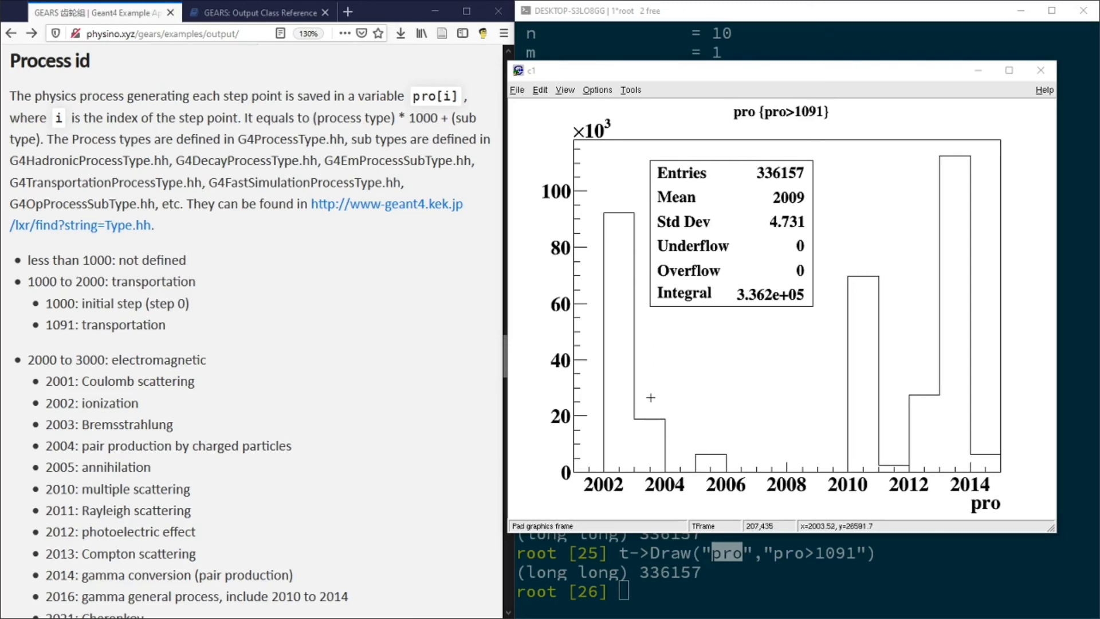
{"action": "mouse_move", "coordinate": [717, 465]}
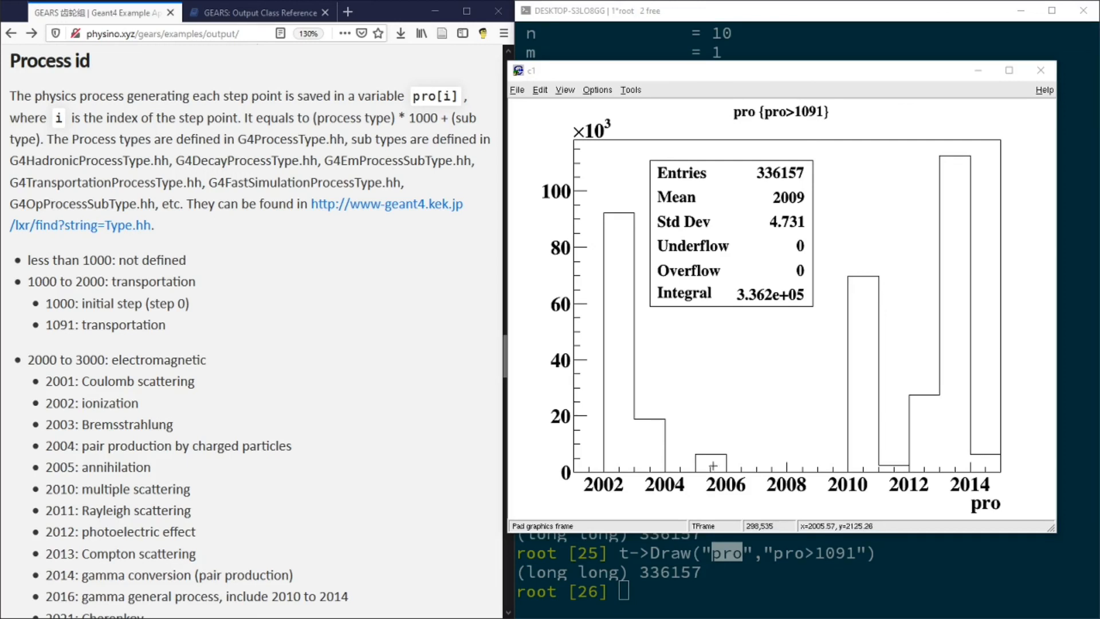
{"action": "mouse_move", "coordinate": [721, 429]}
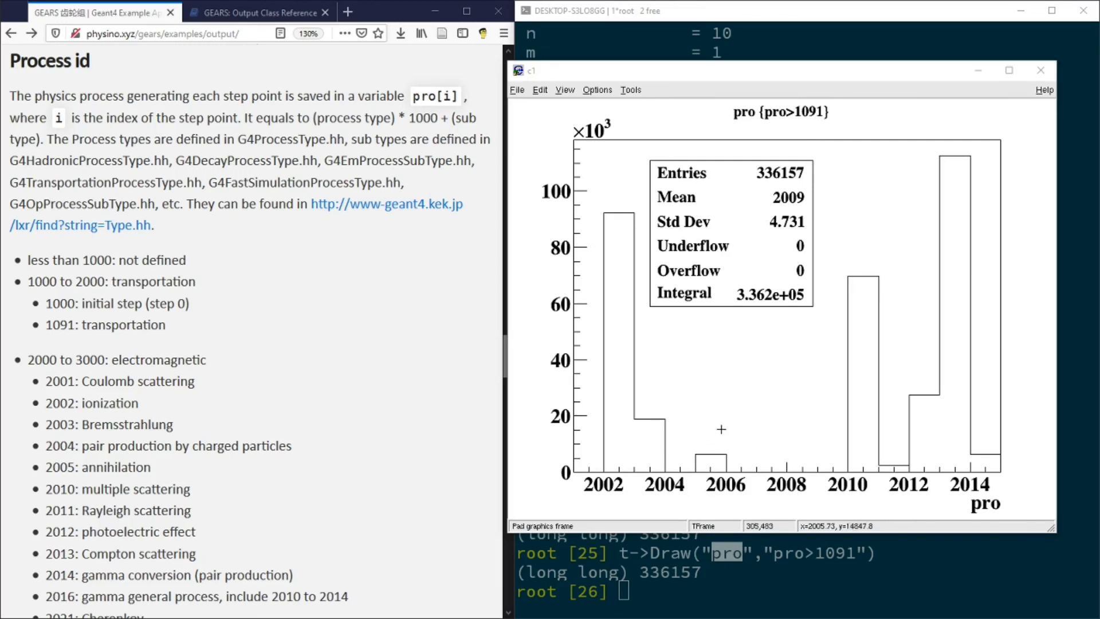
{"action": "mouse_move", "coordinate": [856, 399]}
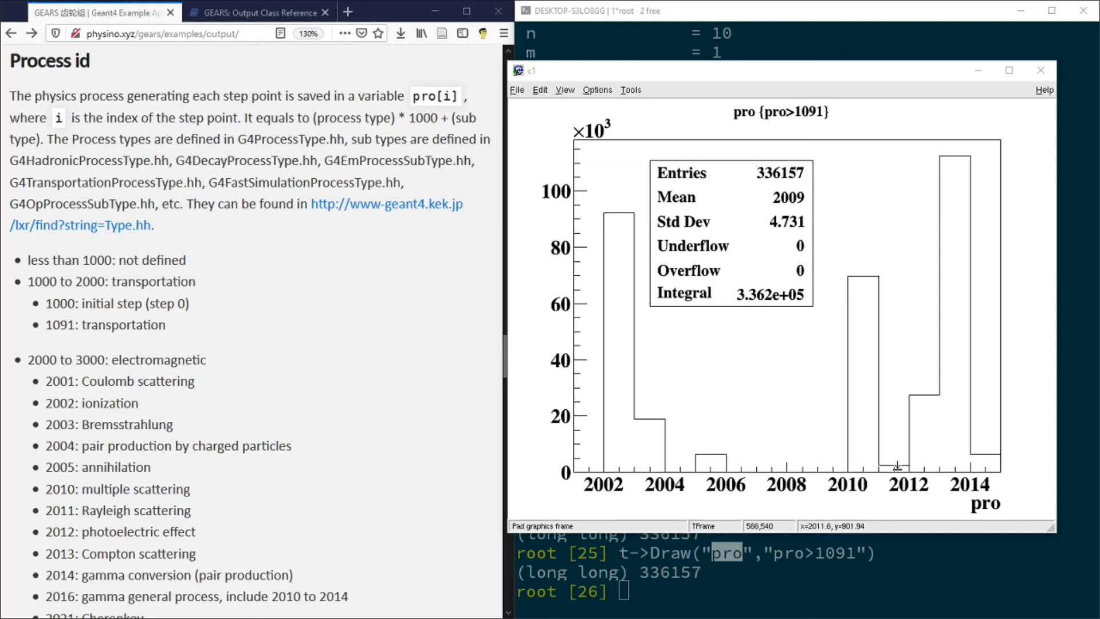
{"action": "mouse_move", "coordinate": [897, 465]}
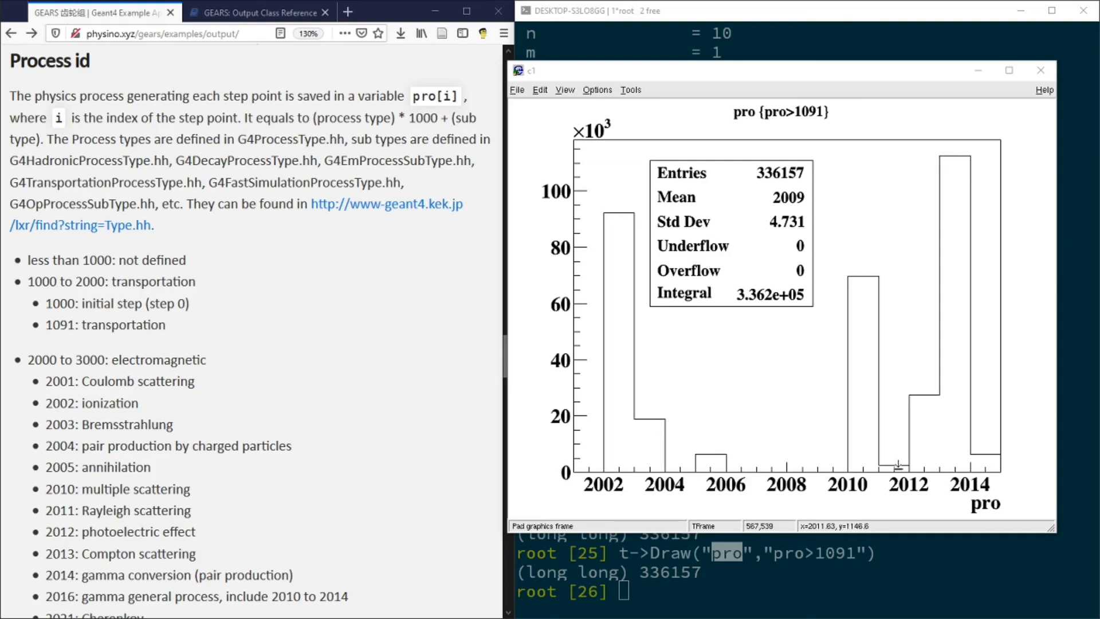
{"action": "mouse_move", "coordinate": [950, 356]}
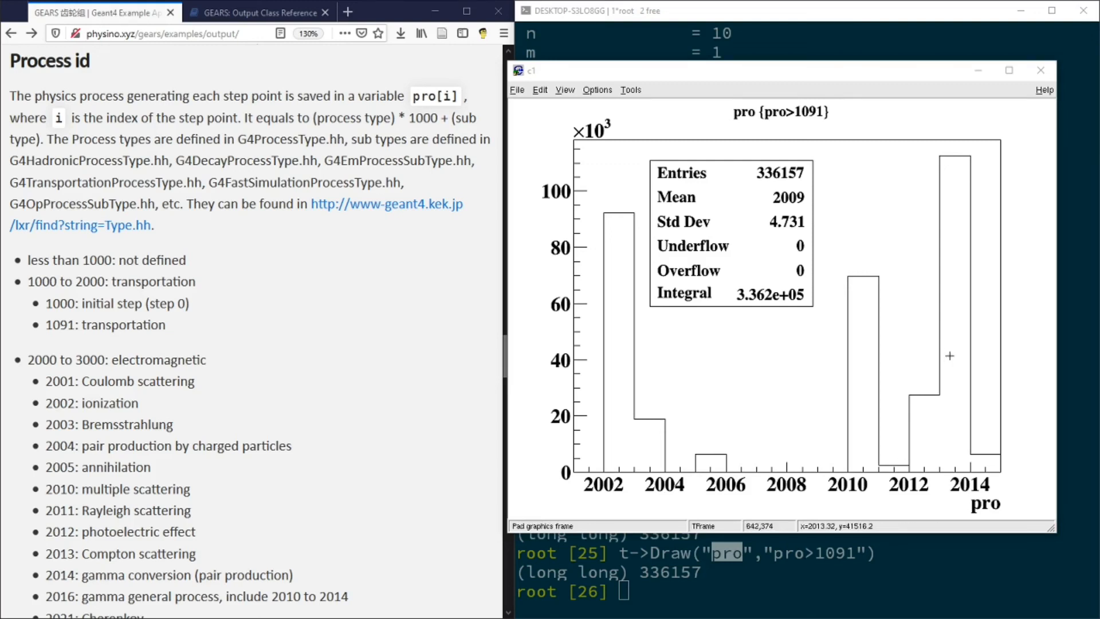
{"action": "mouse_move", "coordinate": [919, 442]}
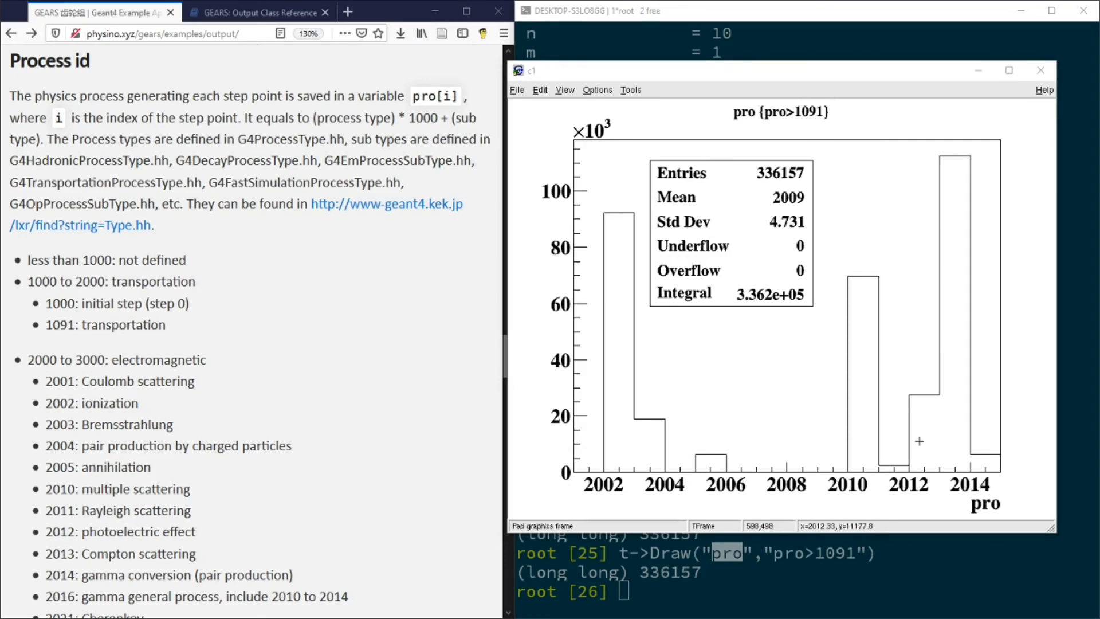
{"action": "mouse_move", "coordinate": [956, 355]}
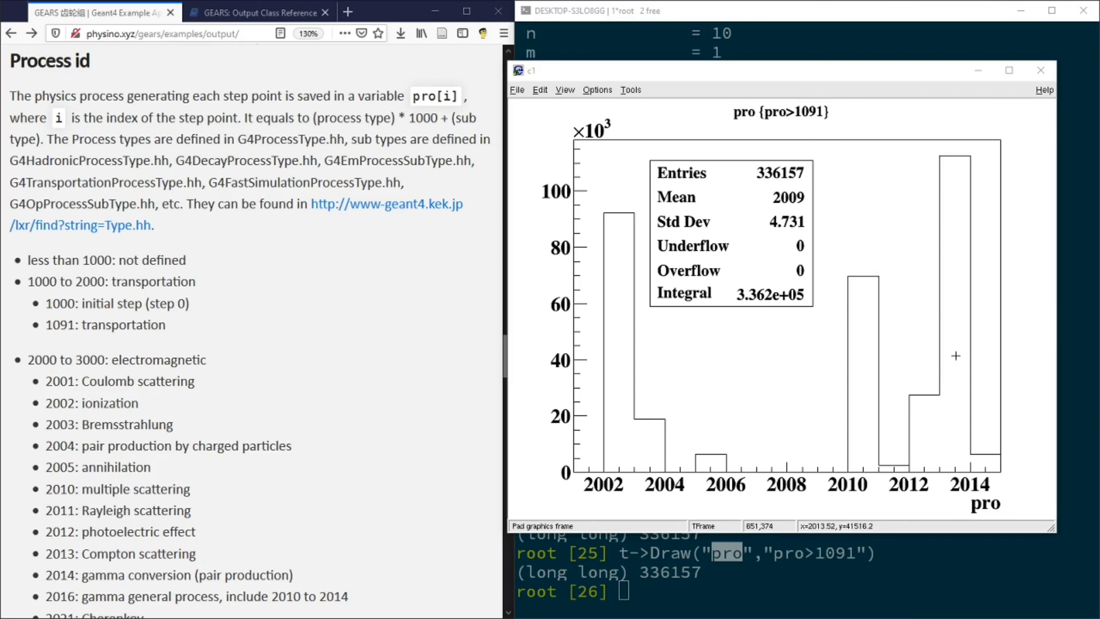
{"action": "mouse_move", "coordinate": [995, 464]}
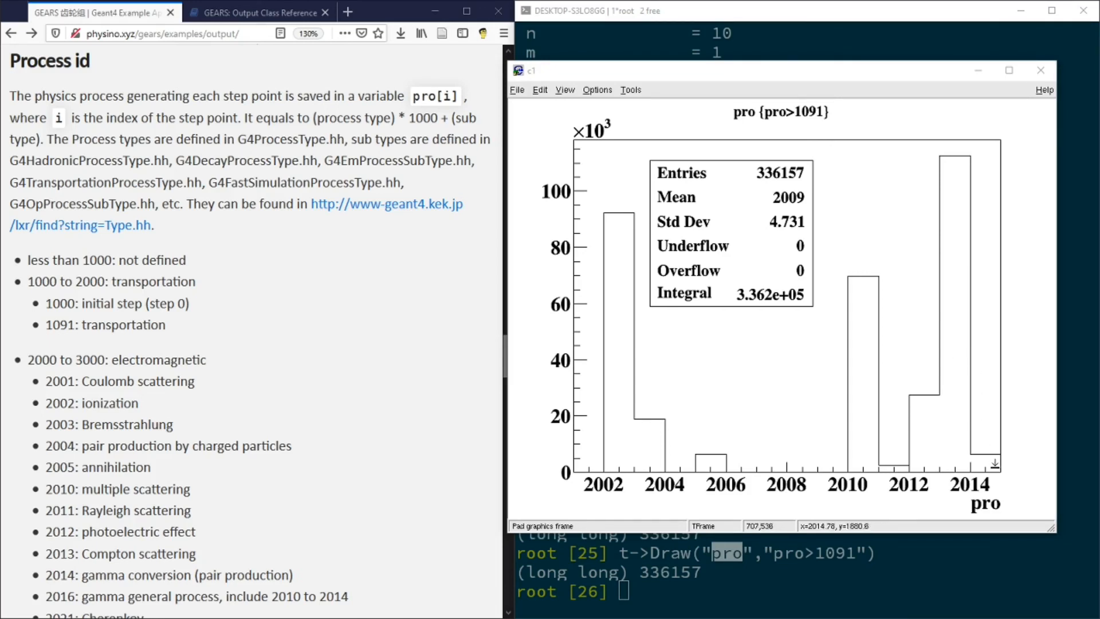
{"action": "mouse_move", "coordinate": [993, 465]}
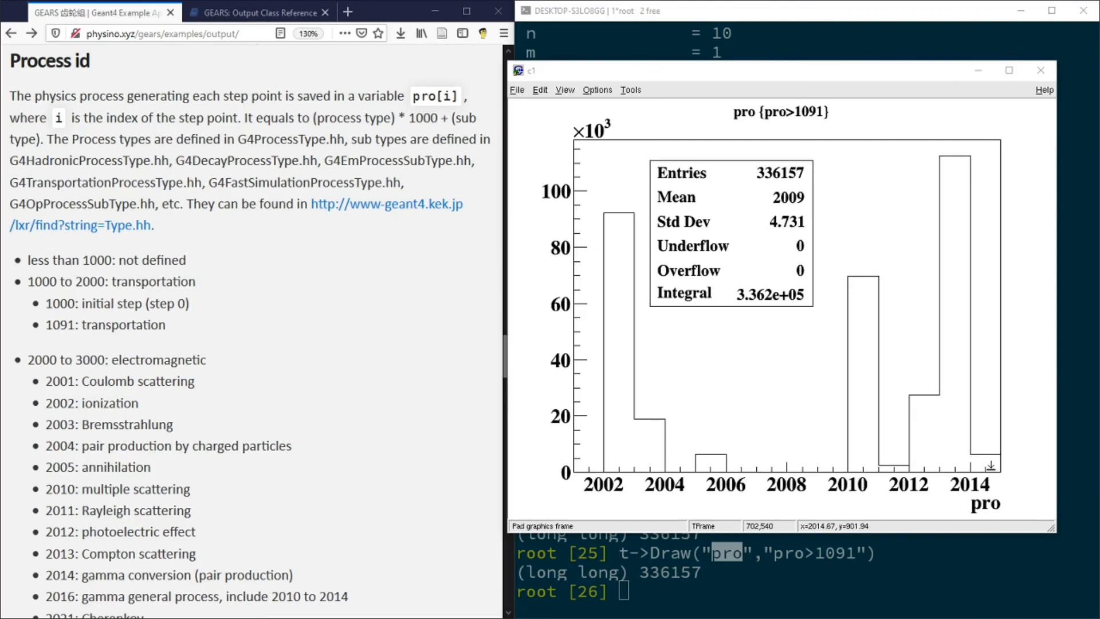
{"action": "mouse_move", "coordinate": [990, 462]}
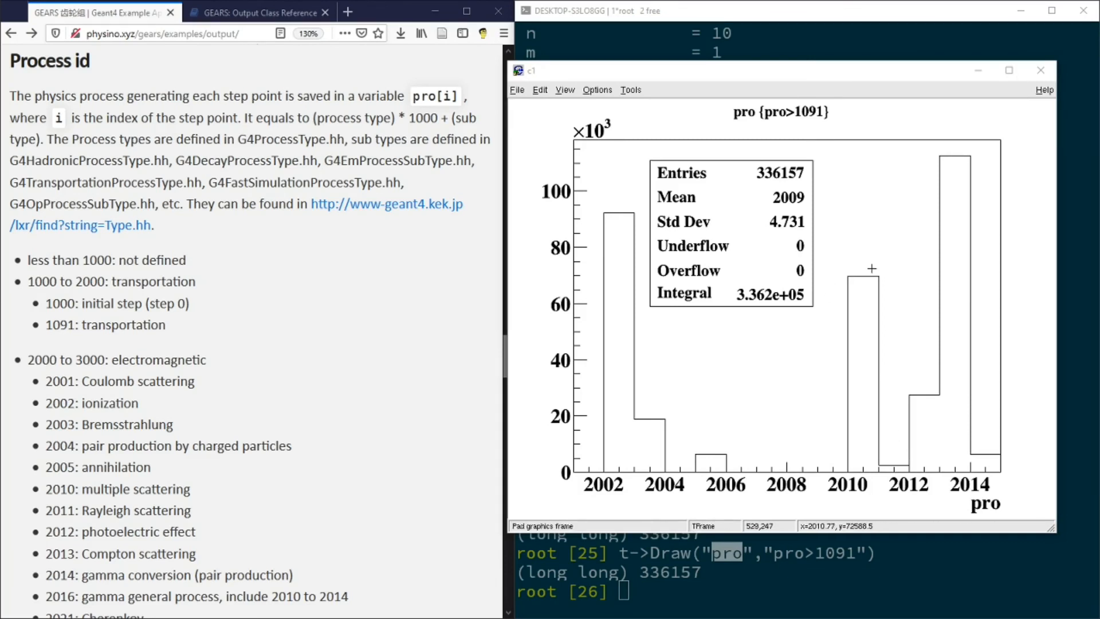
{"action": "mouse_move", "coordinate": [990, 204]}
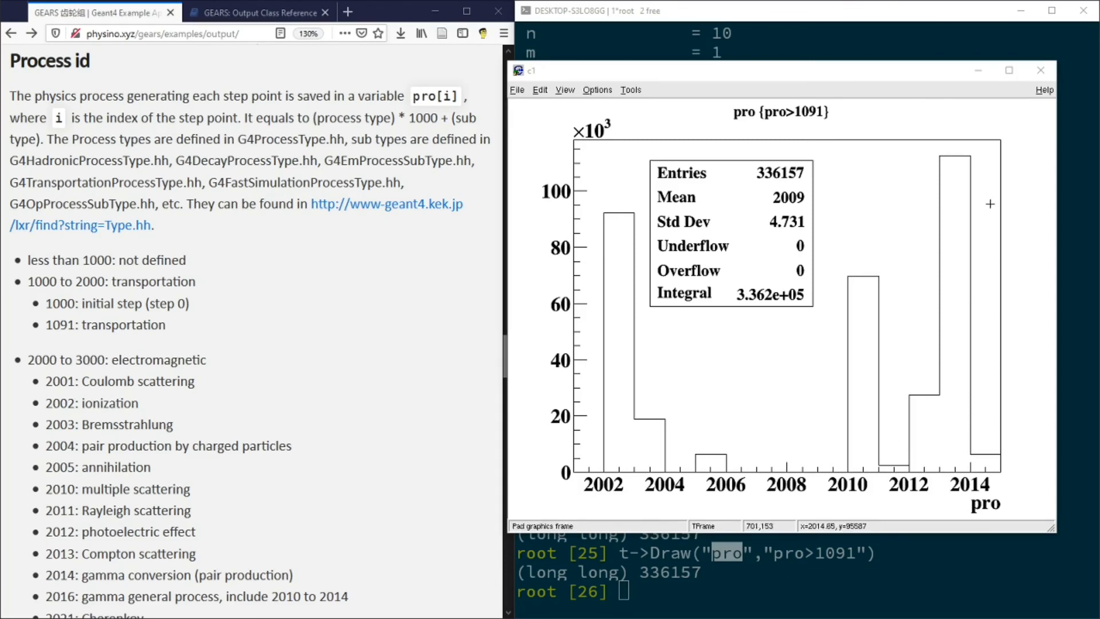
{"action": "mouse_move", "coordinate": [985, 186]}
{"action": "type", "text": "t->Show(0)"}
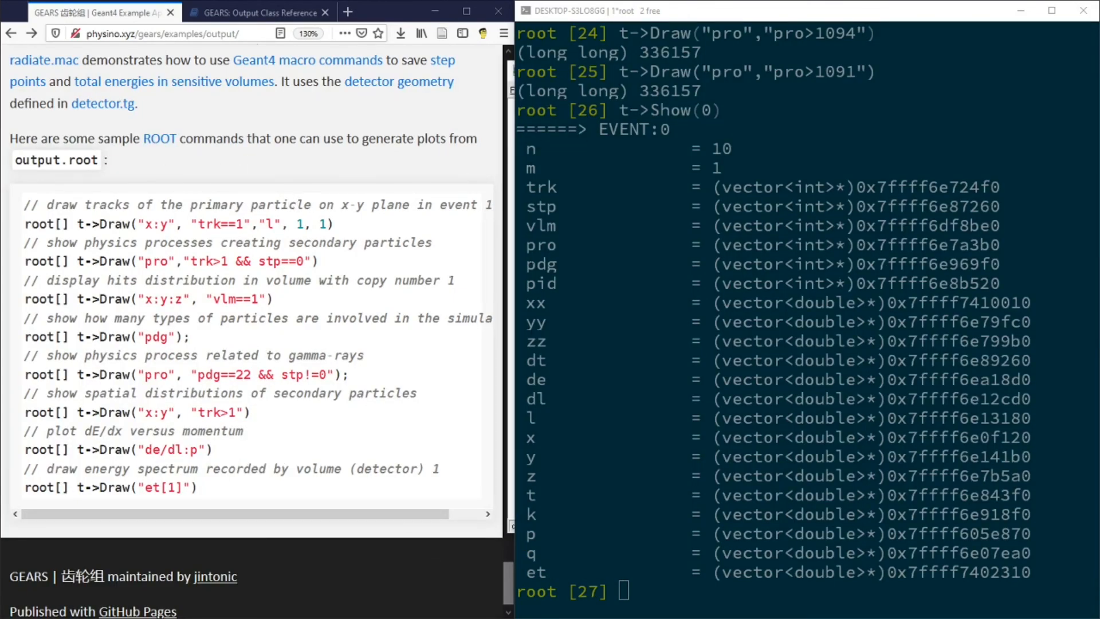
{"action": "mouse_move", "coordinate": [234, 156]}
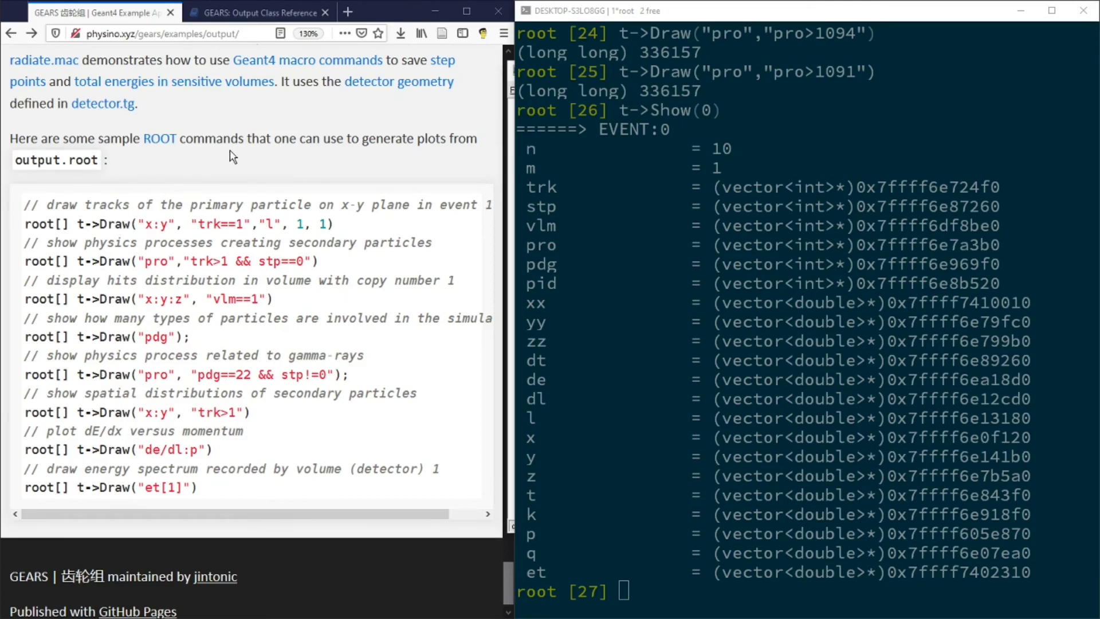
{"action": "mouse_move", "coordinate": [227, 159]}
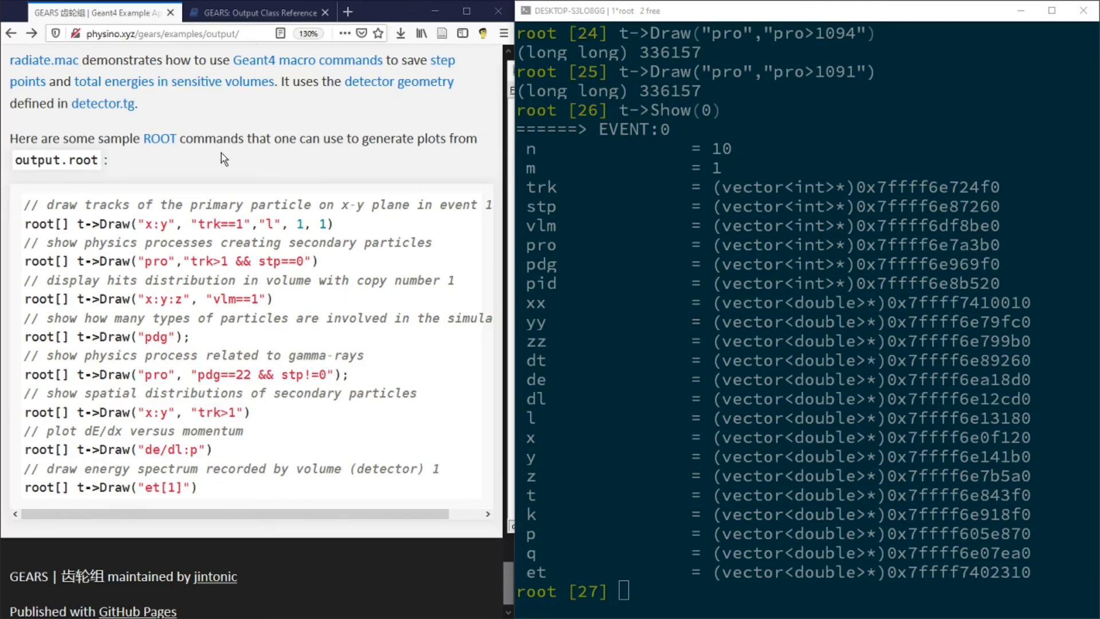